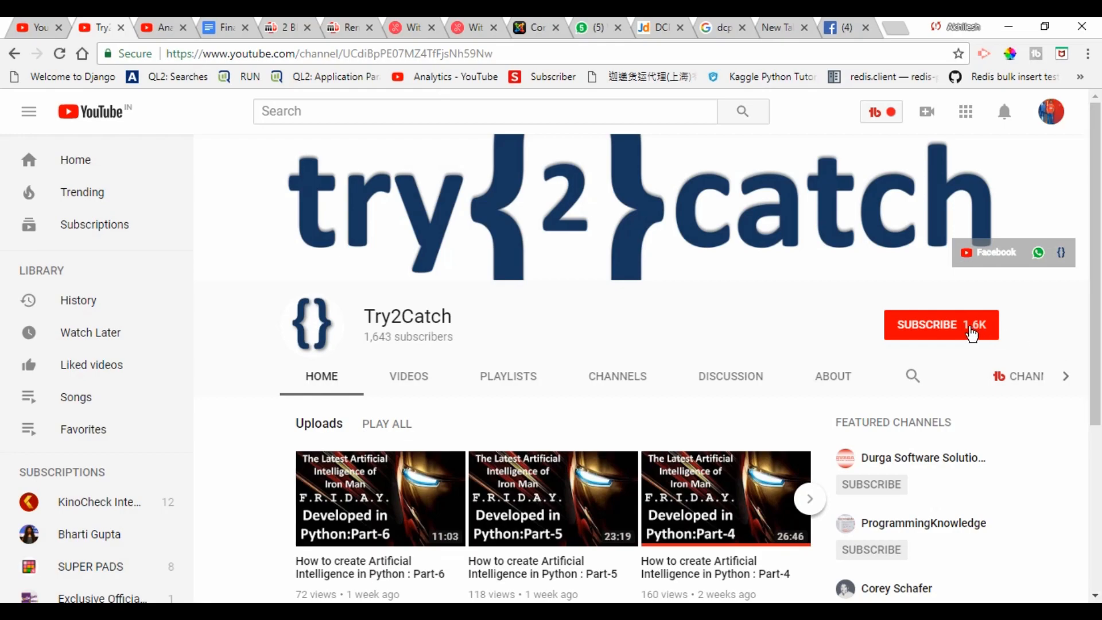
Subscribe to the Try2Catch YouTube channel.
{"action": "left_click", "coordinate": [940, 325]}
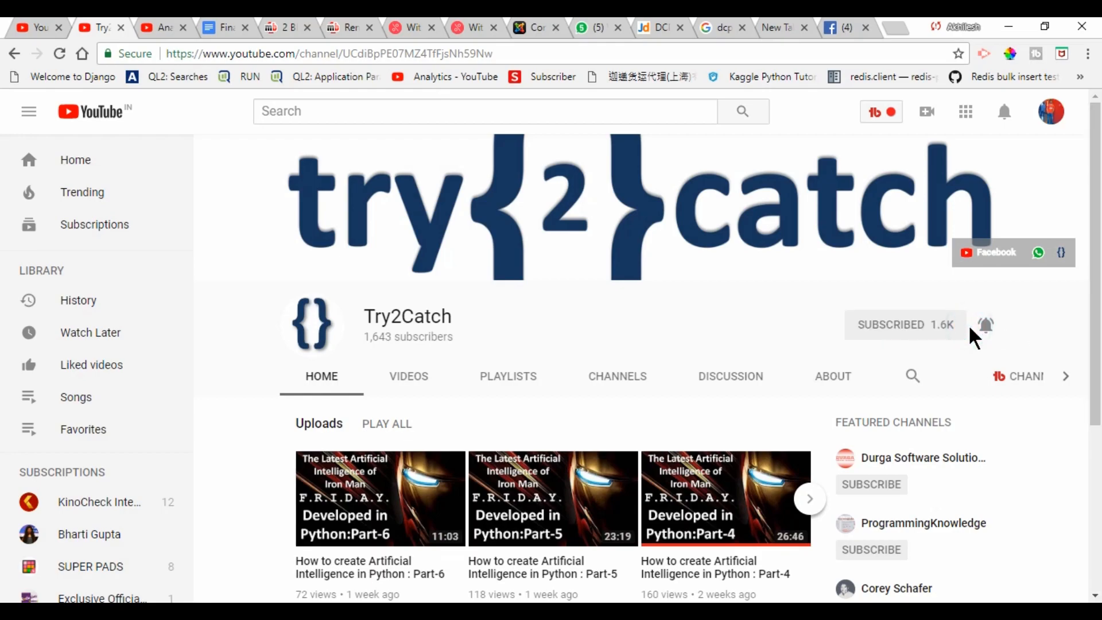
{"action": "left_click", "coordinate": [986, 325]}
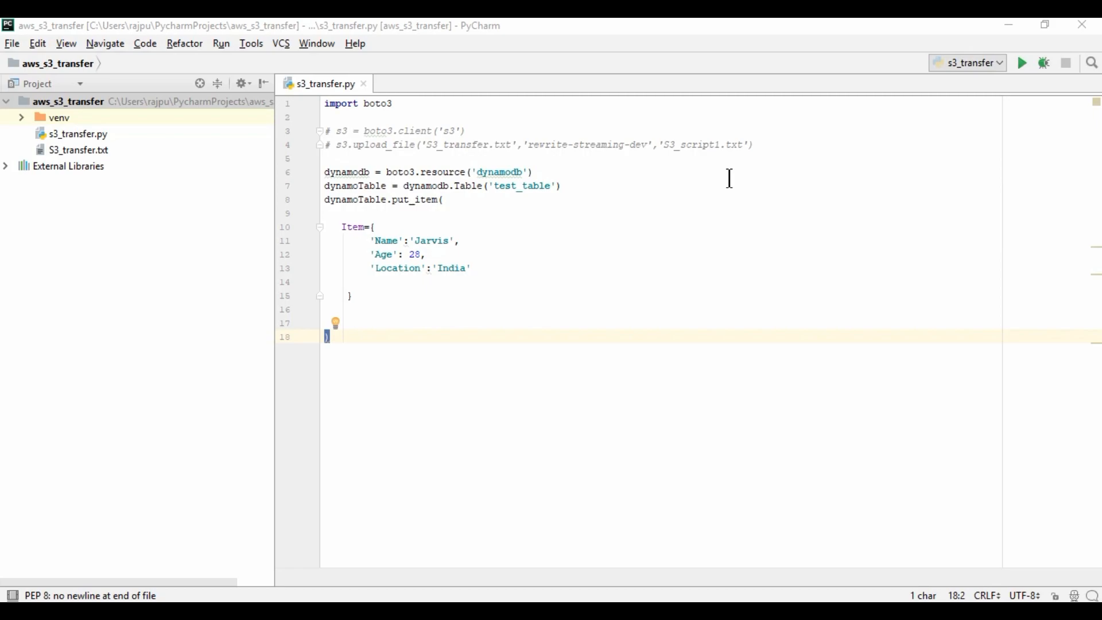
{"action": "mouse_move", "coordinate": [540, 239]}
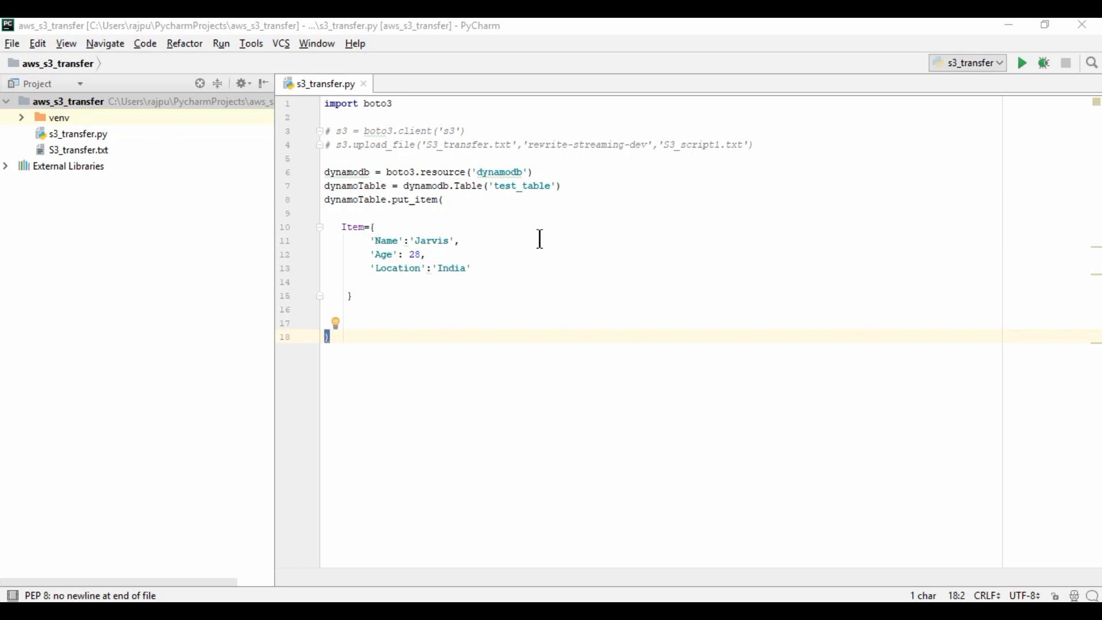
{"action": "mouse_move", "coordinate": [397, 327]}
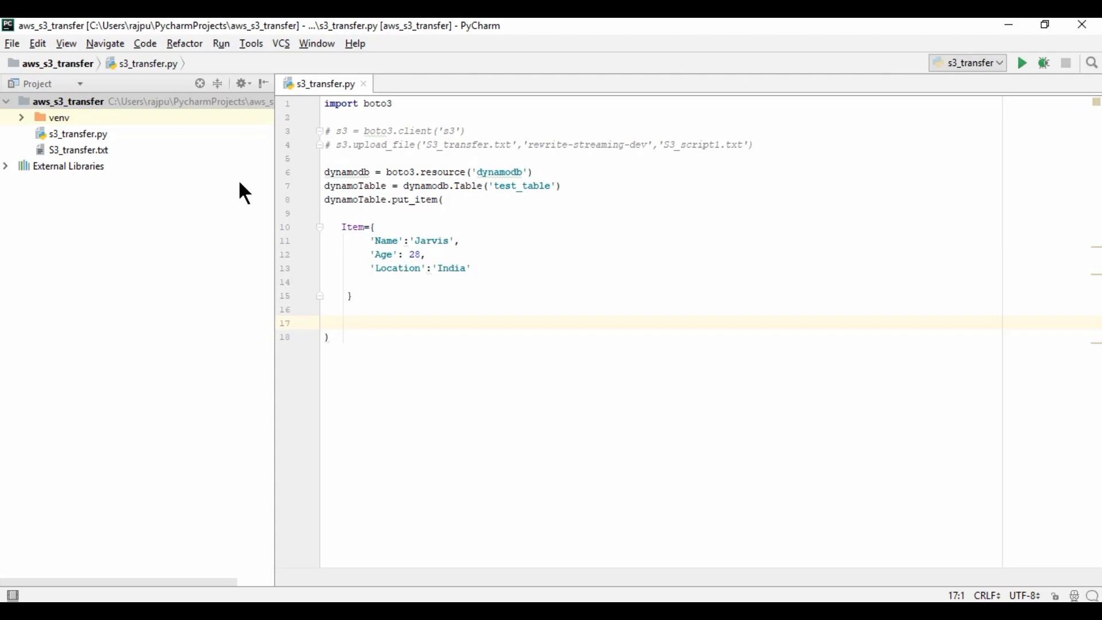
{"action": "mouse_move", "coordinate": [49, 129]}
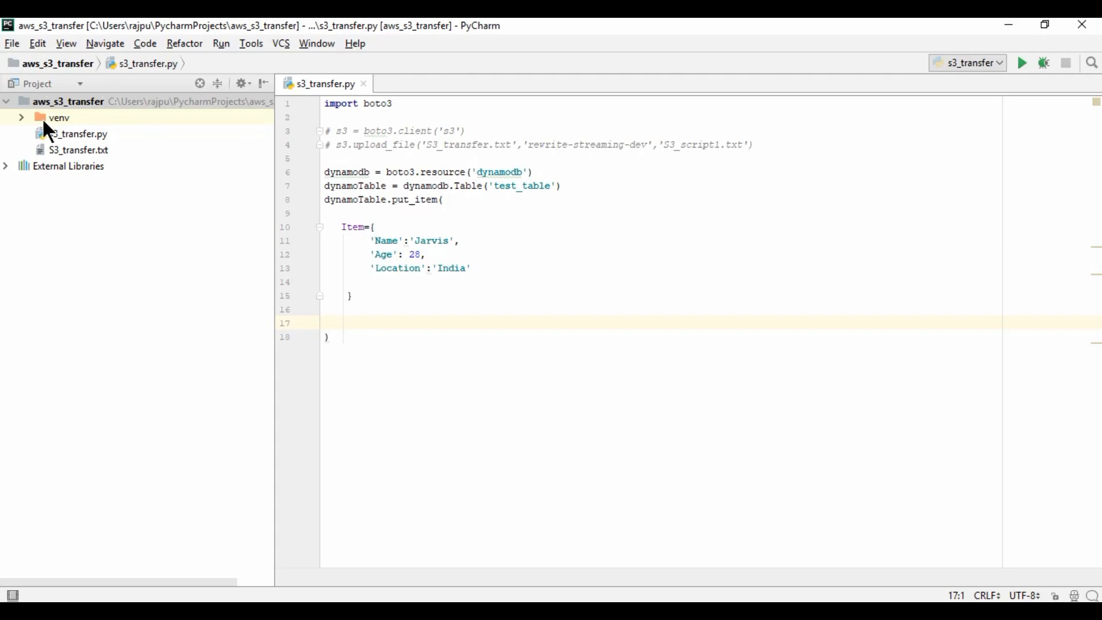
Create a new Python file named poly_service in the project.
{"action": "right_click", "coordinate": [68, 101]}
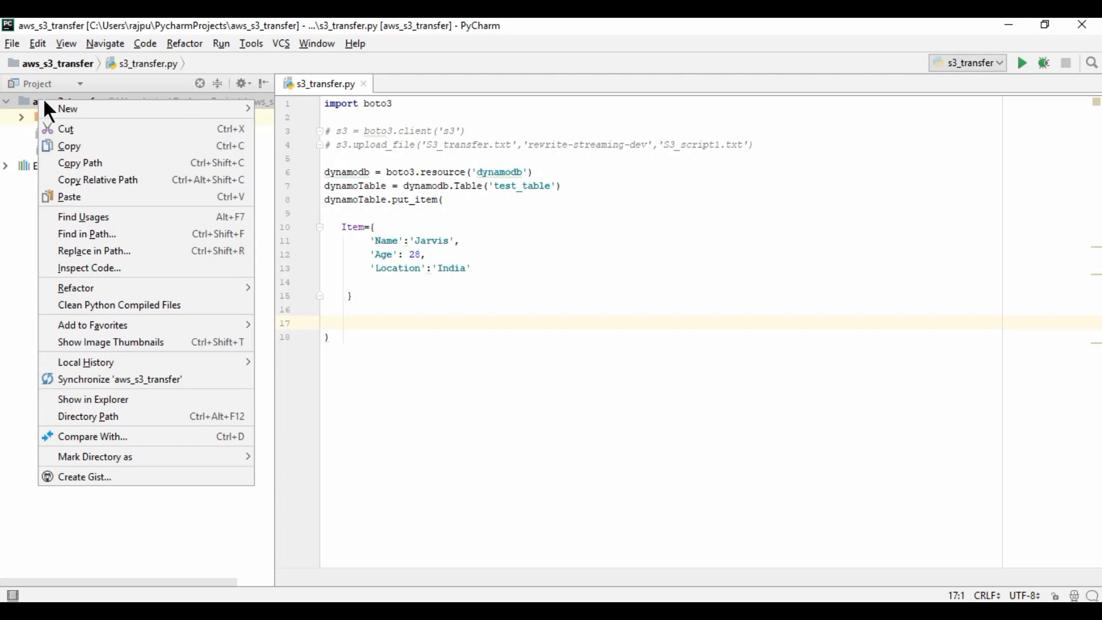
{"action": "left_click", "coordinate": [68, 107]}
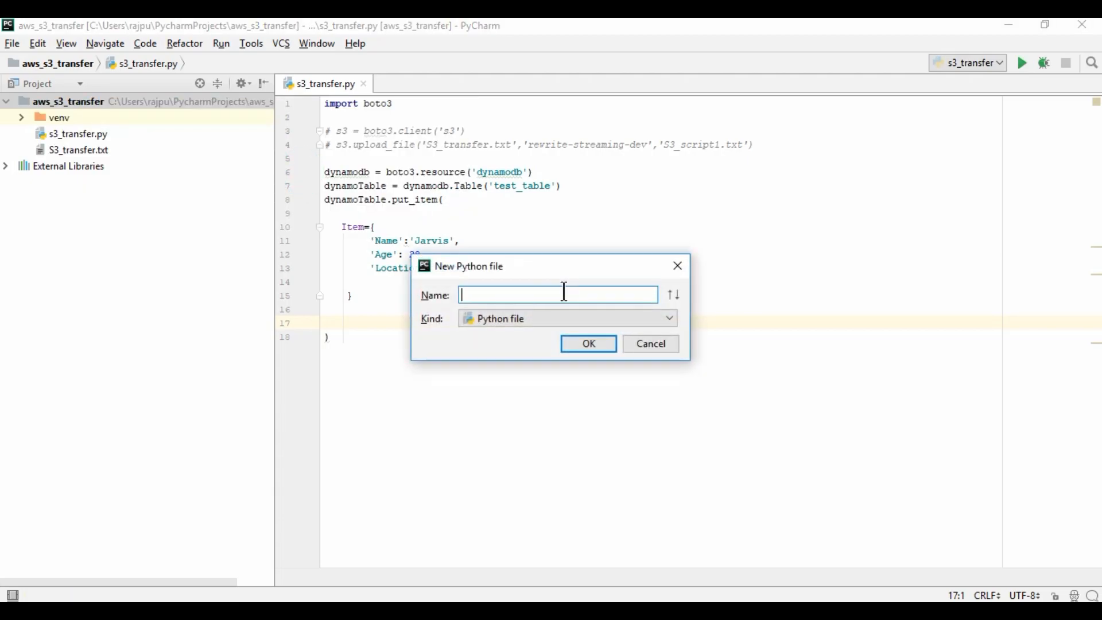
{"action": "type", "text": "poly_ser"}
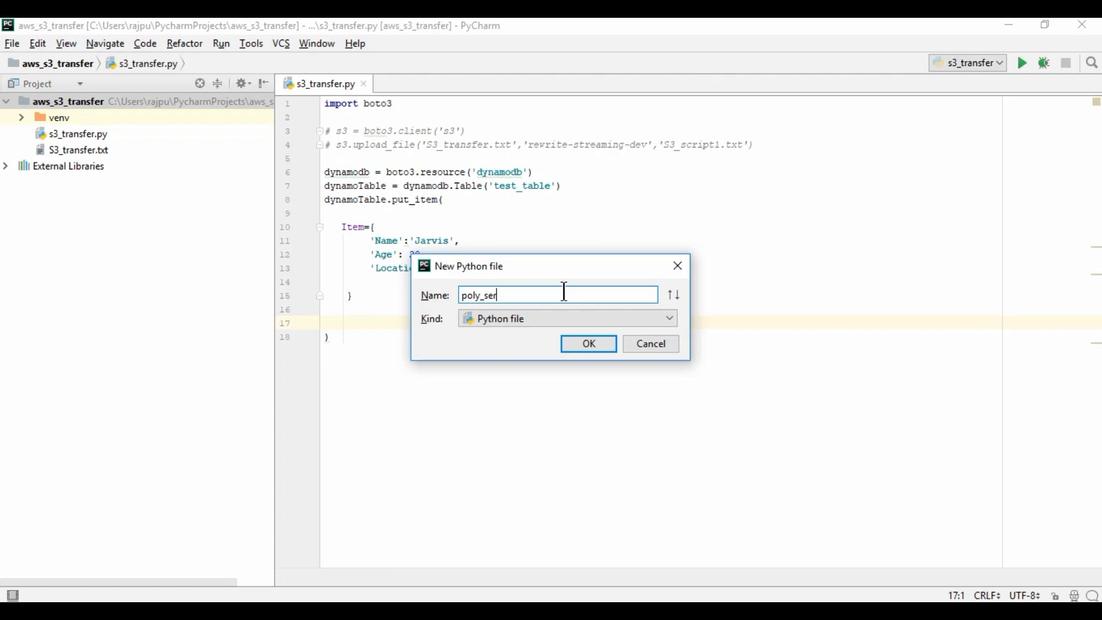
{"action": "left_click", "coordinate": [588, 343]}
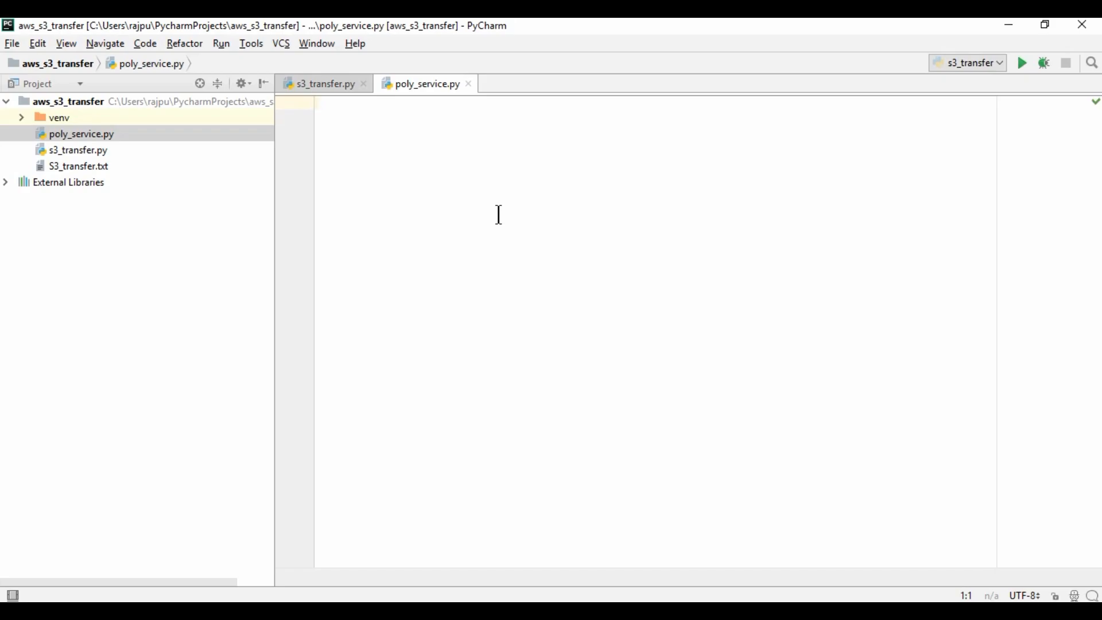
Write import boto3 and assign a boto3 client to poly.
{"action": "type", "text": "import"}
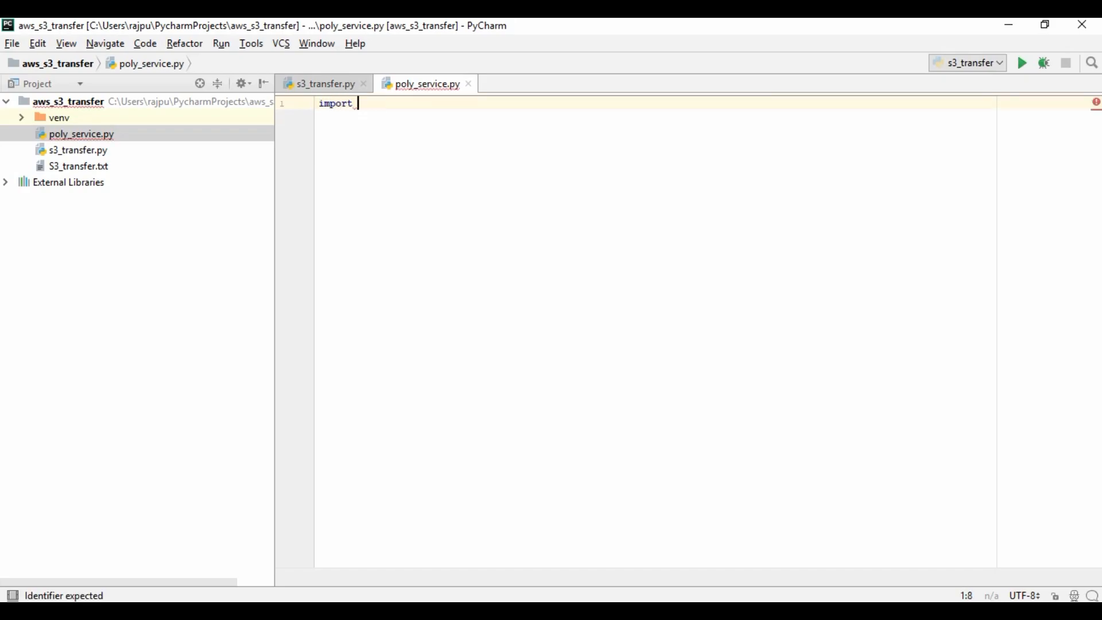
{"action": "type", "text": "boto3"}
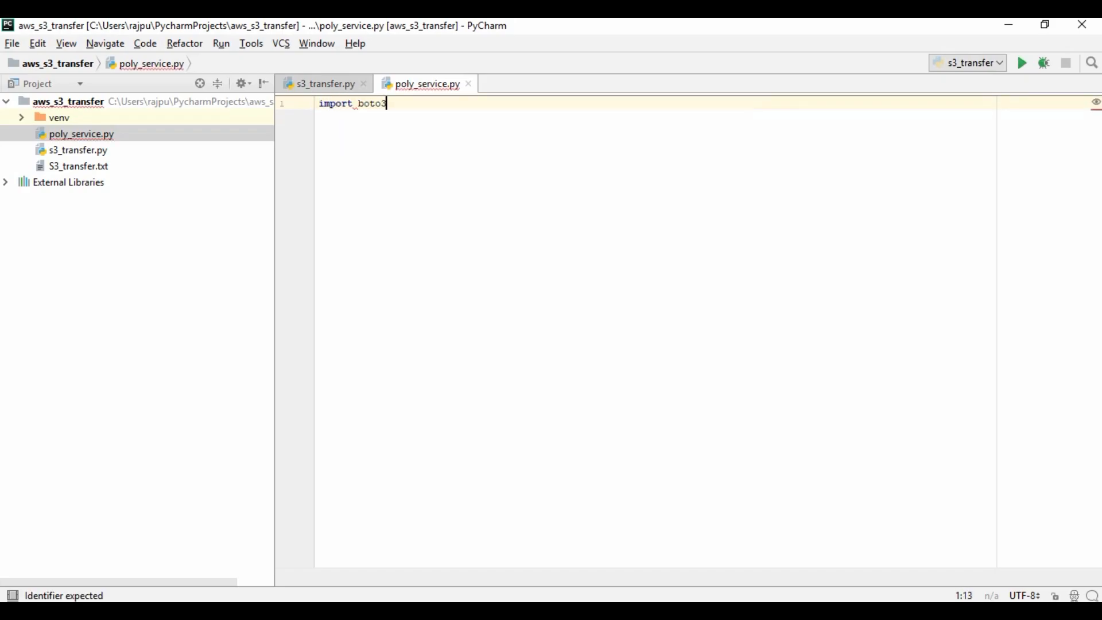
{"action": "key", "text": "enter"}
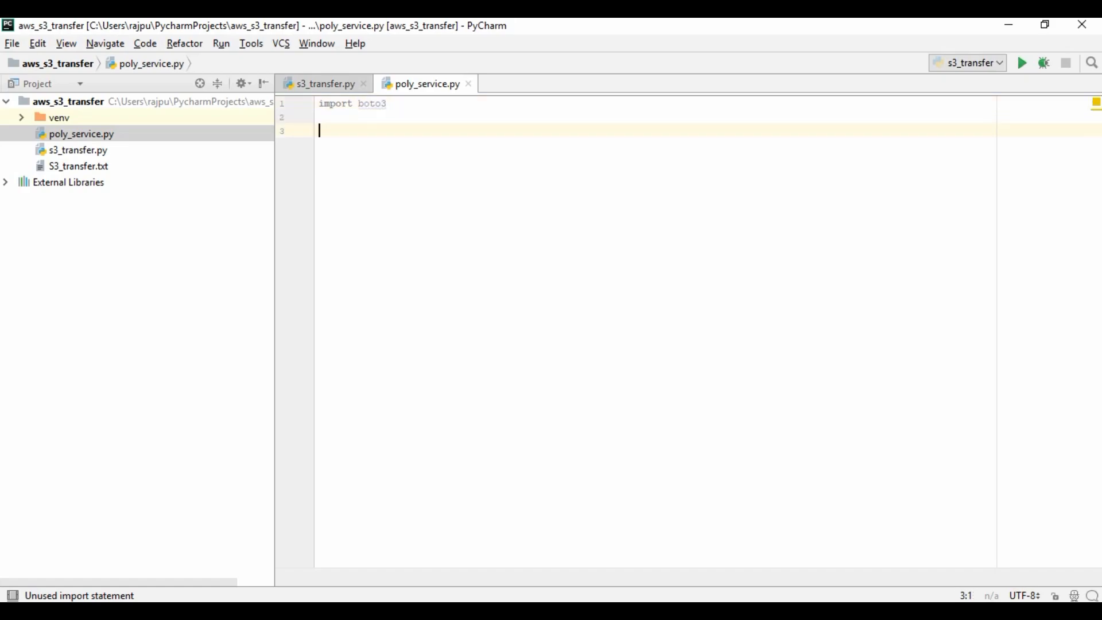
{"action": "type", "text": "poly"}
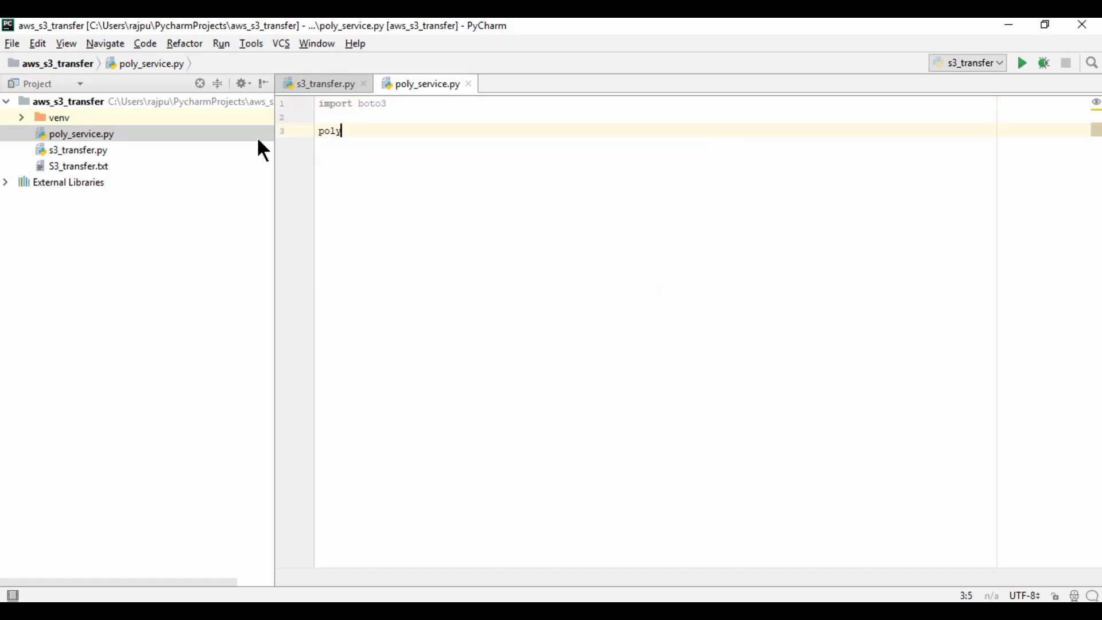
{"action": "type", "text": "= boto3."}
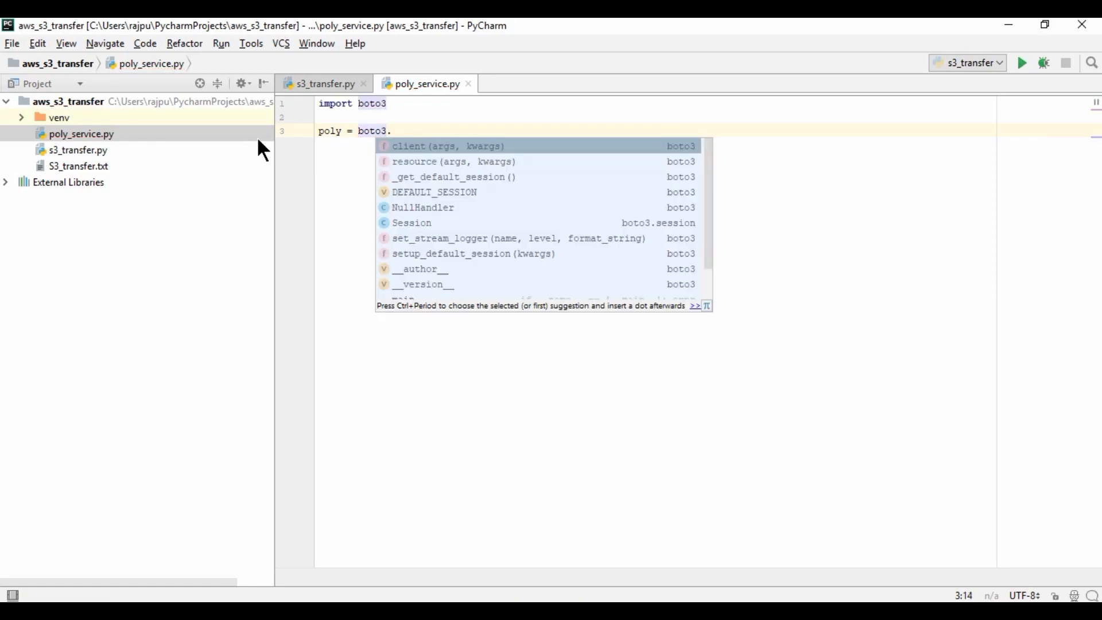
{"action": "type", "text": "clli"}
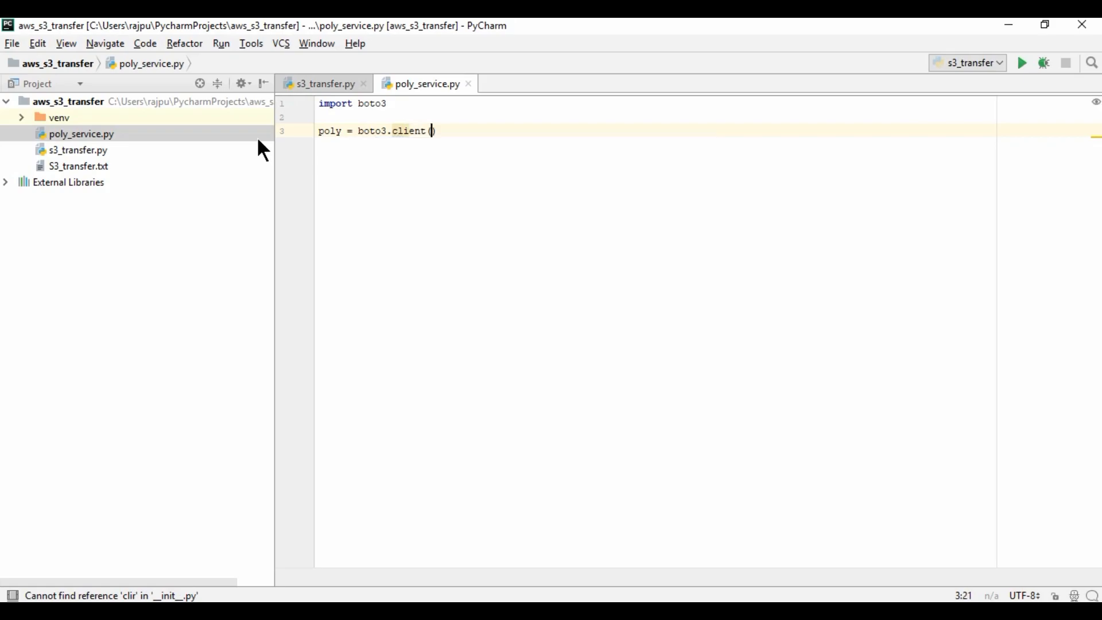
{"action": "type", "text": "("}
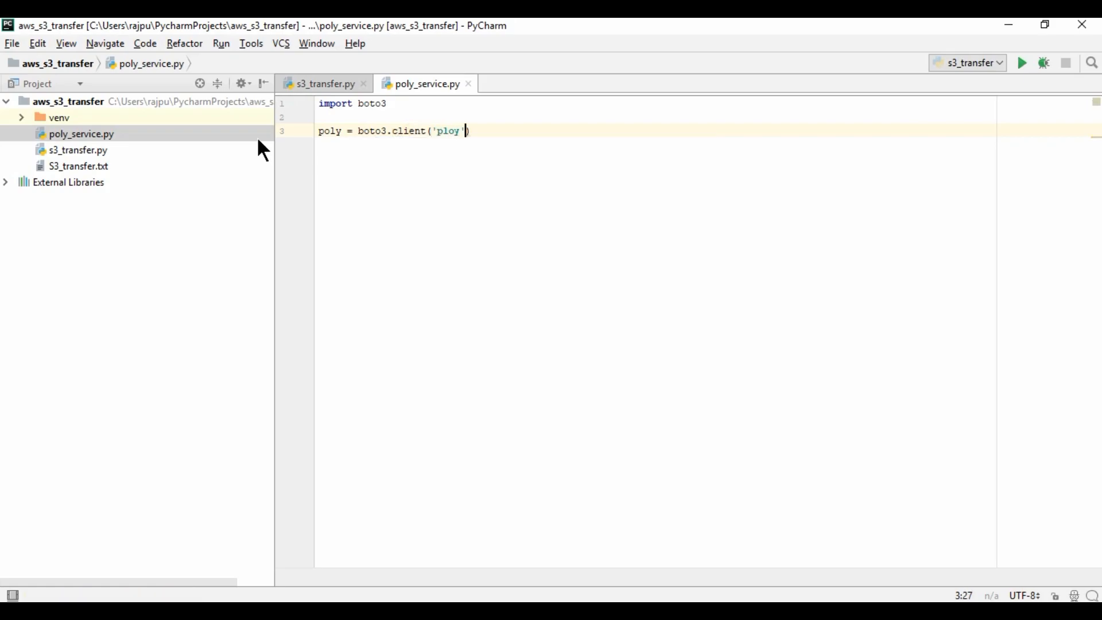
{"action": "type", "text": ")"}
{"action": "type", "text": "def p"}
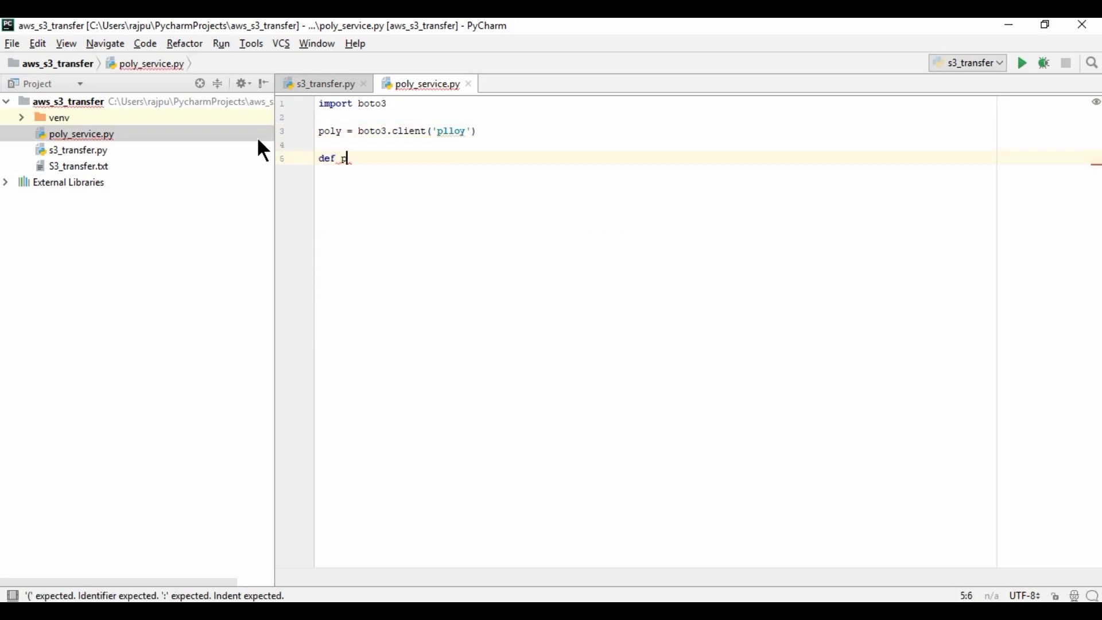
Start defining the play_sound function taking a text parameter.
{"action": "type", "text": "lay"}
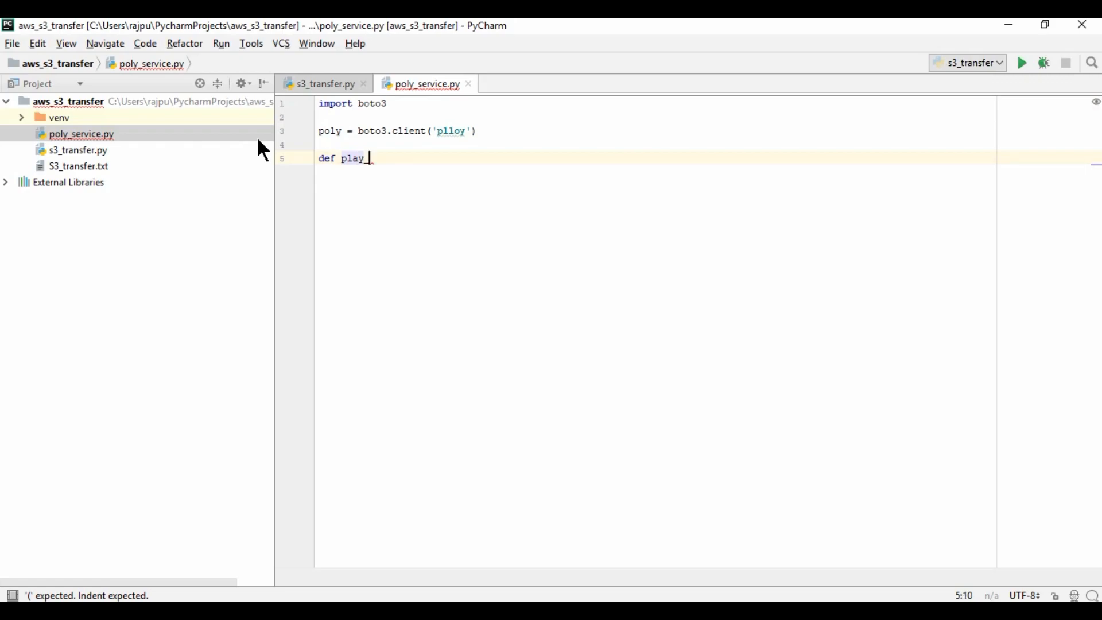
{"action": "type", "text": "_sound"}
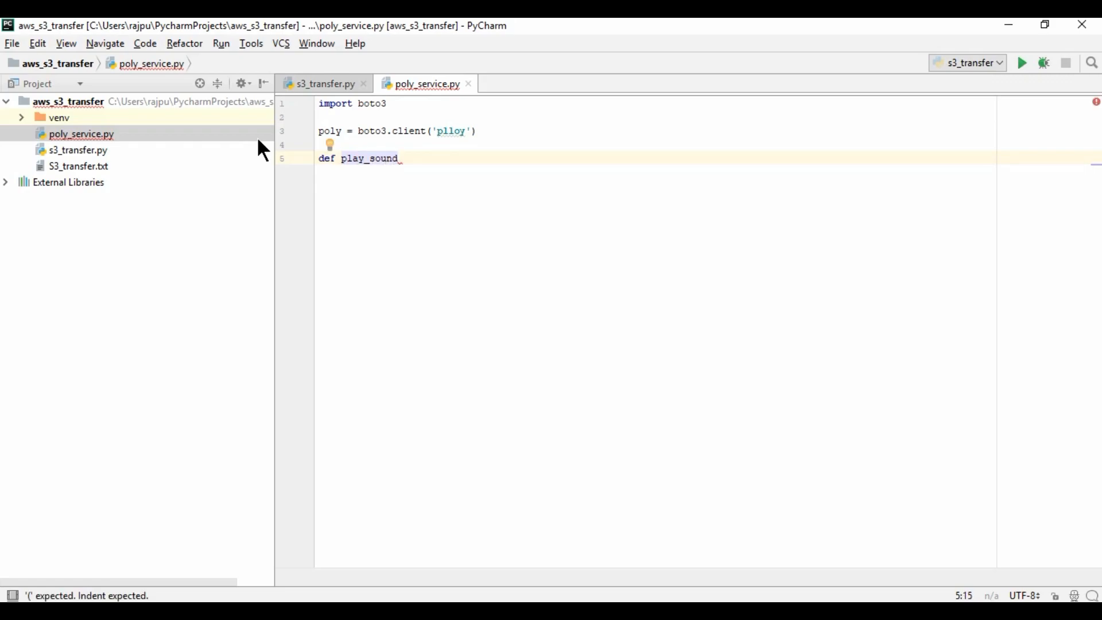
{"action": "type", "text": "()"}
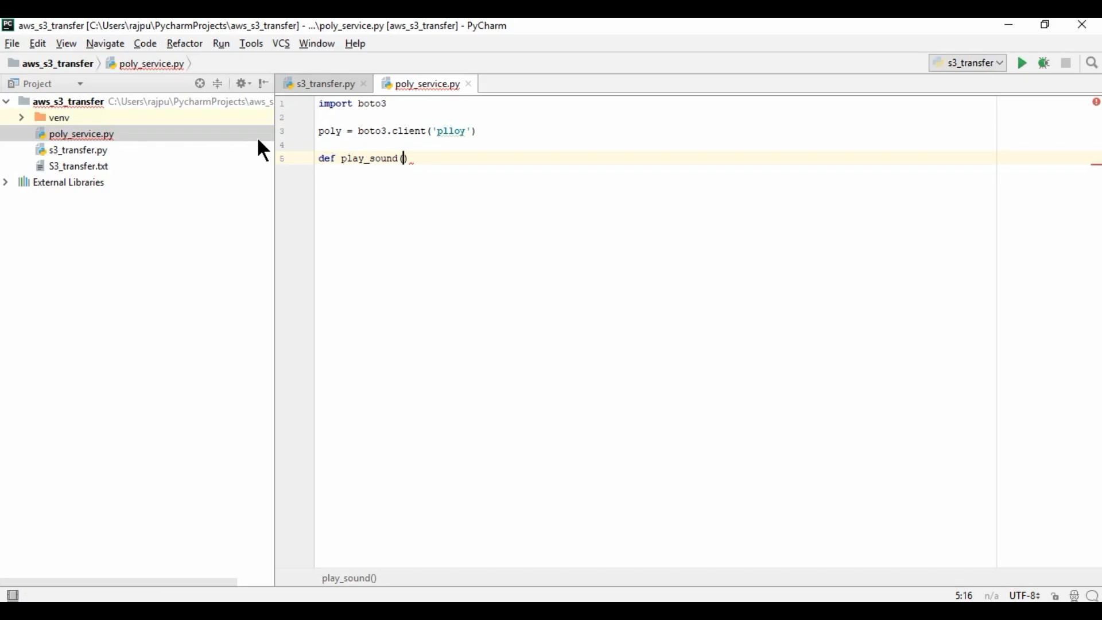
{"action": "type", "text": "text"}
{"action": "type", "text": "boto3 p"}
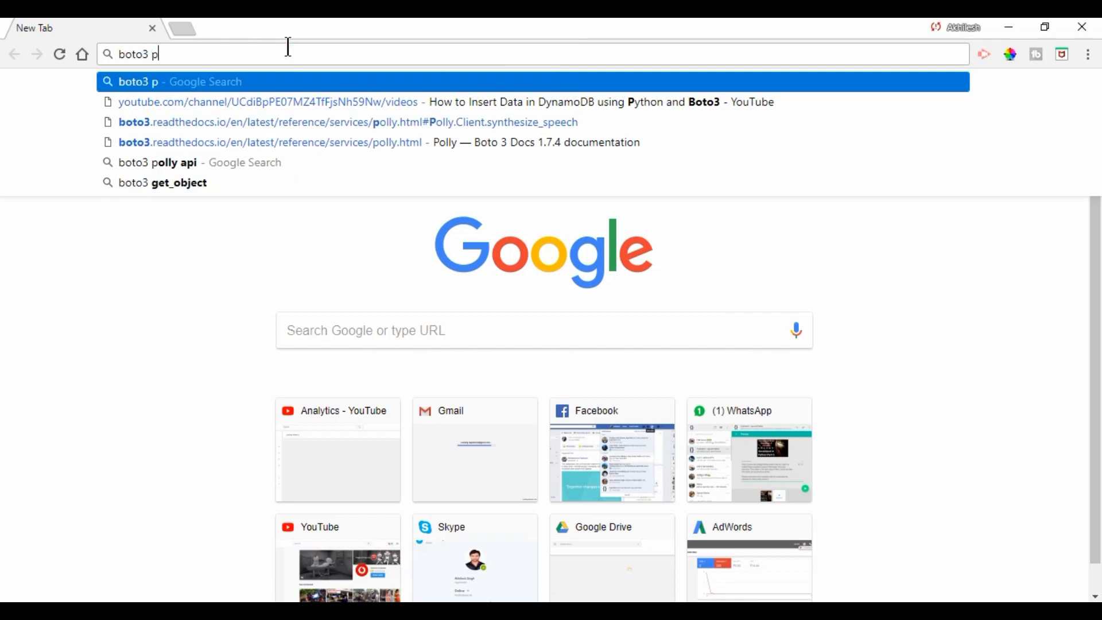
Enter a 'boto3 polly' search in a new Chrome tab's address bar.
{"action": "type", "text": "olly o"}
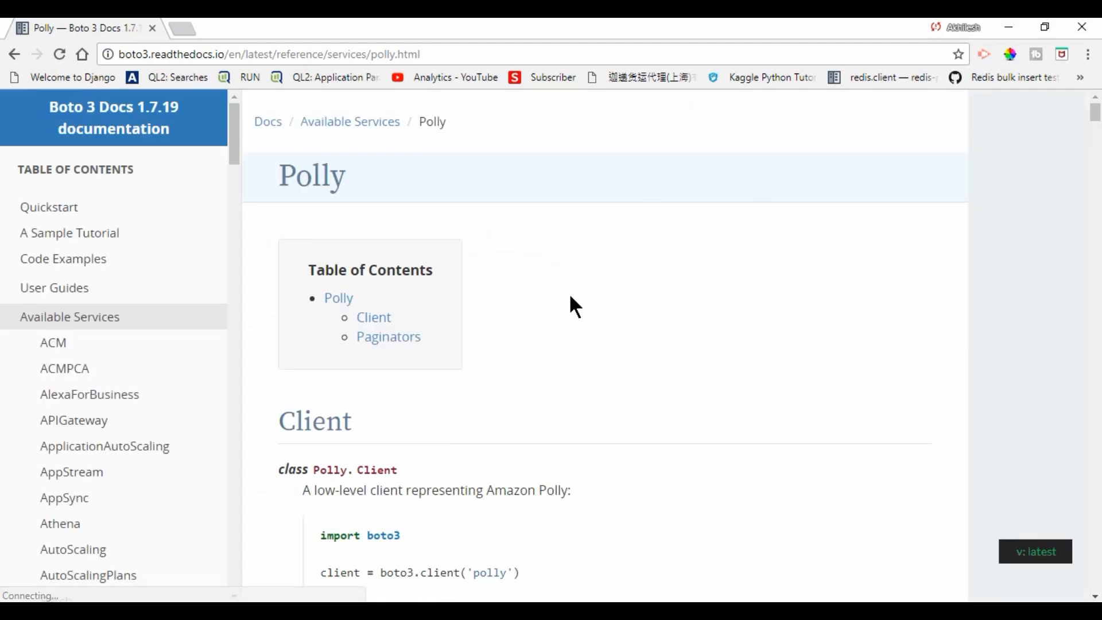
{"action": "scroll", "scroll_direction": "down", "scroll_amount": 3}
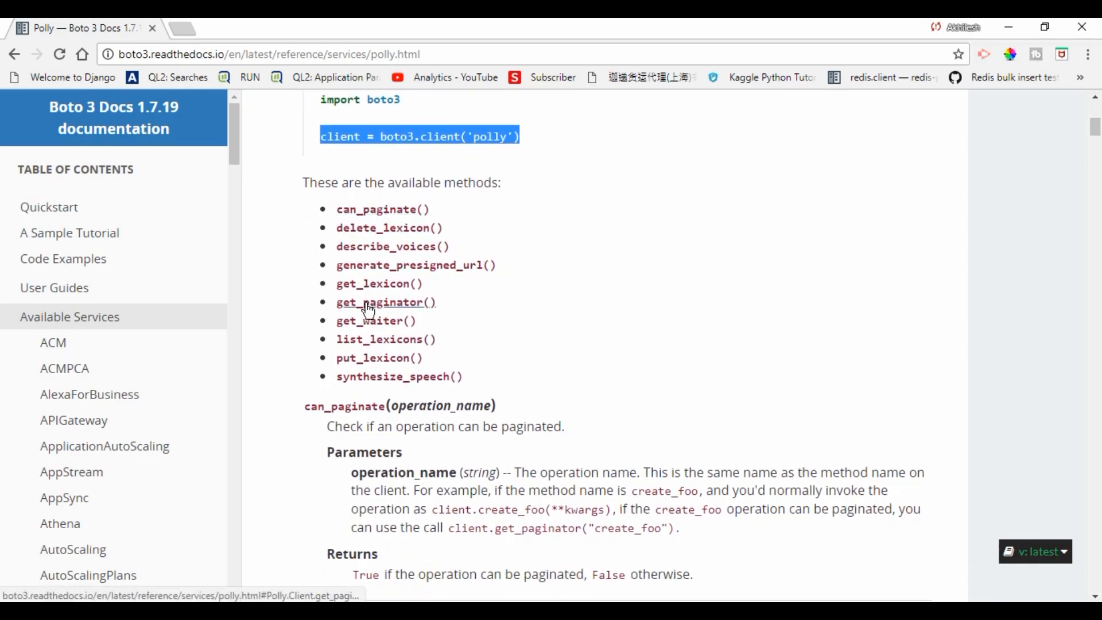
{"action": "mouse_move", "coordinate": [471, 386]}
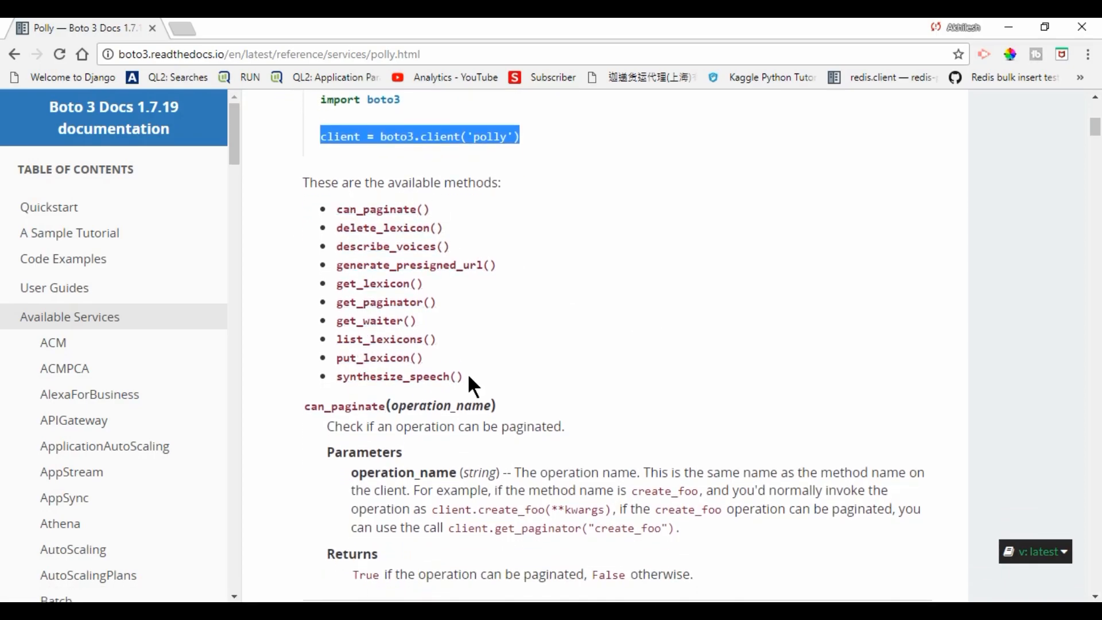
{"action": "mouse_move", "coordinate": [398, 377]}
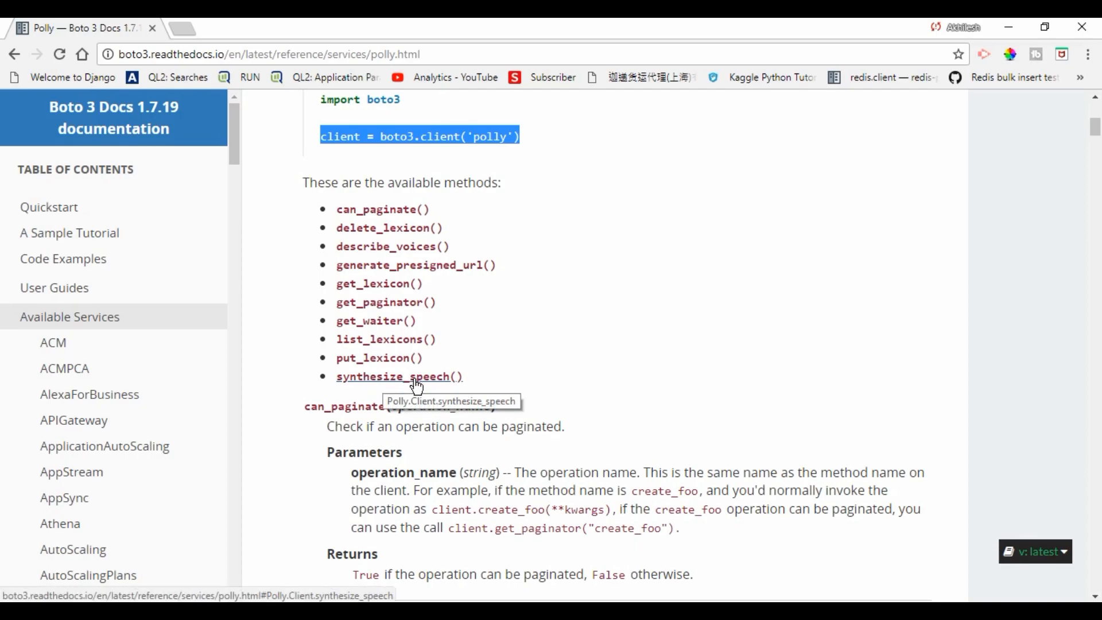
{"action": "left_click", "coordinate": [399, 377]}
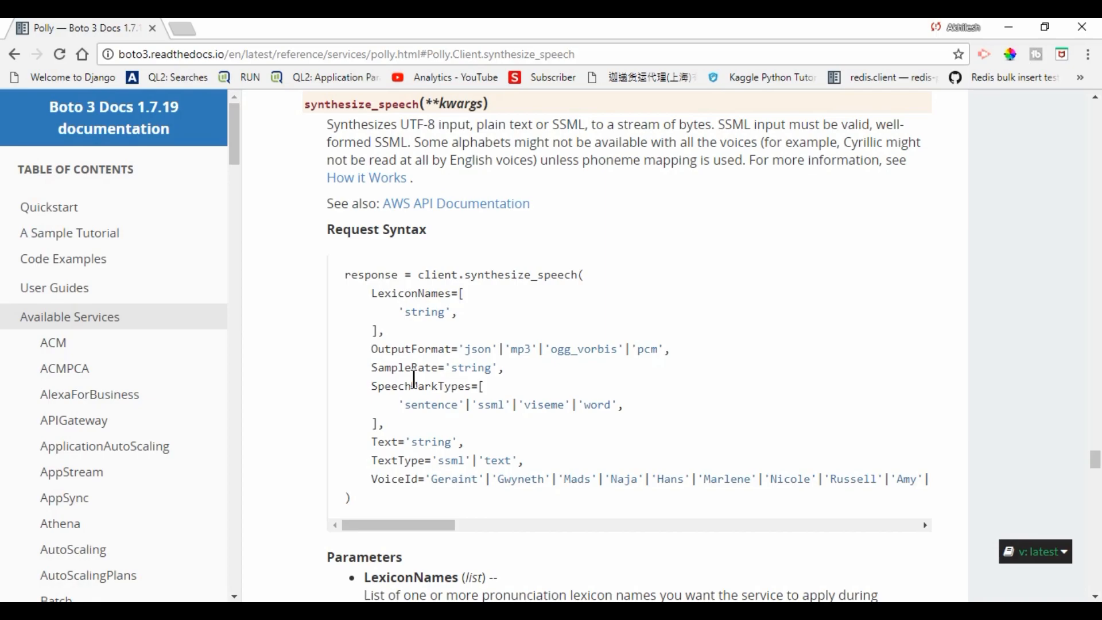
{"action": "scroll", "scroll_direction": "down", "scroll_amount": 3}
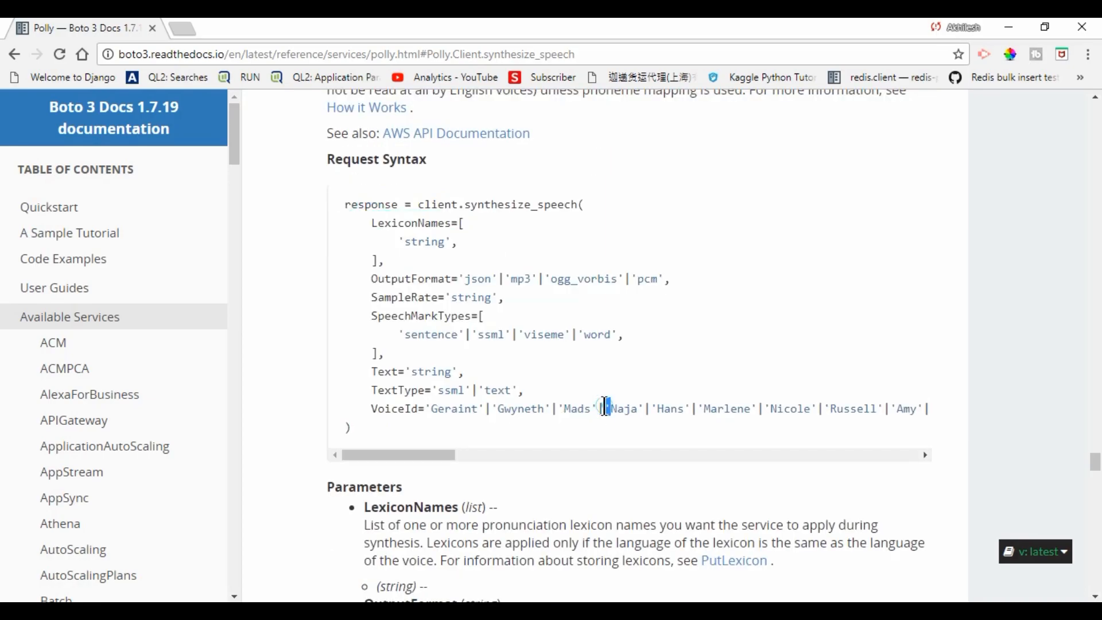
{"action": "scroll", "scroll_direction": "down", "scroll_amount": 3}
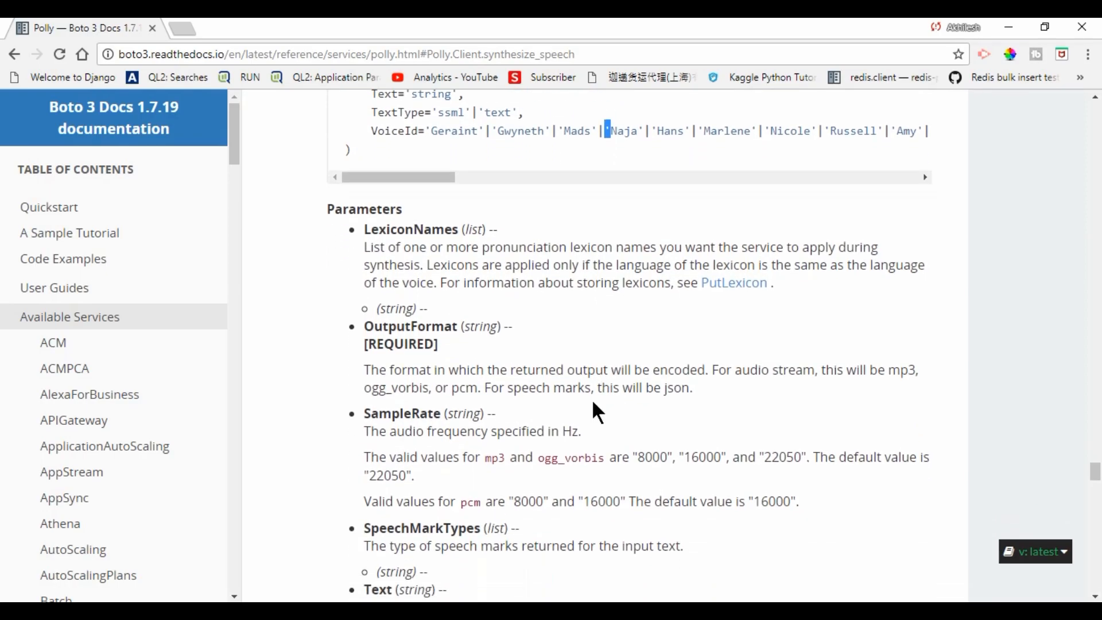
{"action": "double_click", "coordinate": [410, 228]}
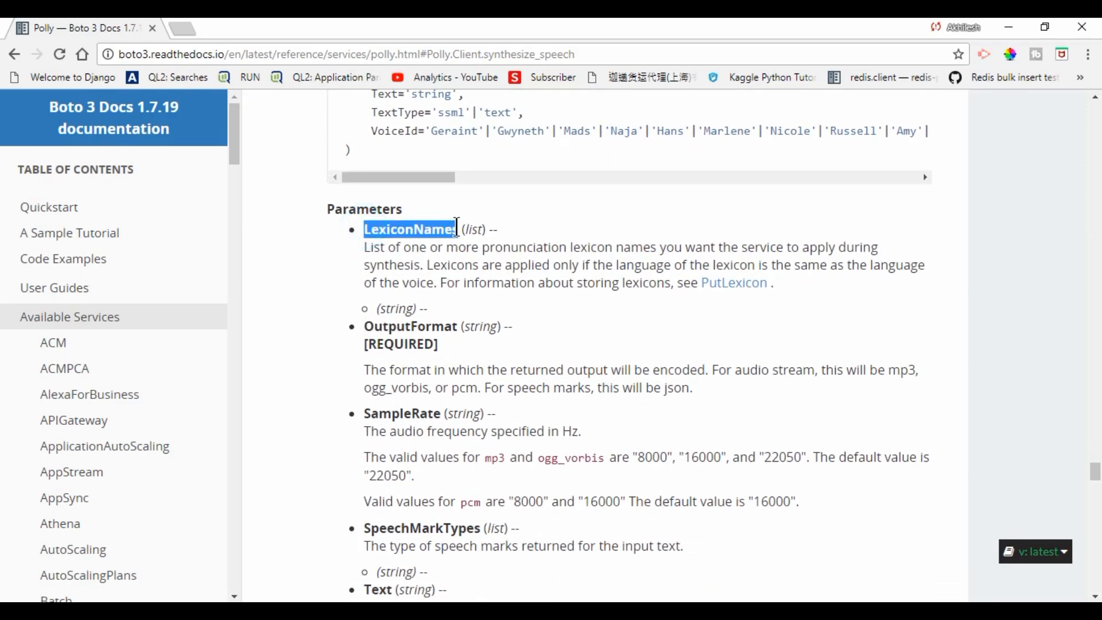
{"action": "double_click", "coordinate": [410, 325]}
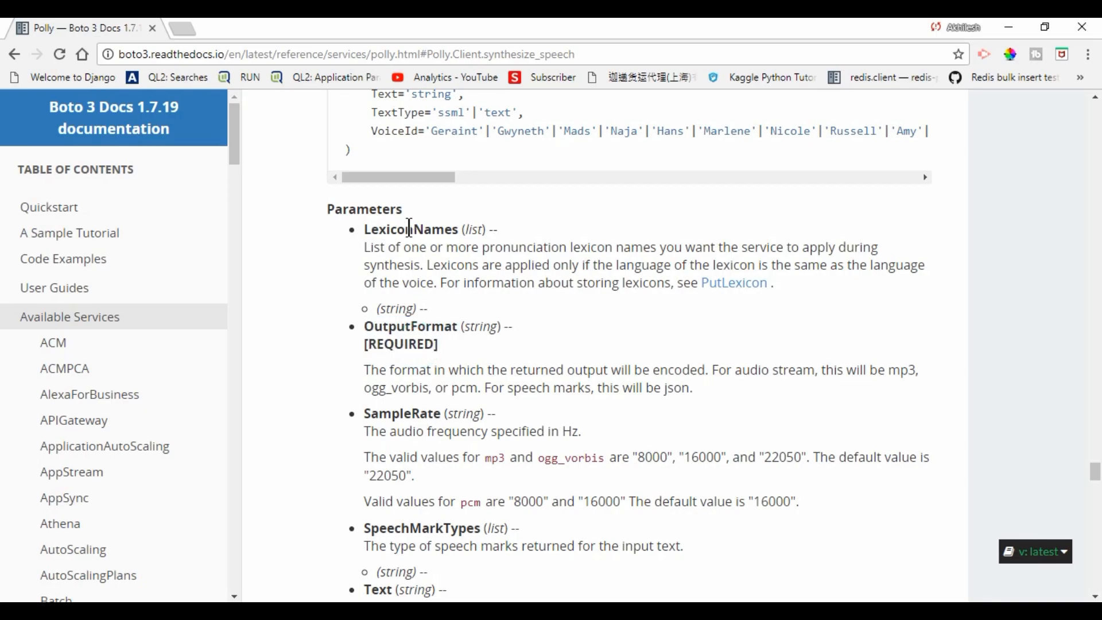
{"action": "mouse_move", "coordinate": [414, 341]}
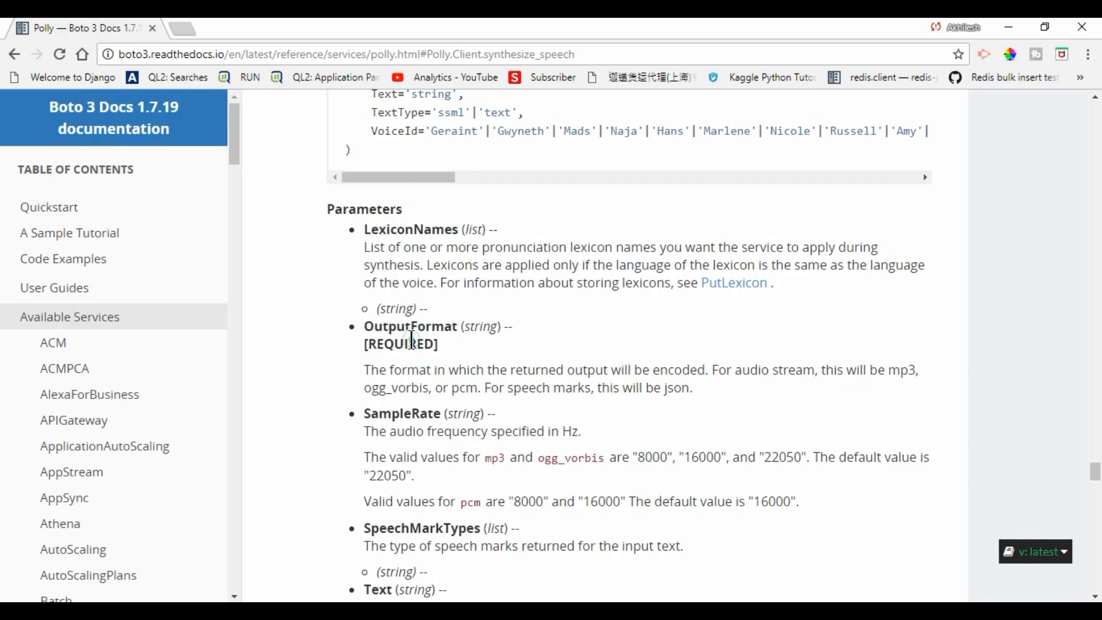
{"action": "double_click", "coordinate": [399, 343]}
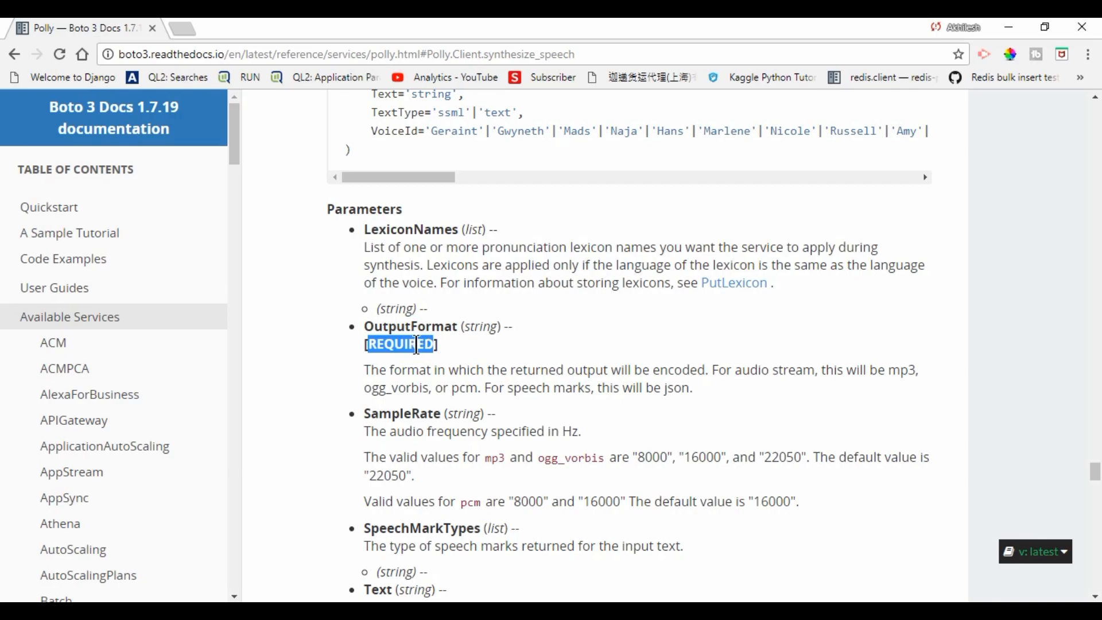
{"action": "scroll", "scroll_direction": "down", "scroll_amount": 3}
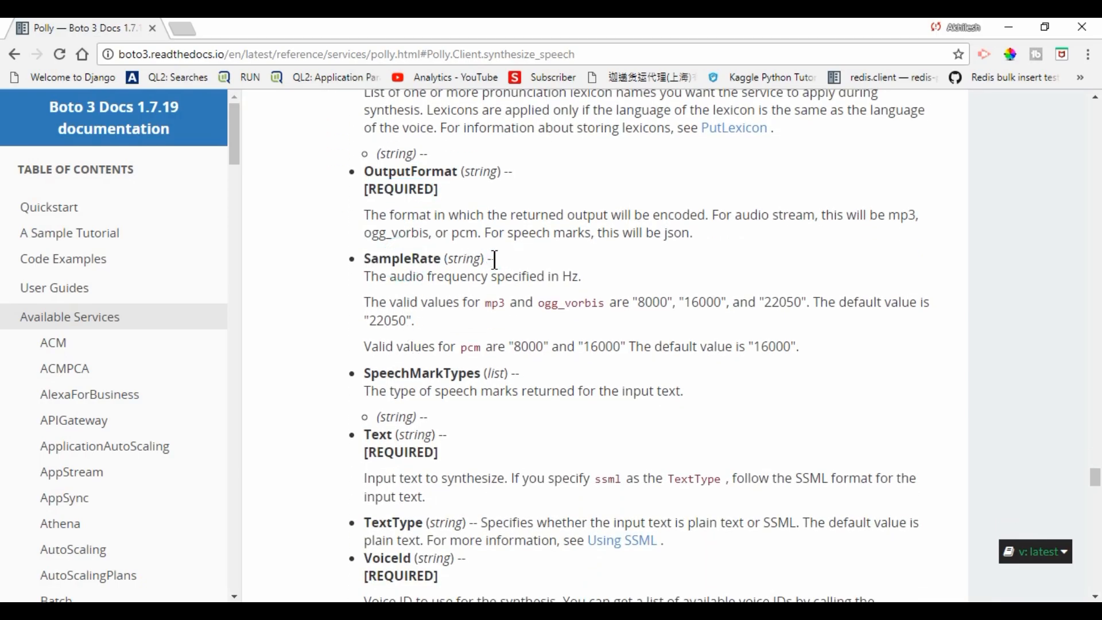
{"action": "scroll", "scroll_direction": "down", "scroll_amount": 3}
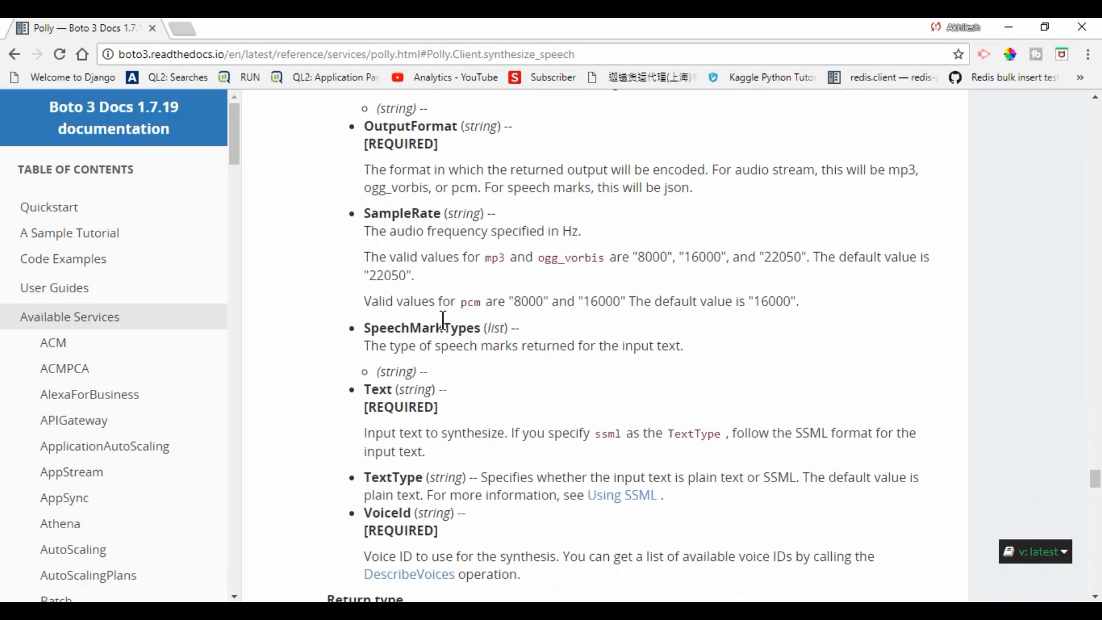
{"action": "double_click", "coordinate": [494, 327]}
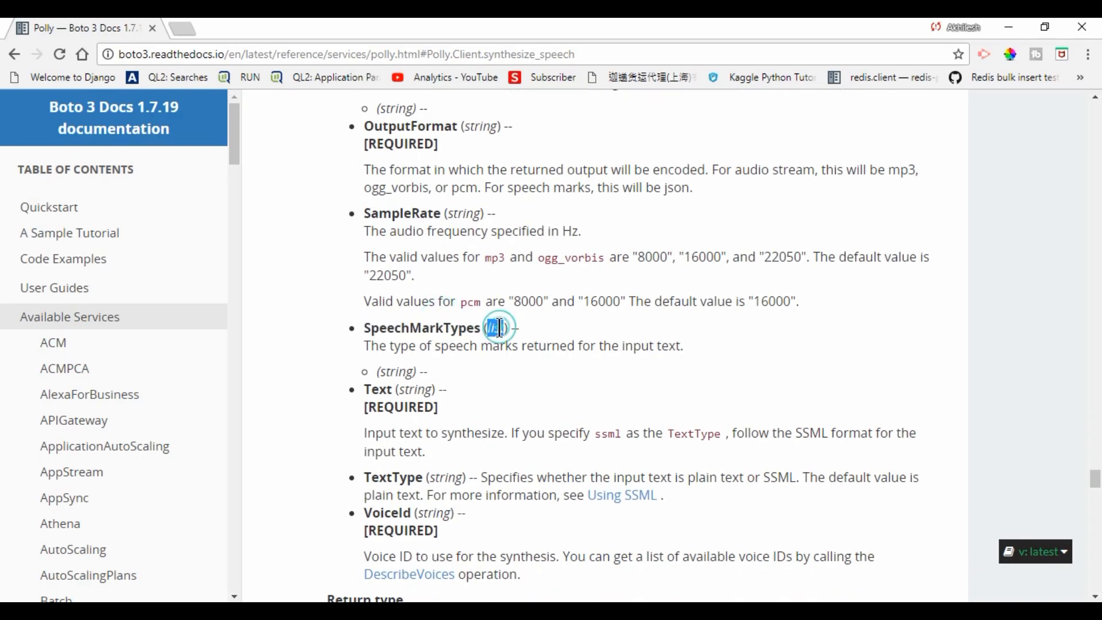
{"action": "scroll", "scroll_direction": "down", "scroll_amount": 3}
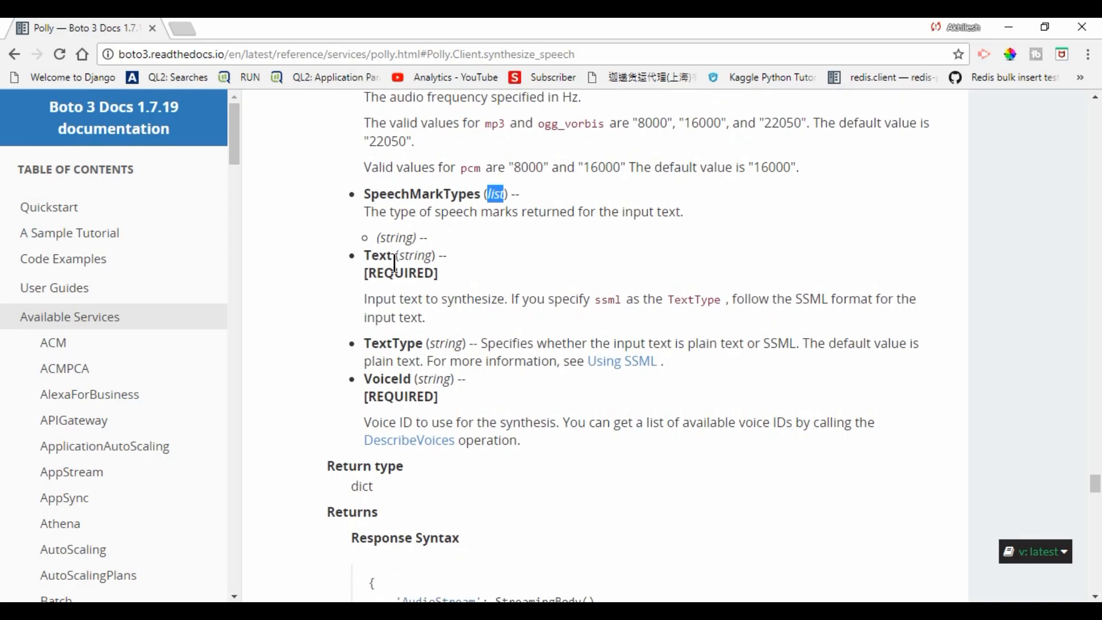
{"action": "double_click", "coordinate": [399, 273]}
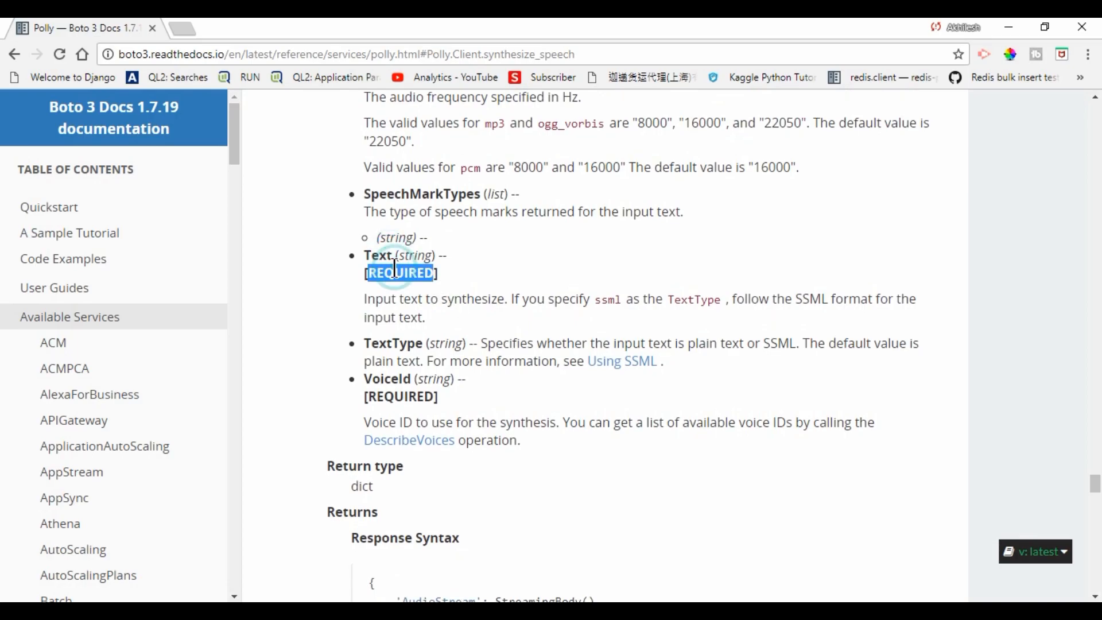
{"action": "scroll", "scroll_direction": "down", "scroll_amount": 3}
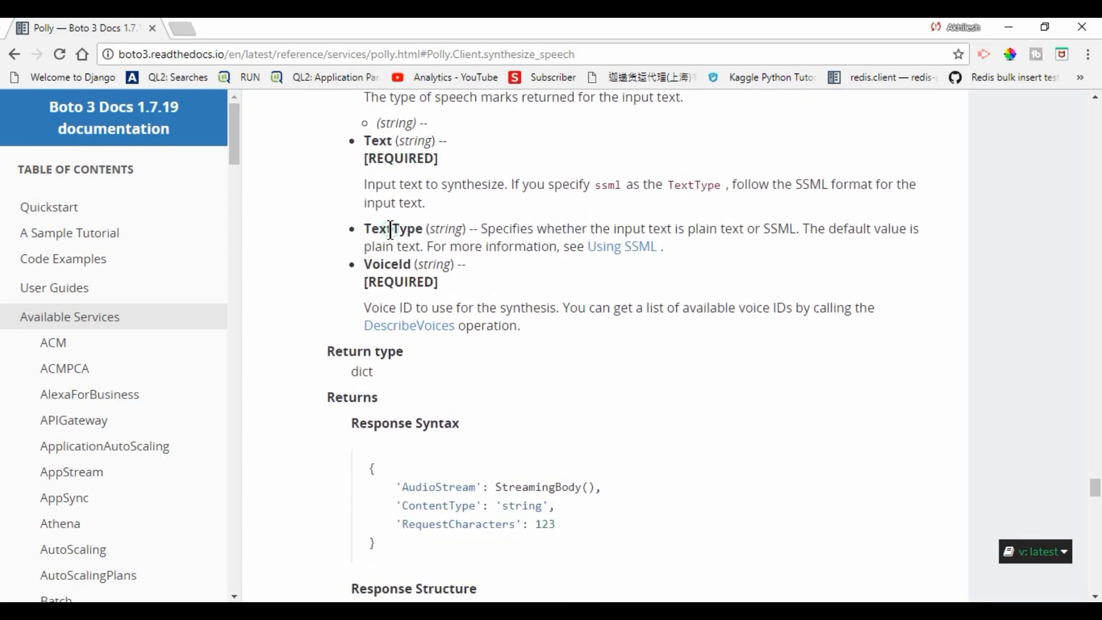
{"action": "double_click", "coordinate": [446, 229]}
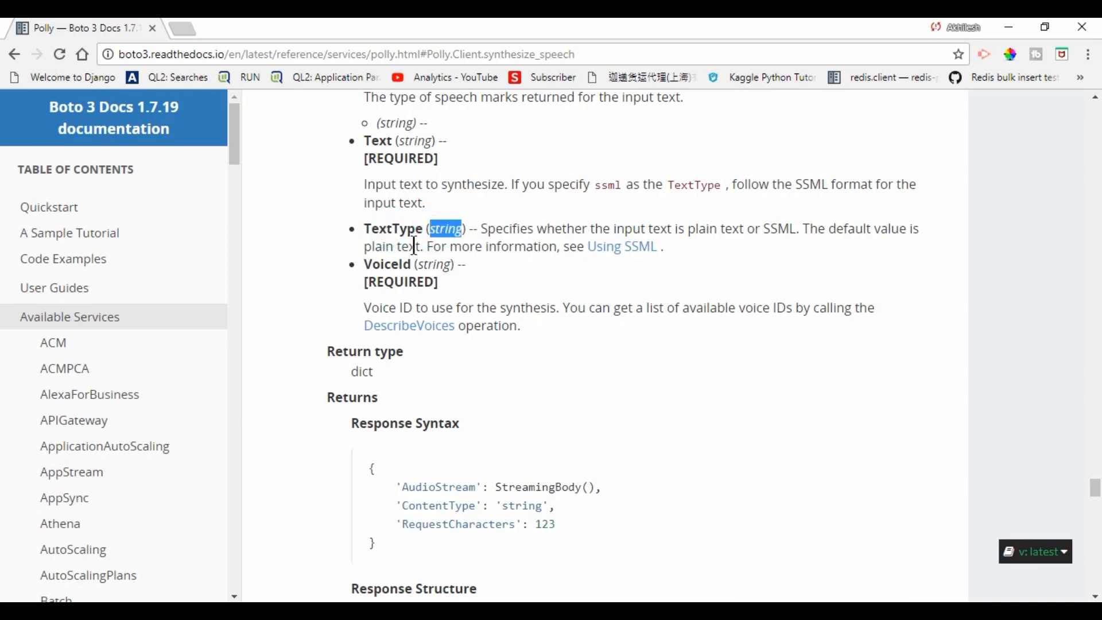
{"action": "double_click", "coordinate": [399, 282]}
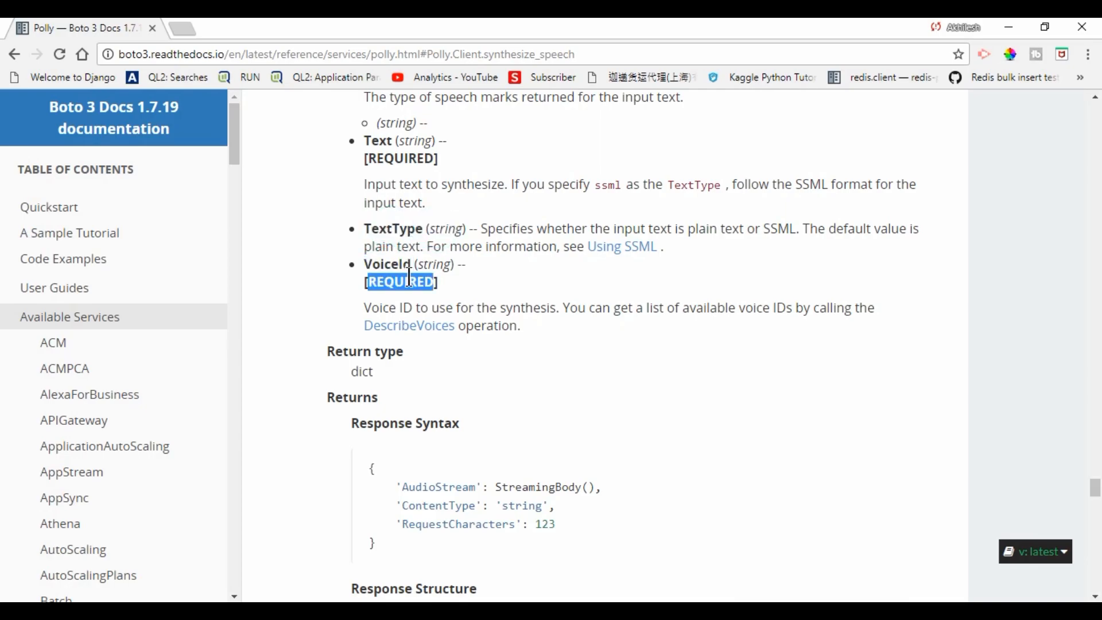
{"action": "scroll", "scroll_direction": "up", "scroll_amount": 3}
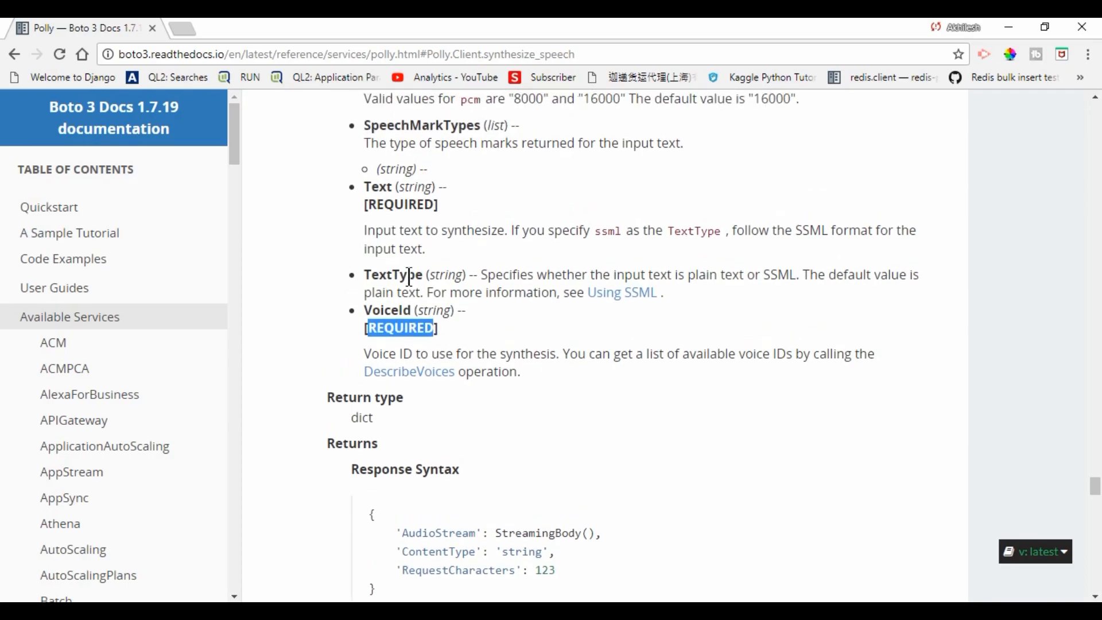
{"action": "scroll", "scroll_direction": "up", "scroll_amount": 3}
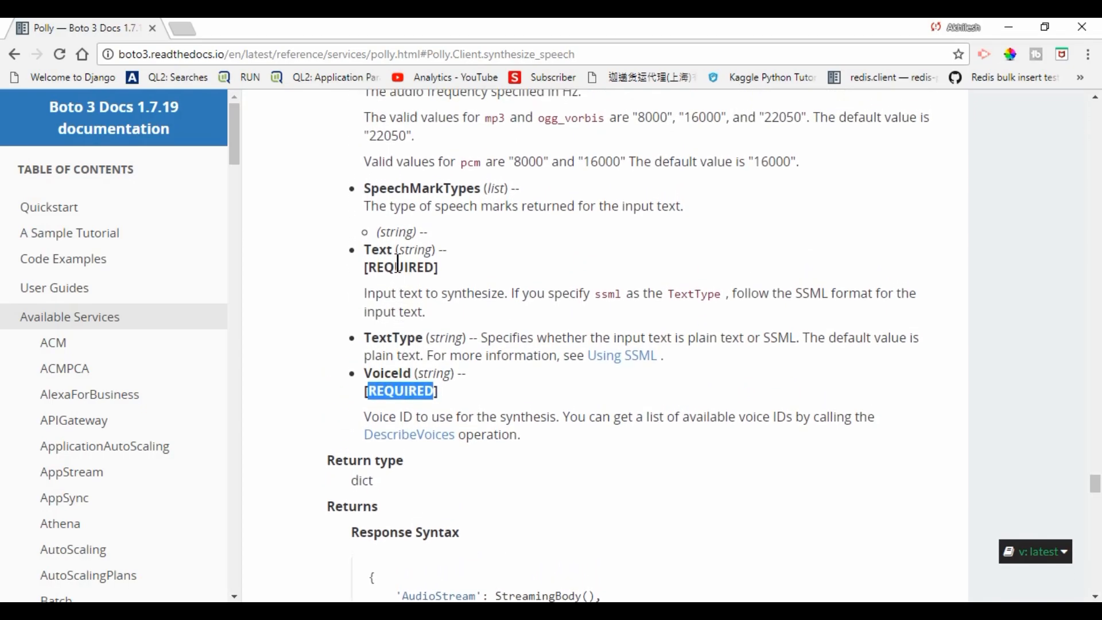
{"action": "scroll", "scroll_direction": "up", "scroll_amount": 3}
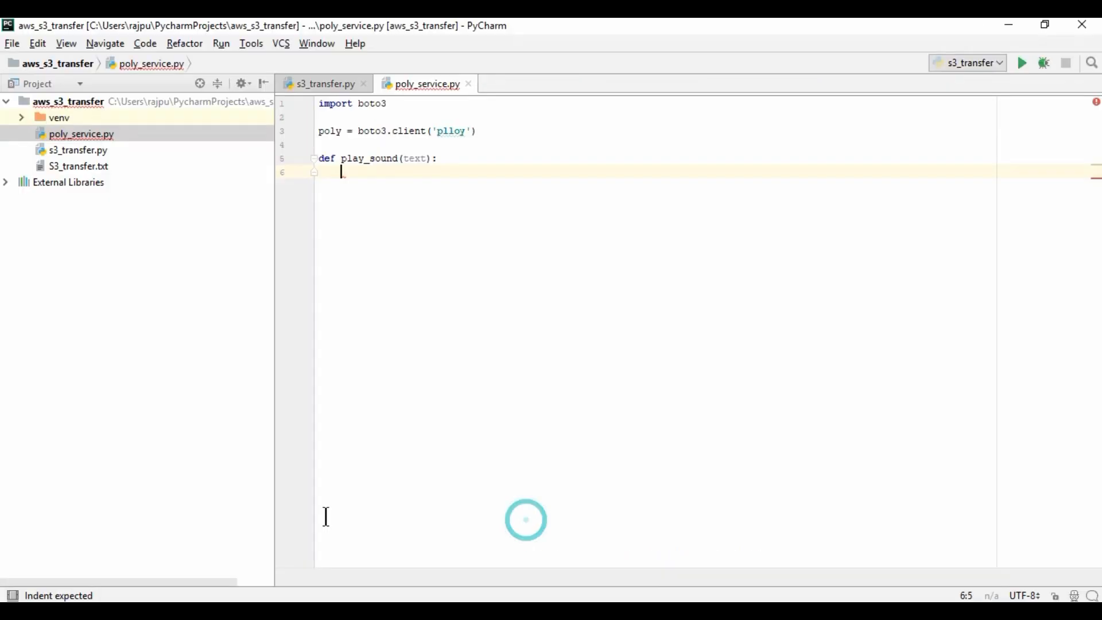
Assign response to a poly.synthesize_sppech call inside play_sound.
{"action": "type", "text": "resp"}
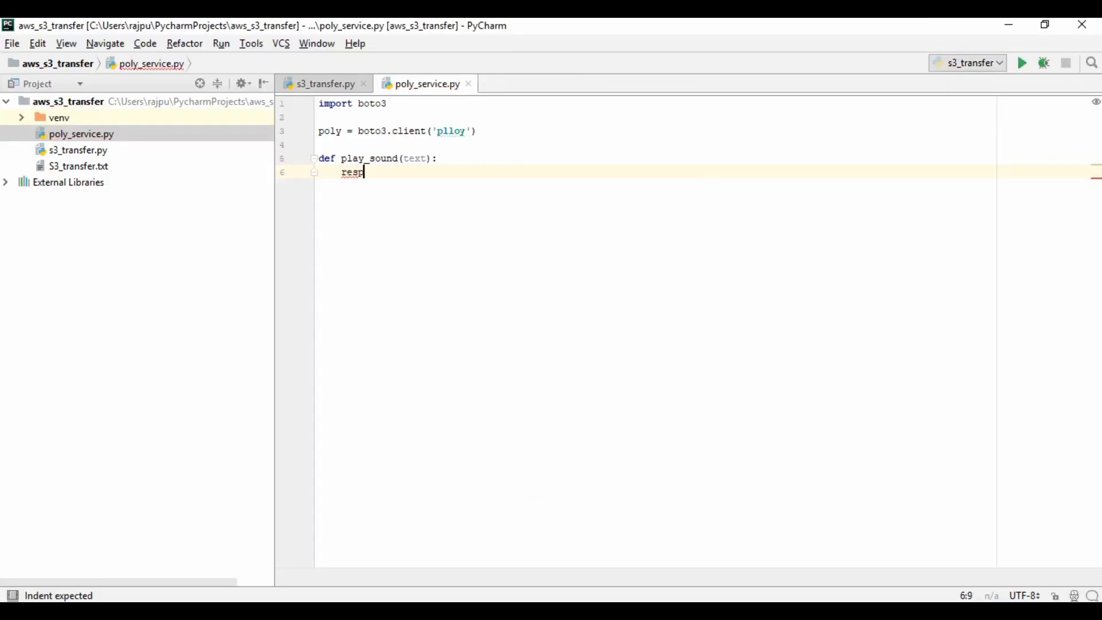
{"action": "type", "text": "onse ="}
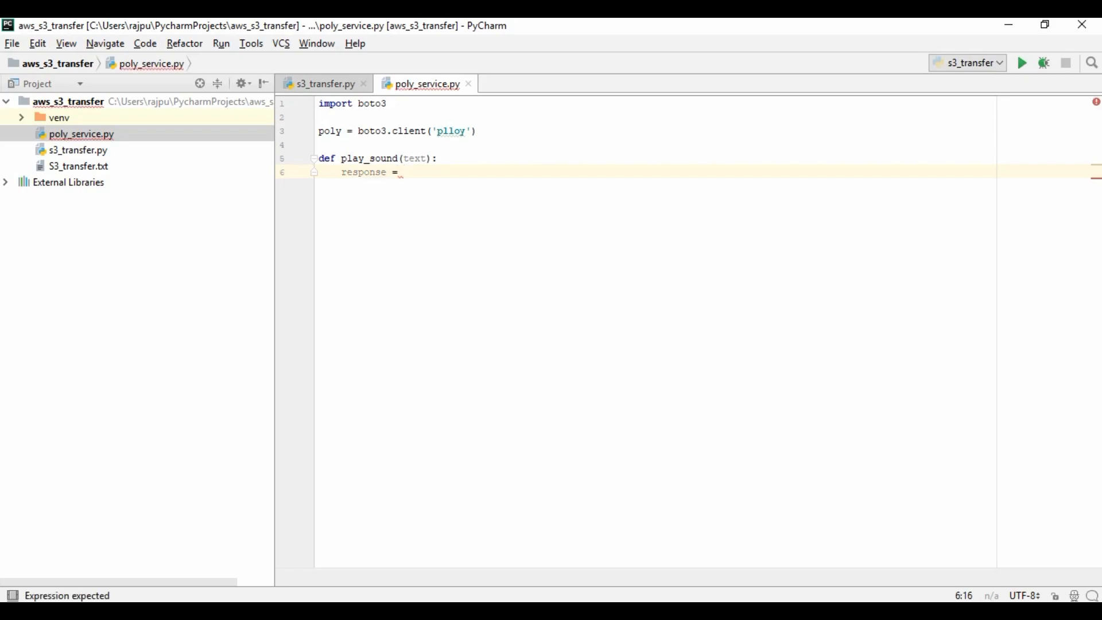
{"action": "type", "text": "poly"}
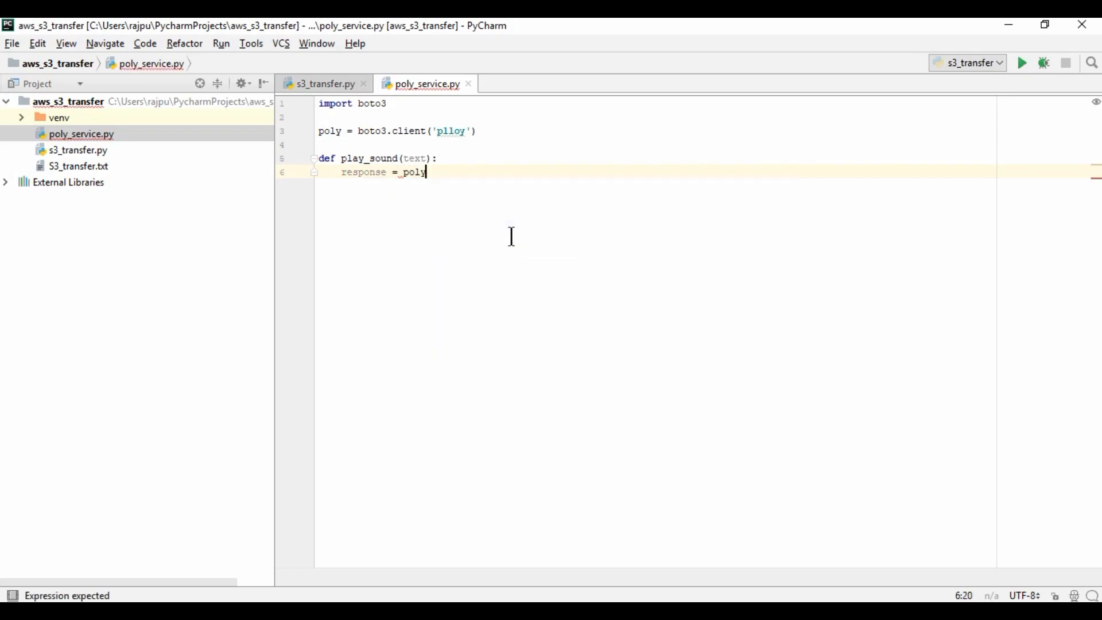
{"action": "type", "text": "."}
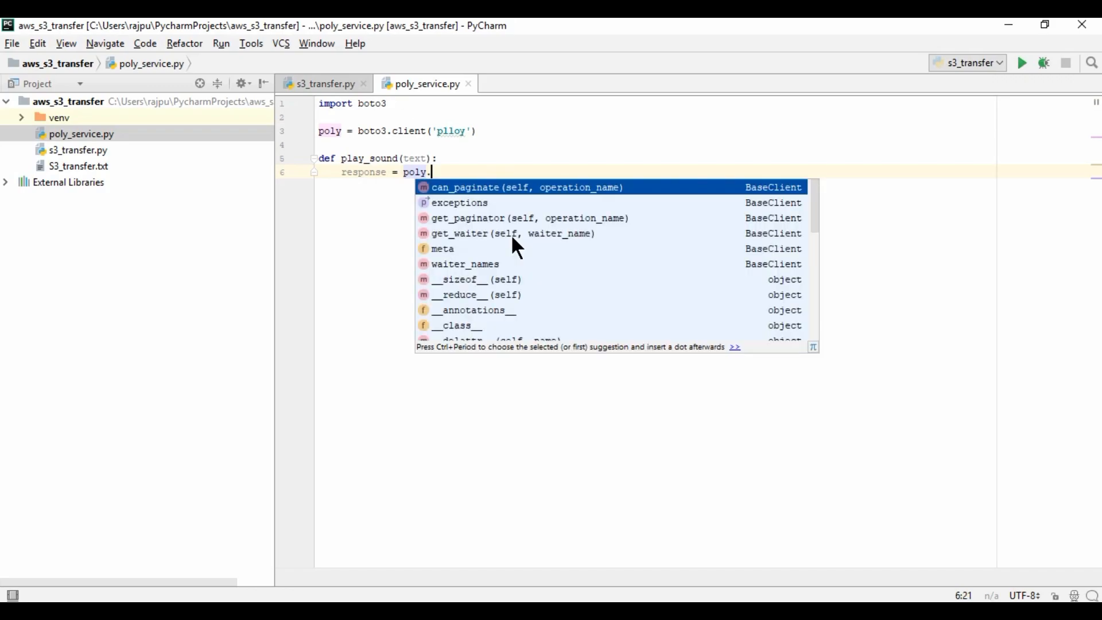
{"action": "type", "text": "syb"}
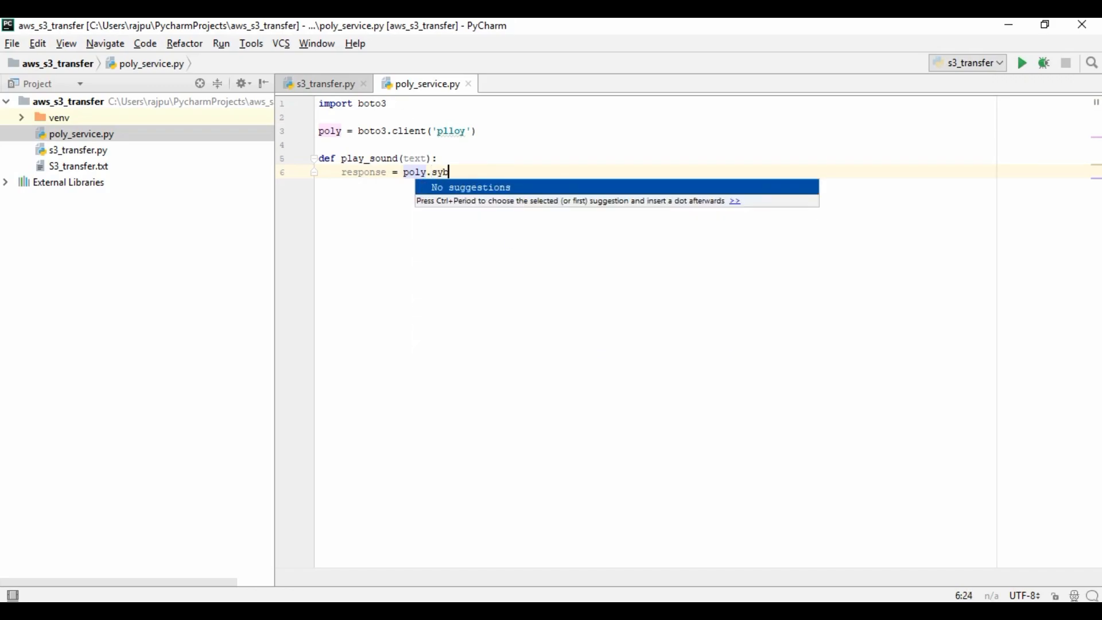
{"action": "type", "text": "thesi"}
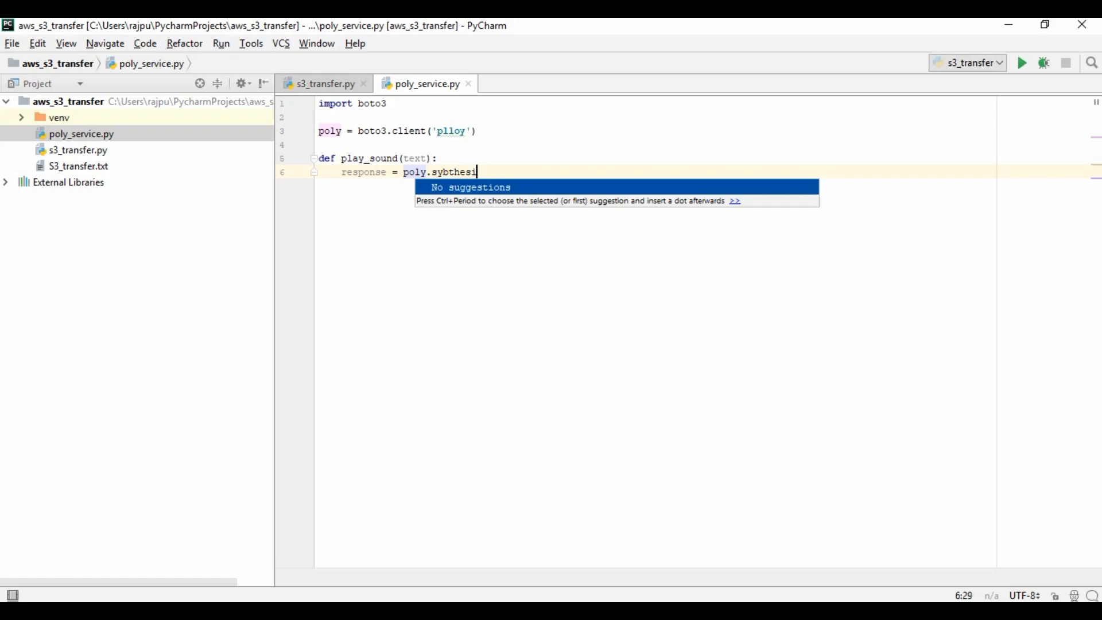
{"action": "type", "text": "ze"}
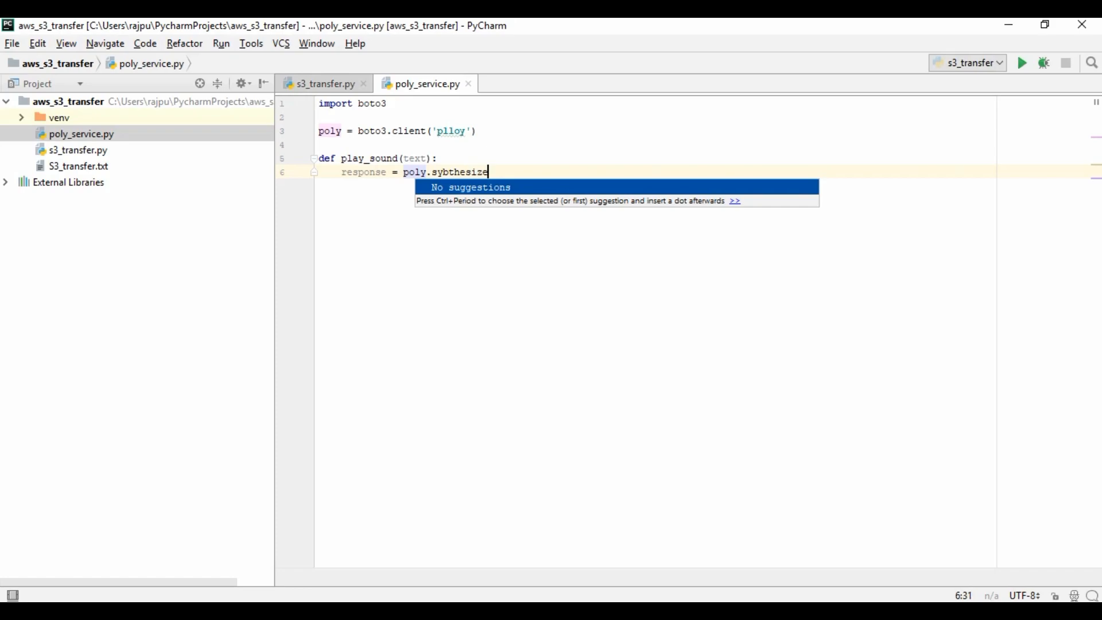
{"action": "type", "text": "_sppech('','"}
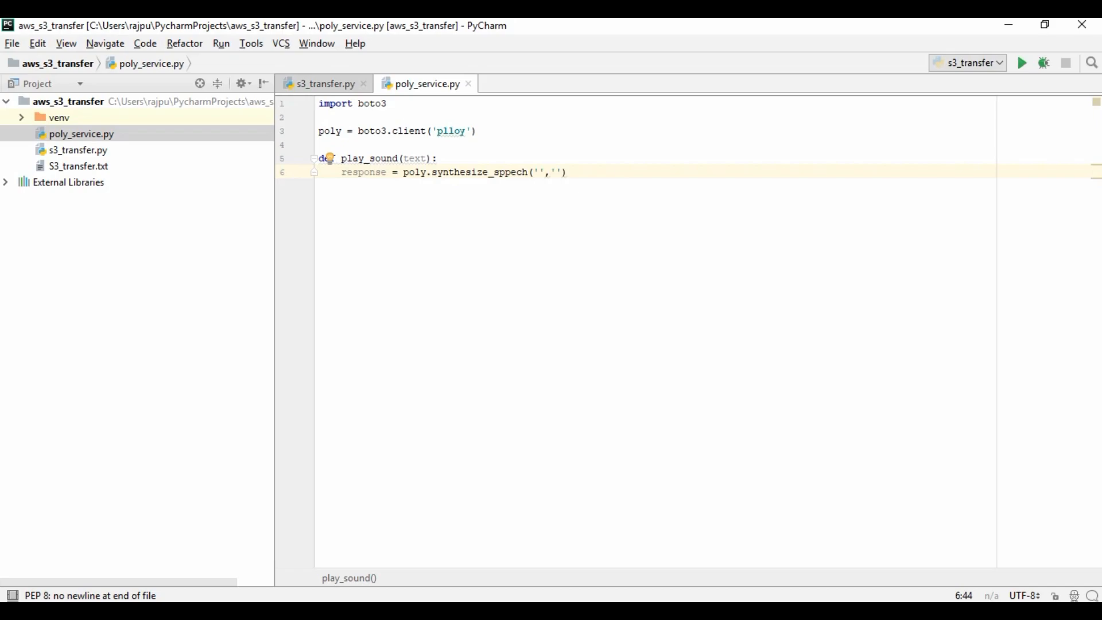
Begin the call's arguments with text and the Text keyword.
{"action": "type", "text": ",'"}
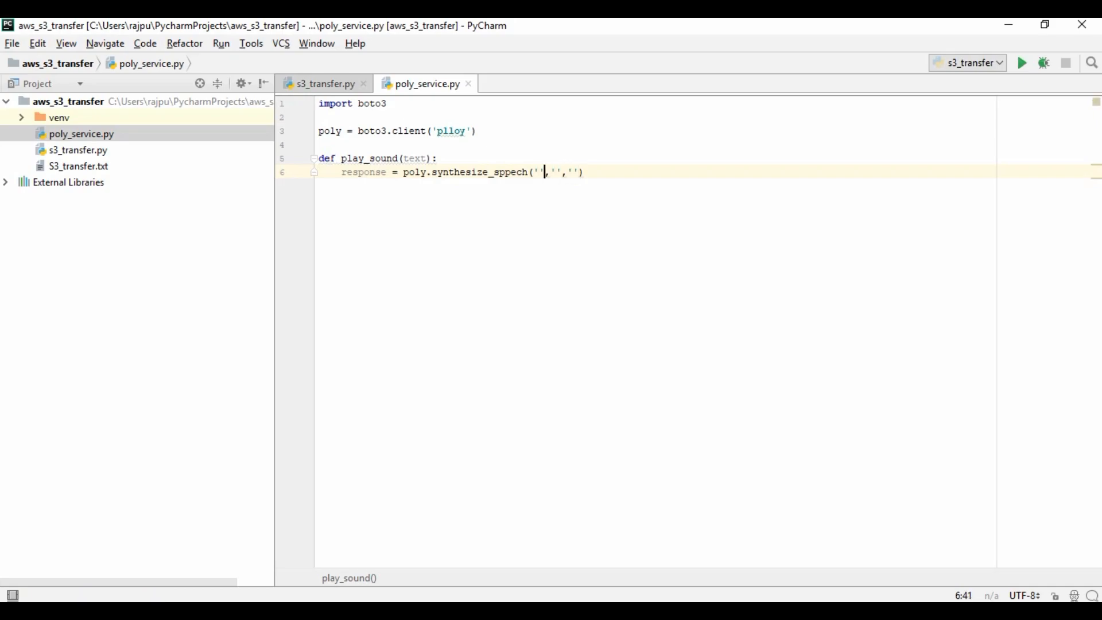
{"action": "type", "text": "text"}
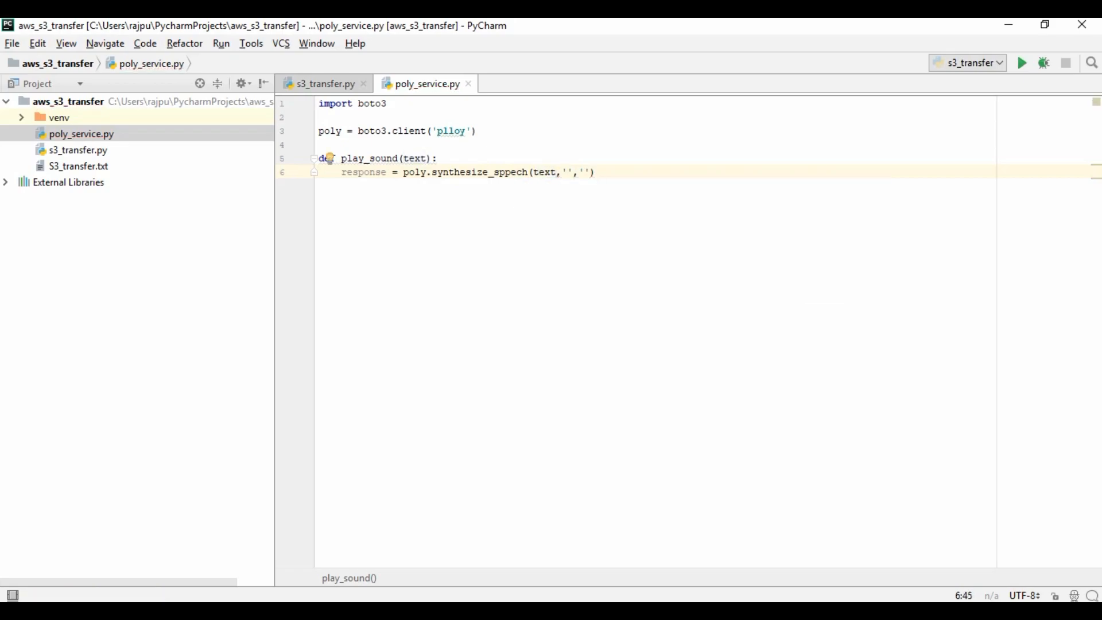
{"action": "type", "text": "mp"}
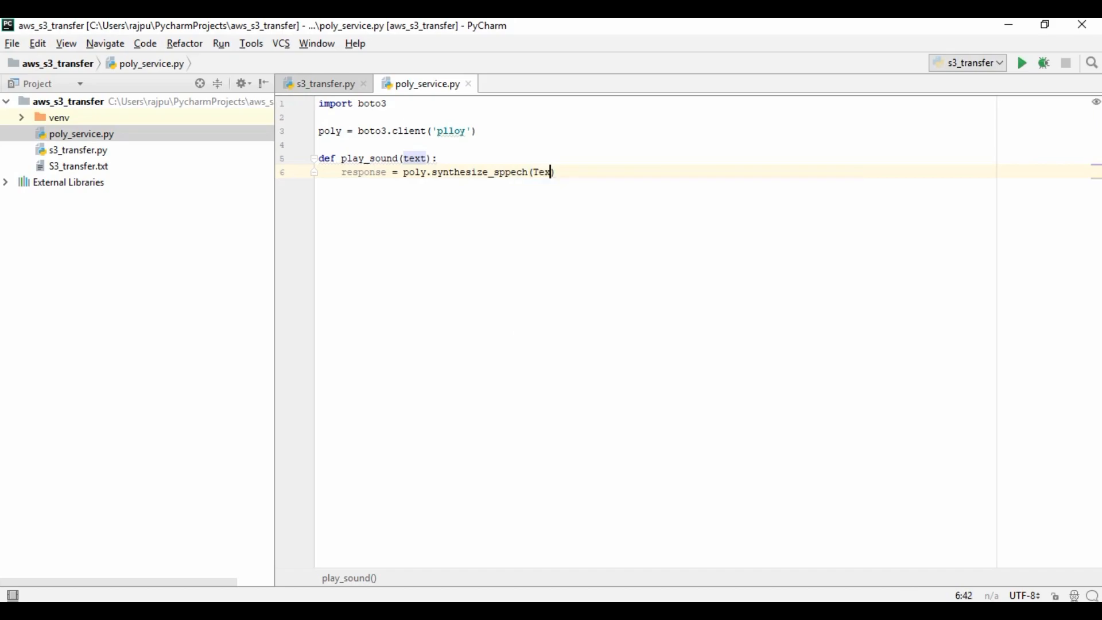
Pass Text=text, VoiceId='Joanna' and OutputFormat='mp3' to the synthesize call.
{"action": "type", "text": "t"}
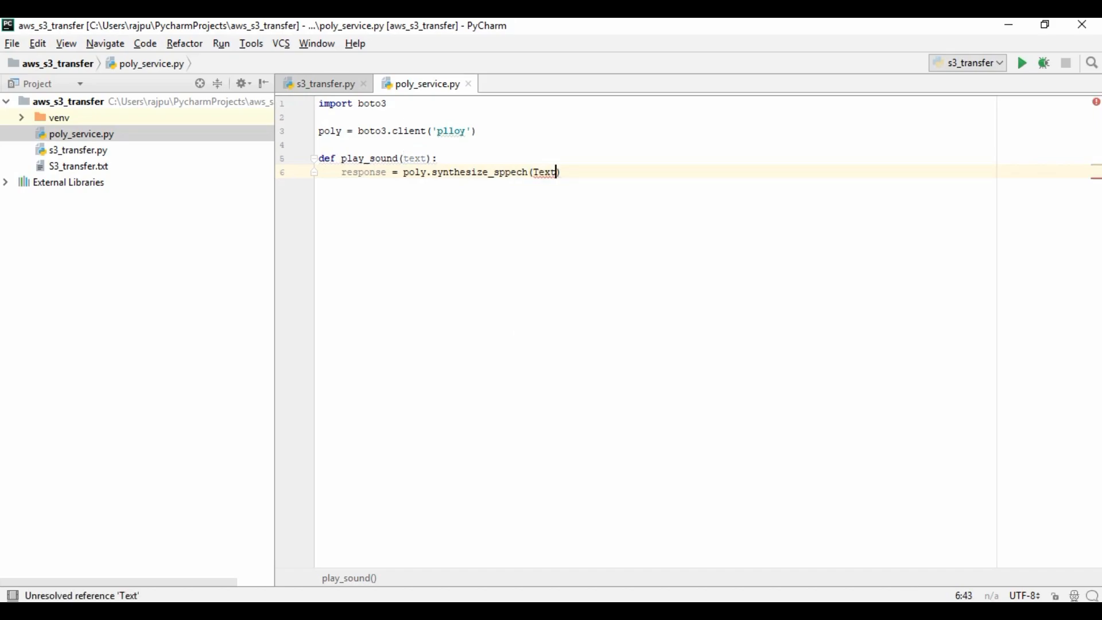
{"action": "type", "text": "=re"}
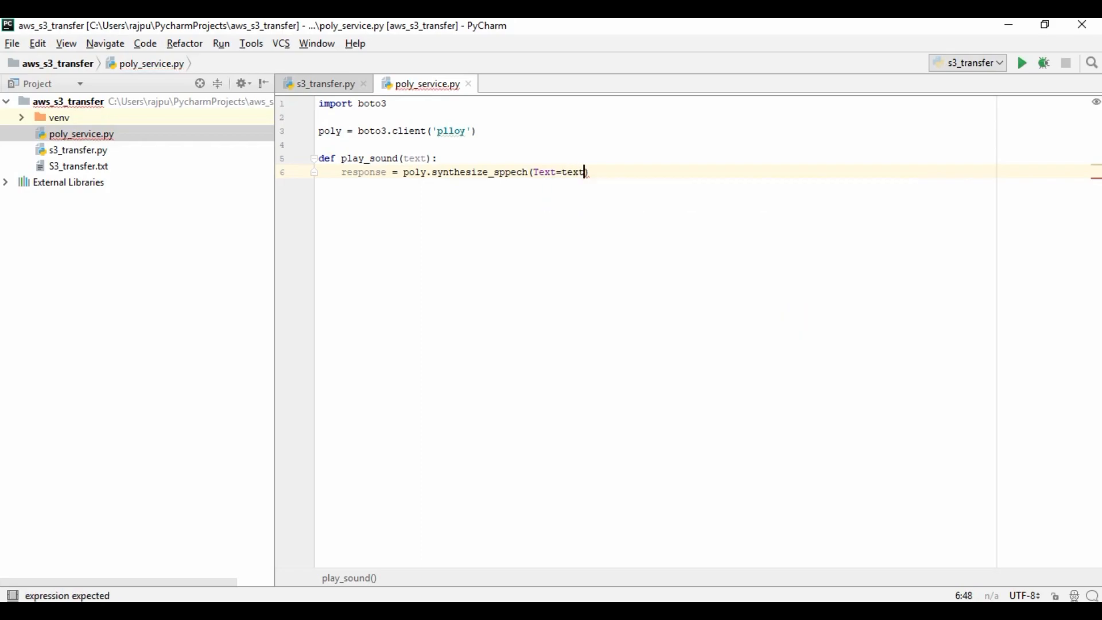
{"action": "type", "text": ",V"}
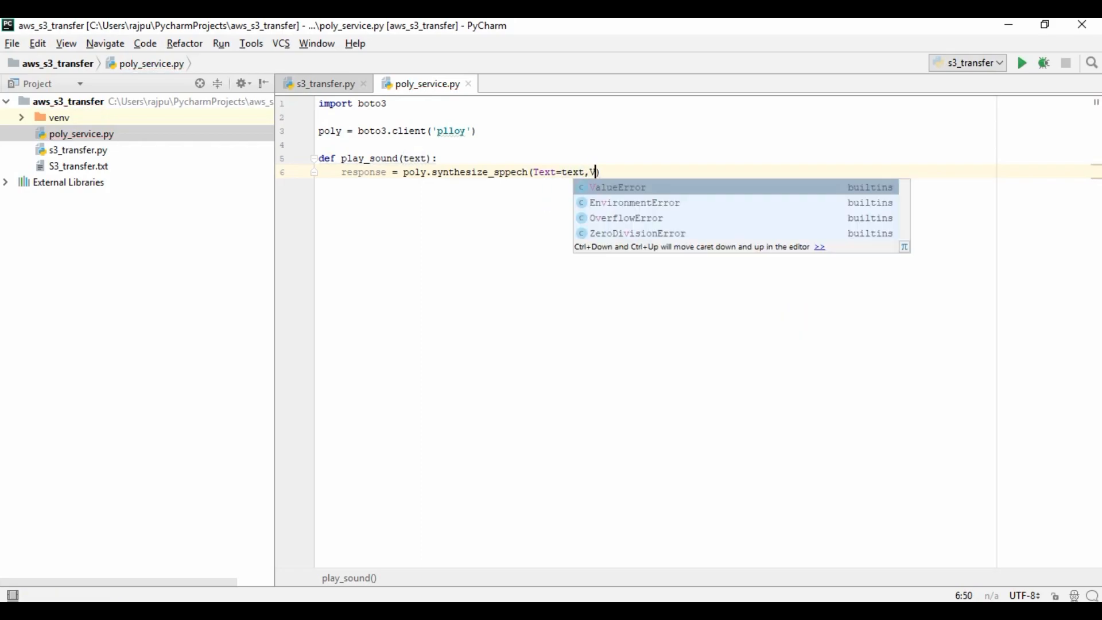
{"action": "type", "text": "oice"}
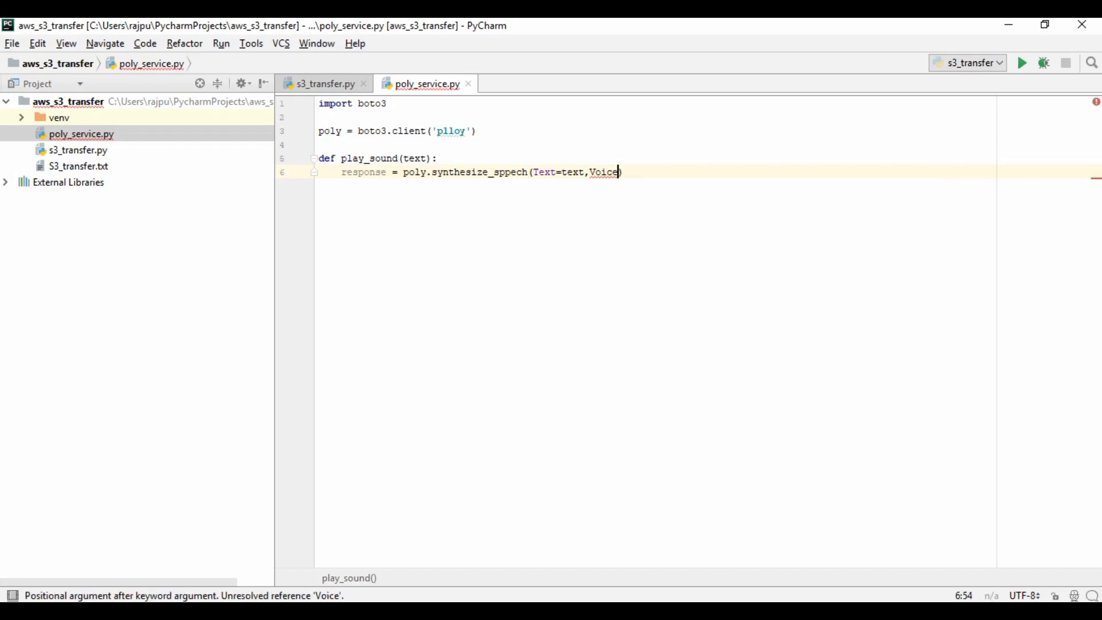
{"action": "type", "text": "Id='"}
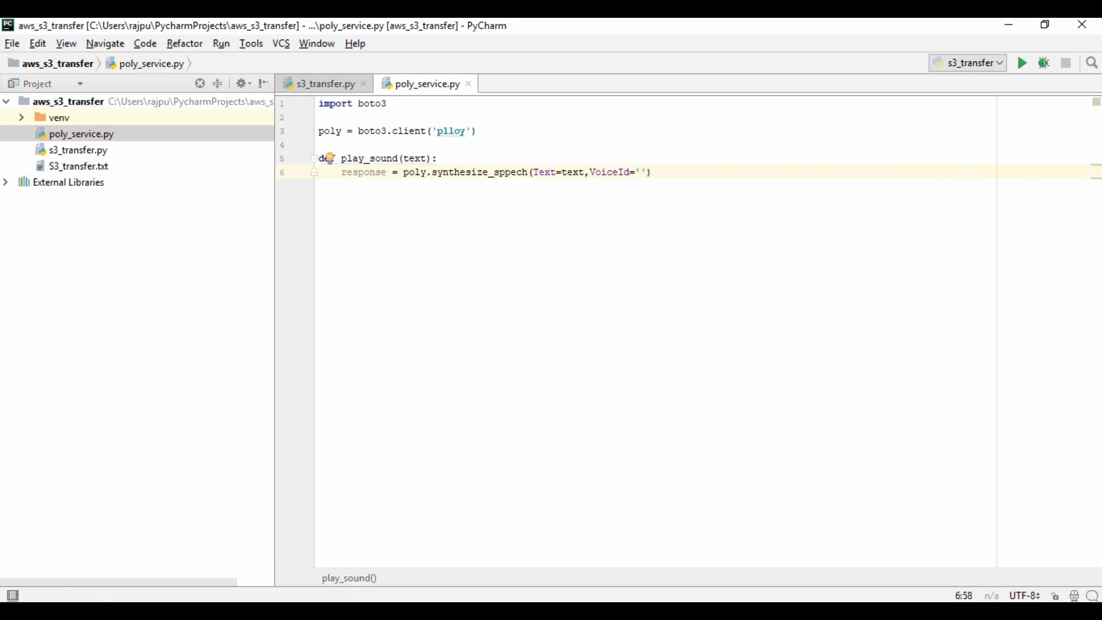
{"action": "type", "text": "Joa"}
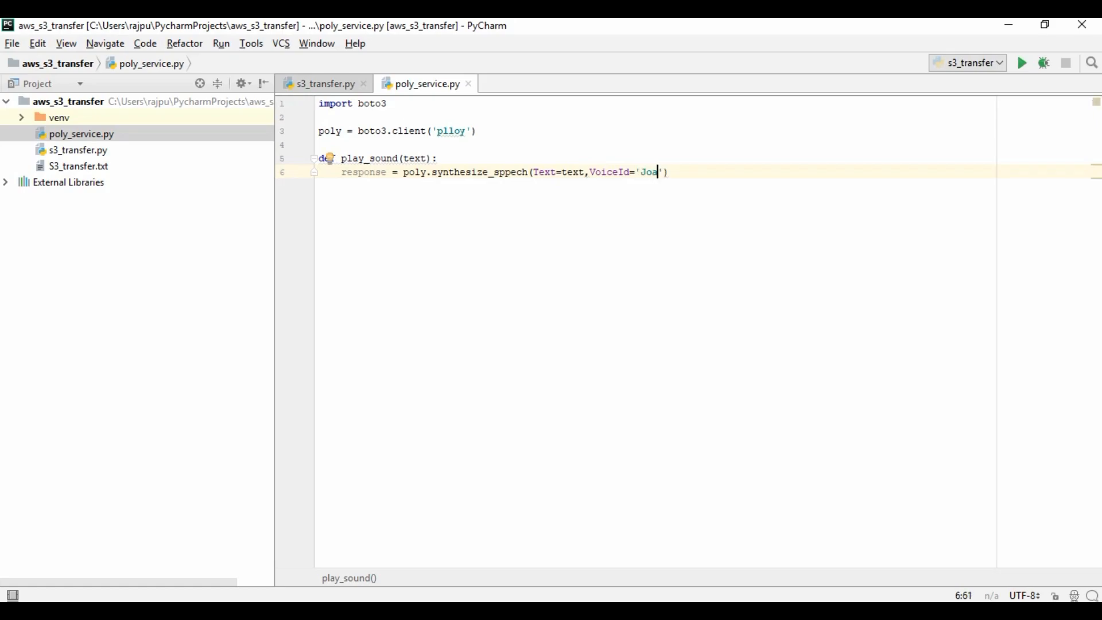
{"action": "type", "text": "nna"}
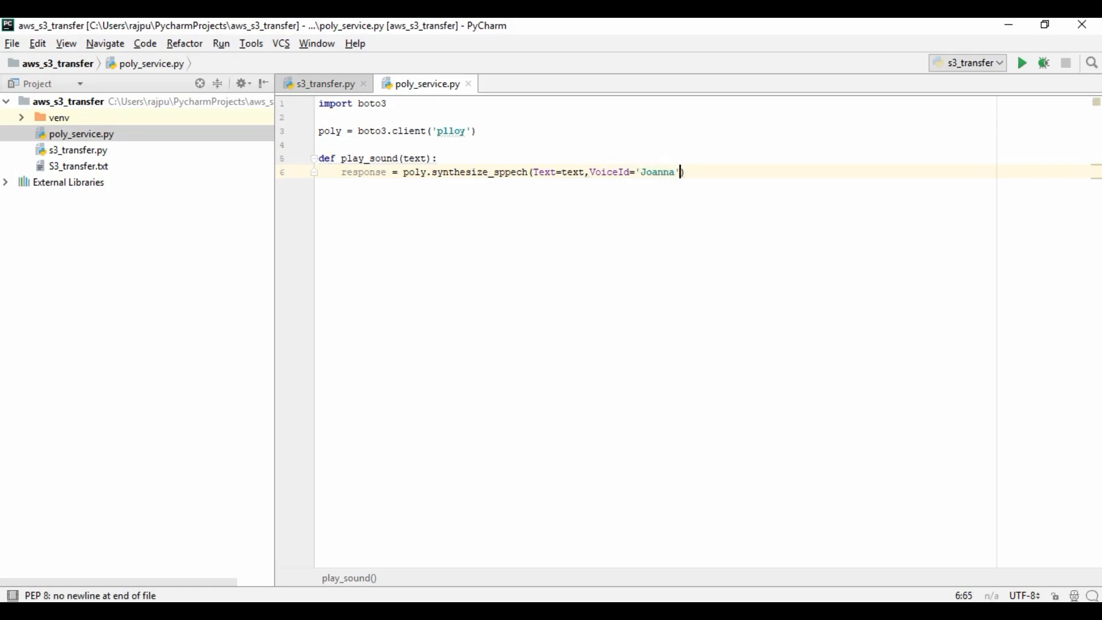
{"action": "type", "text": ",Out"}
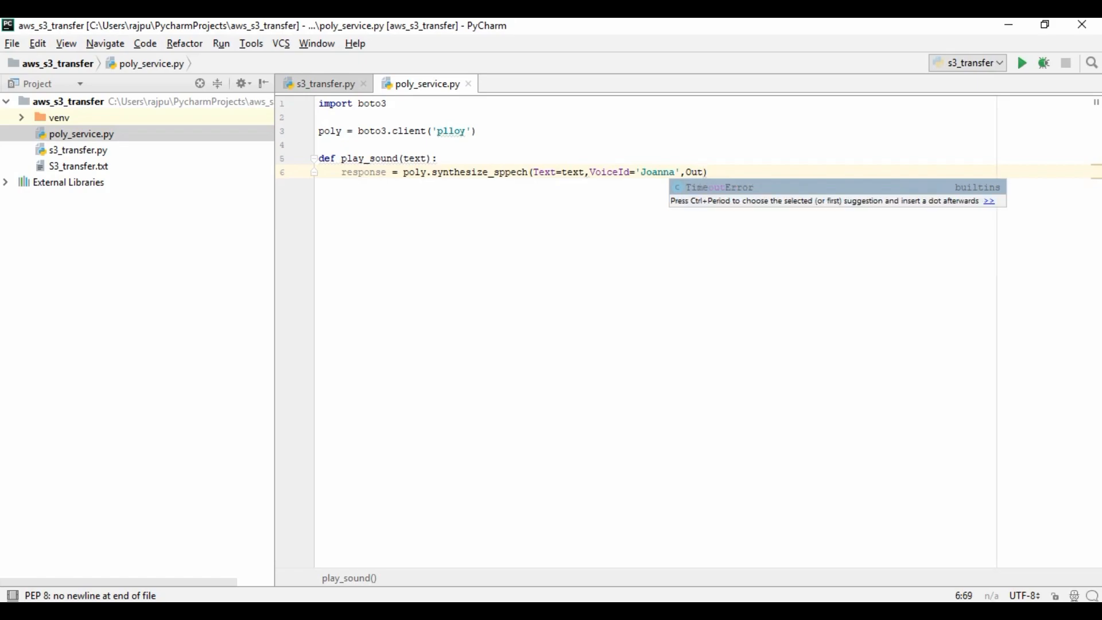
{"action": "type", "text": "putFormat"}
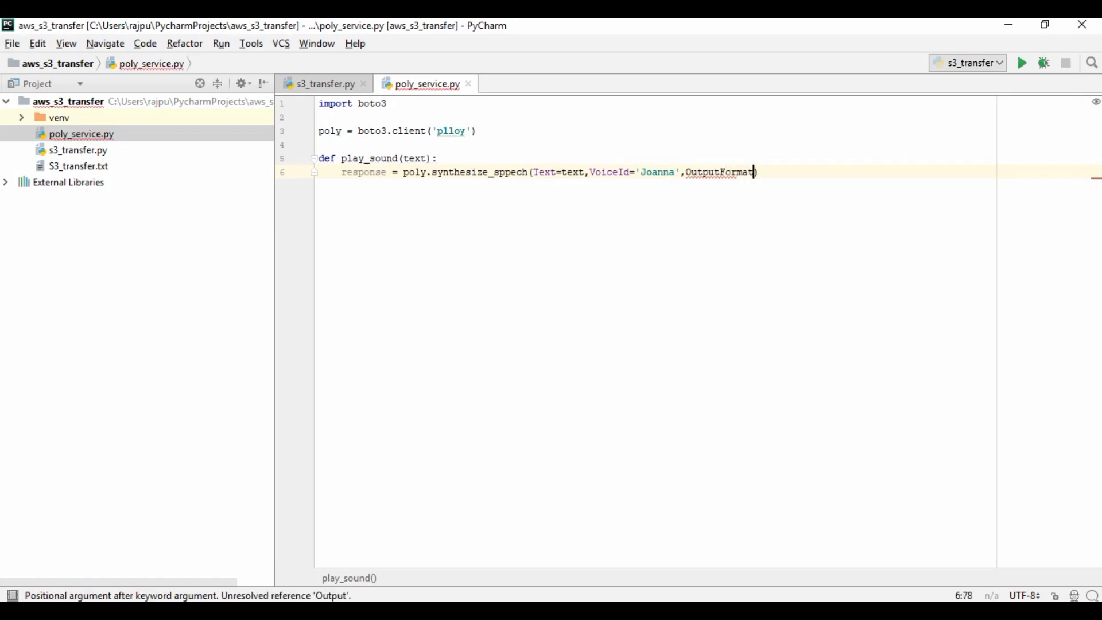
{"action": "type", "text": "=''"}
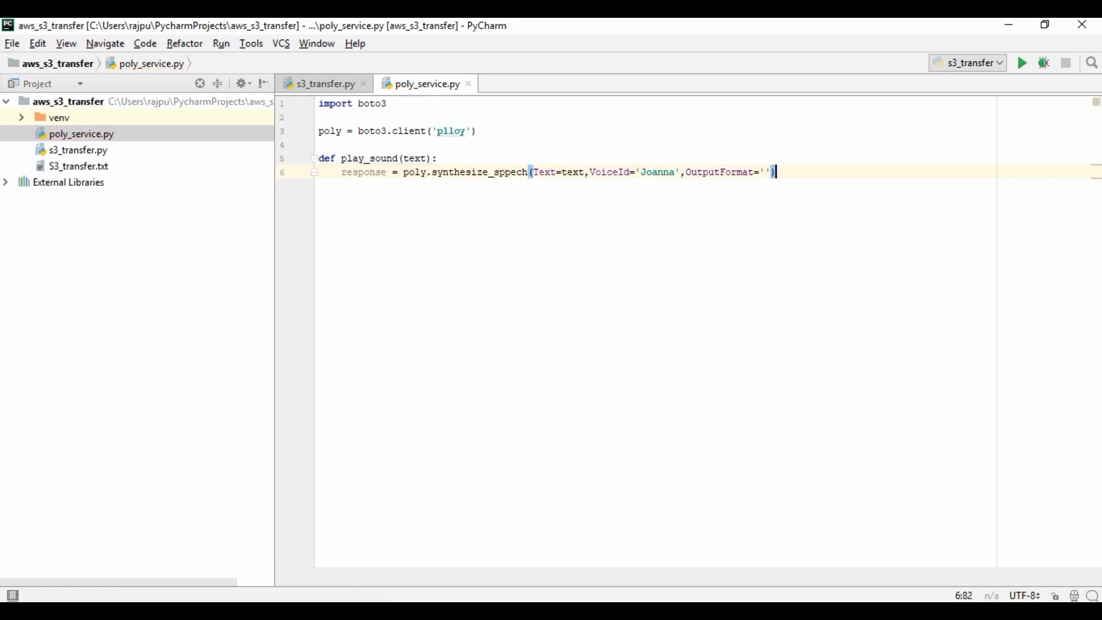
{"action": "type", "text": "mp3"}
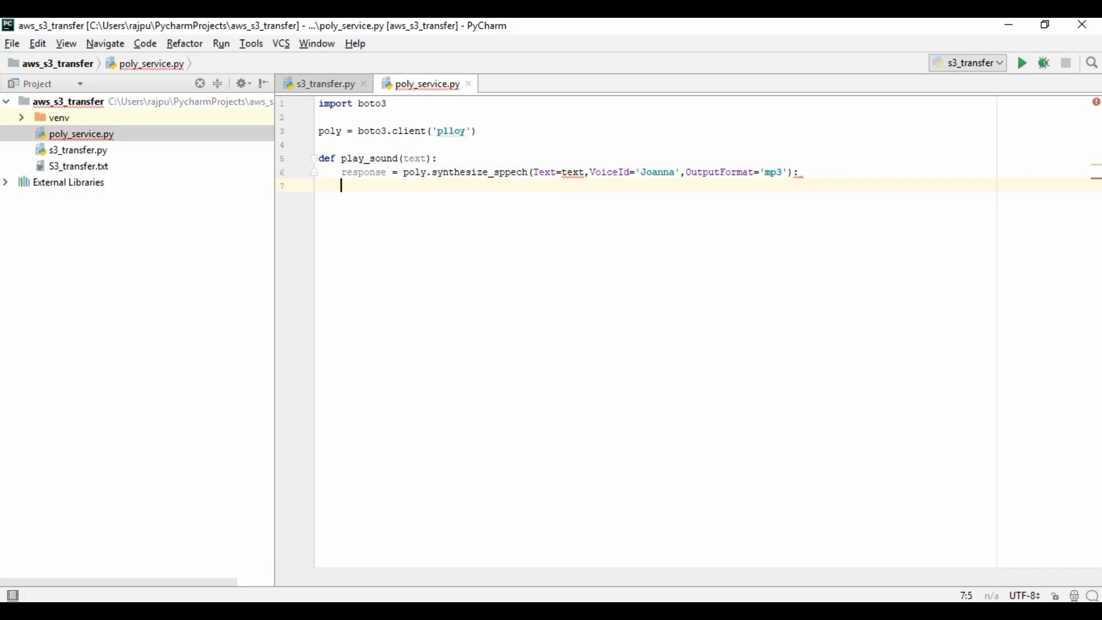
Remove the stray line and correct the method name to synthesize_speech.
{"action": "key", "text": "Backspace"}
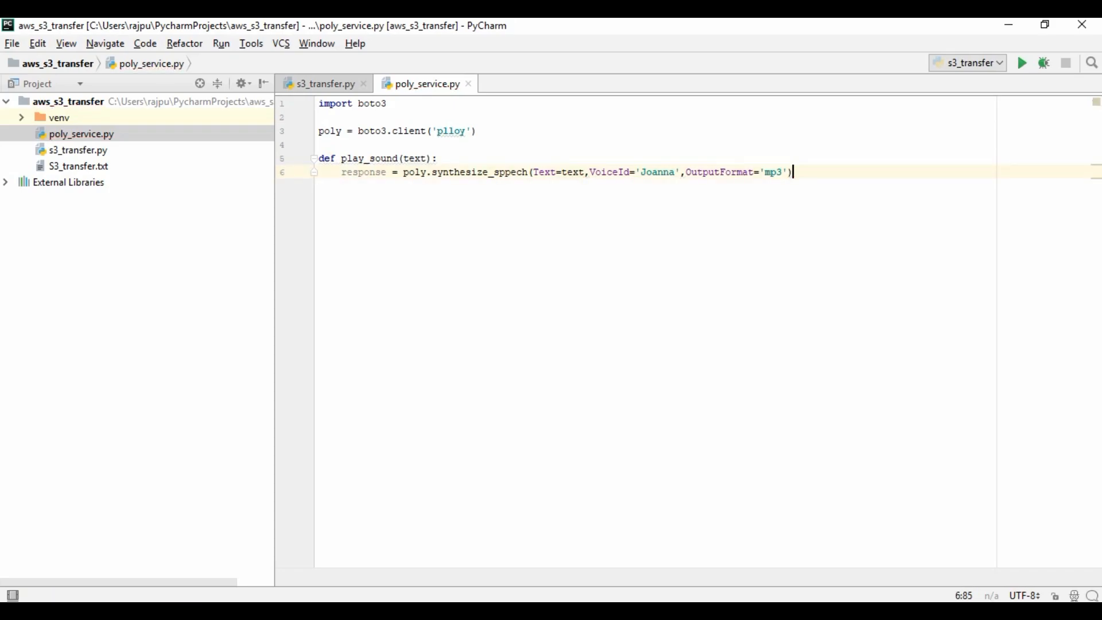
{"action": "mouse_move", "coordinate": [508, 171]}
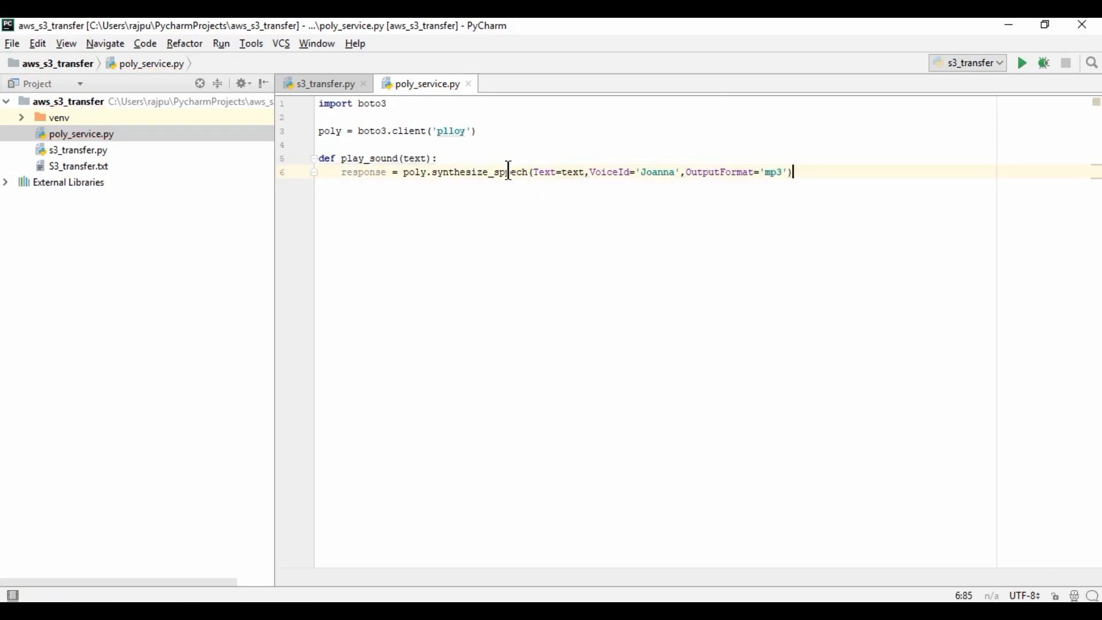
{"action": "left_click", "coordinate": [513, 171]}
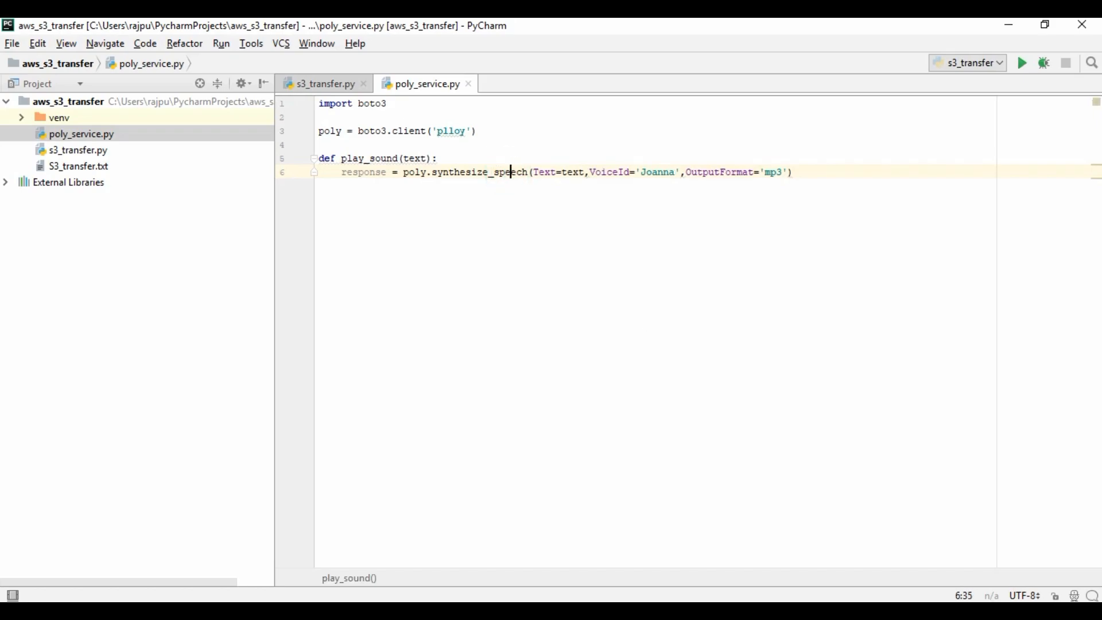
{"action": "left_click", "coordinate": [794, 172]}
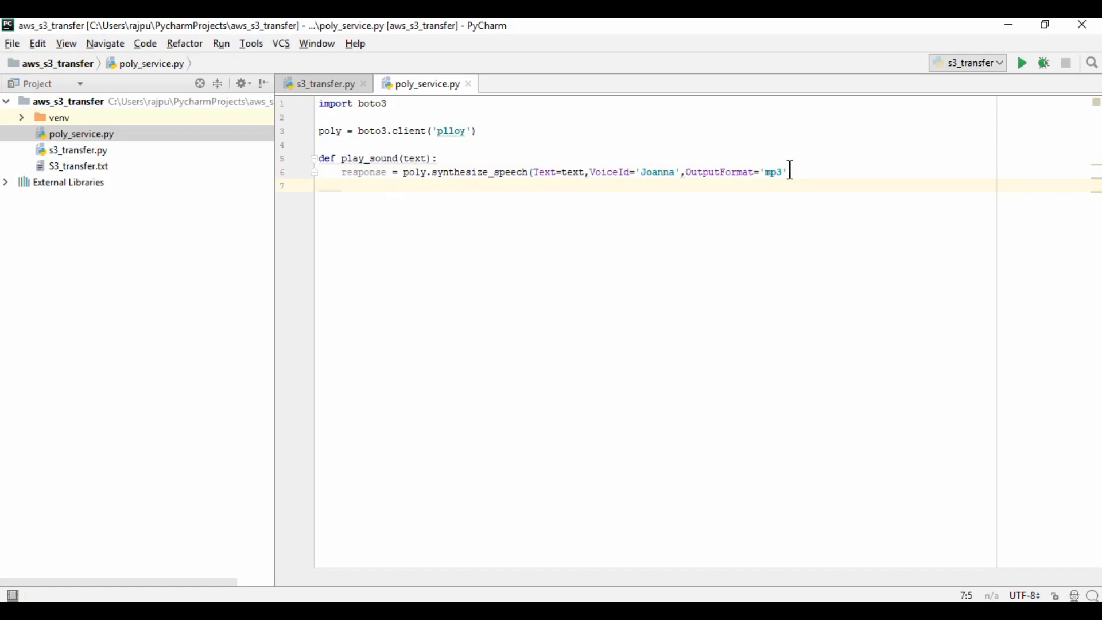
{"action": "double_click", "coordinate": [656, 171]}
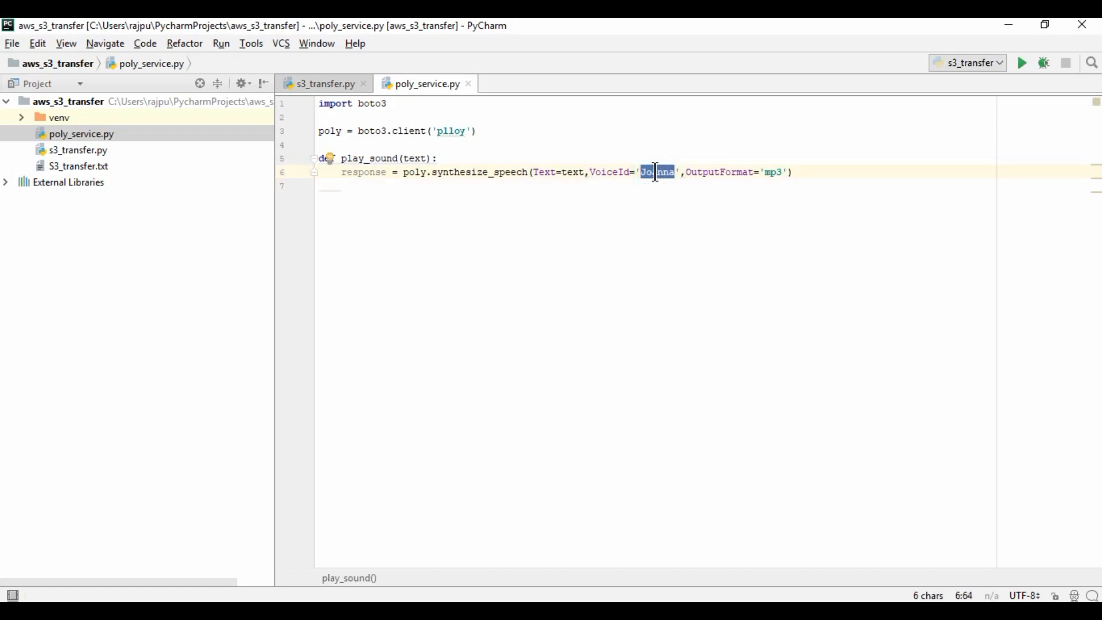
{"action": "mouse_move", "coordinate": [434, 441]}
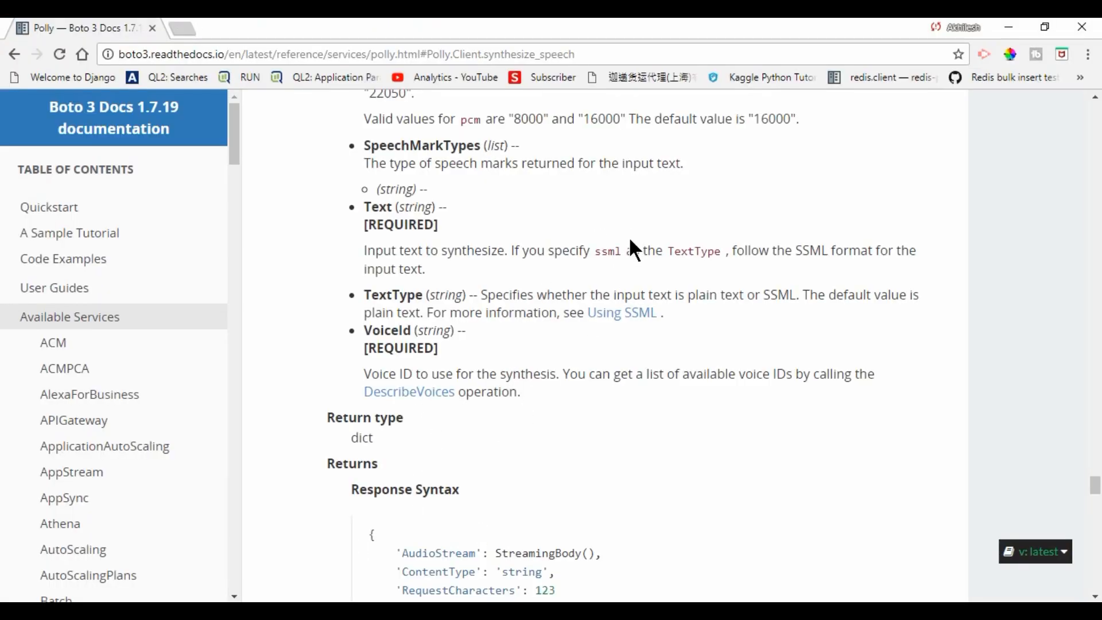
View the synthesize_speech request syntax with its OutputFormat and VoiceId options.
{"action": "scroll", "scroll_direction": "up", "scroll_amount": 3}
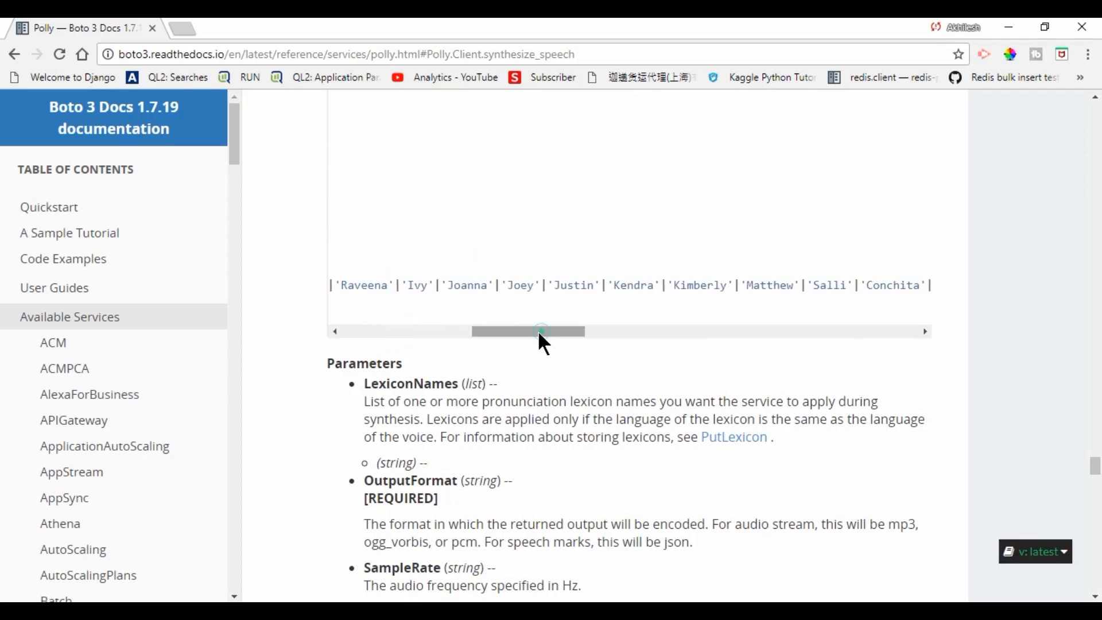
{"action": "double_click", "coordinate": [466, 285]}
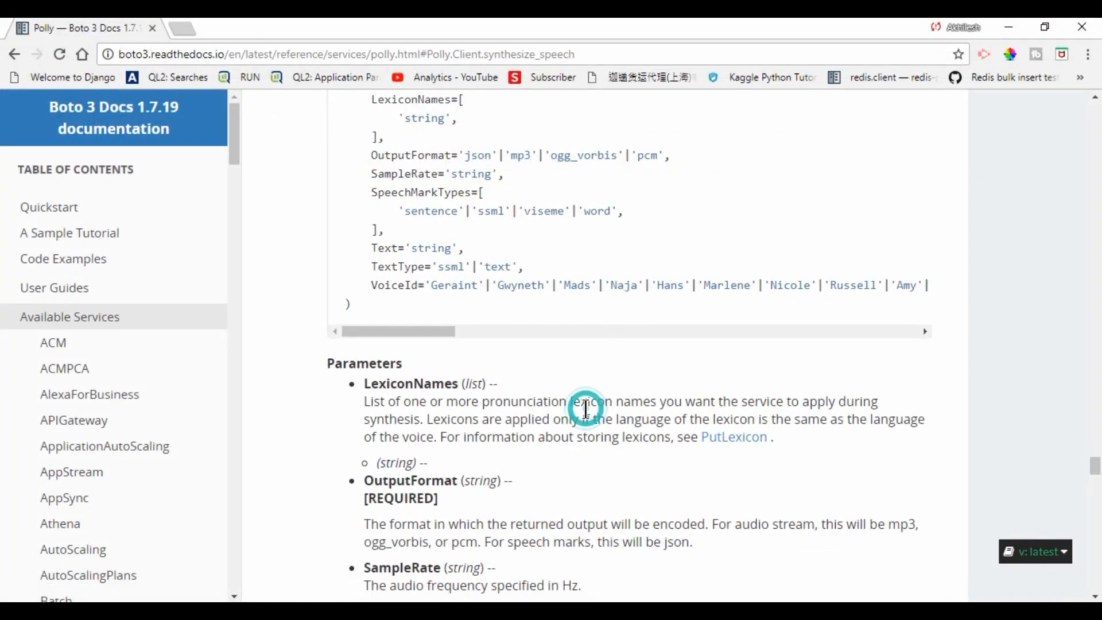
Check the response's AudioStream StreamingBody in the docs, then minimize the browser.
{"action": "scroll", "scroll_direction": "down", "scroll_amount": 3}
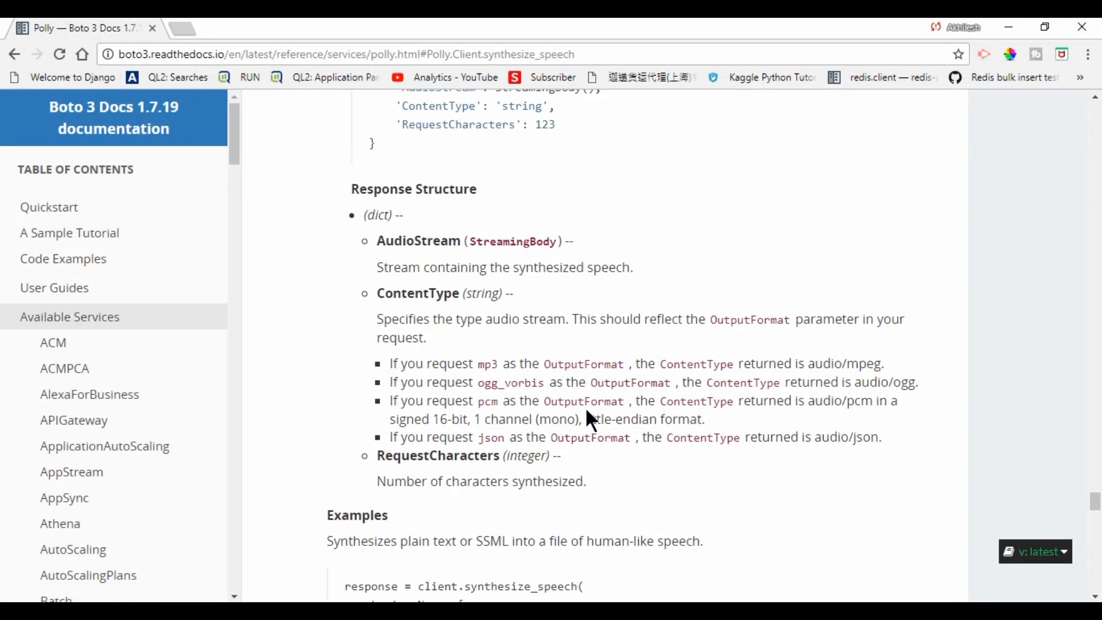
{"action": "scroll", "scroll_direction": "down", "scroll_amount": 3}
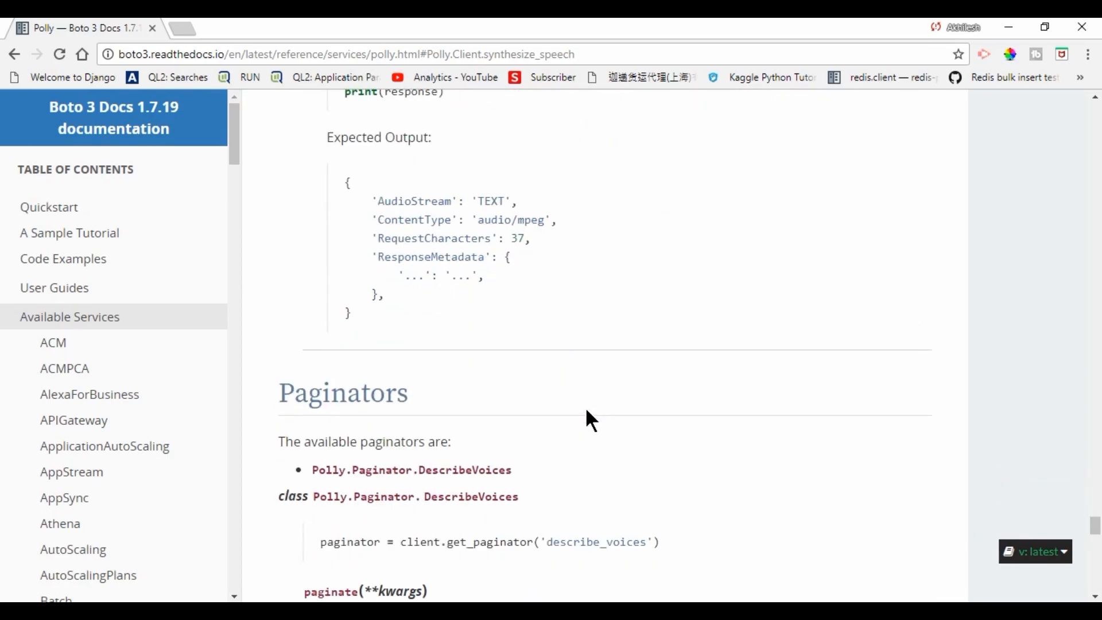
{"action": "scroll", "scroll_direction": "up", "scroll_amount": 3}
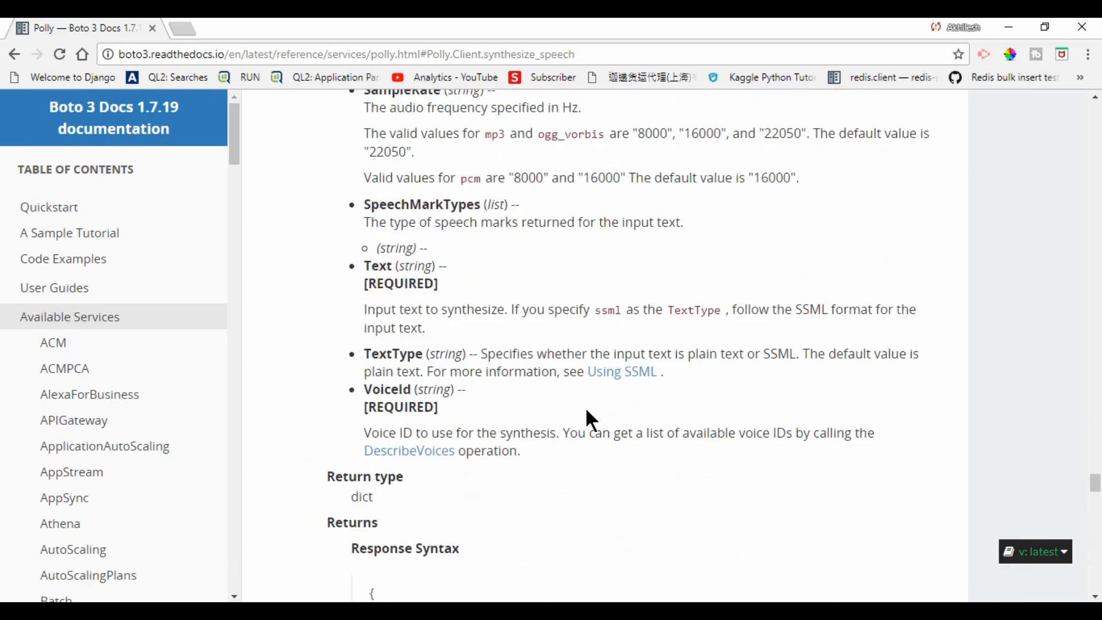
{"action": "scroll", "scroll_direction": "down", "scroll_amount": 3}
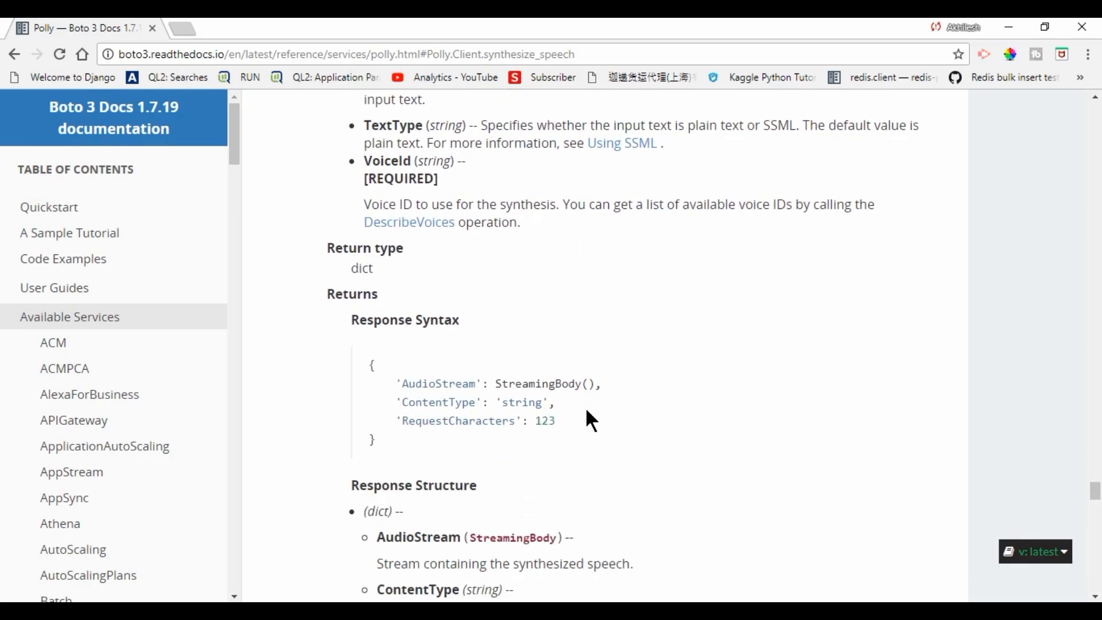
{"action": "mouse_move", "coordinate": [444, 327]}
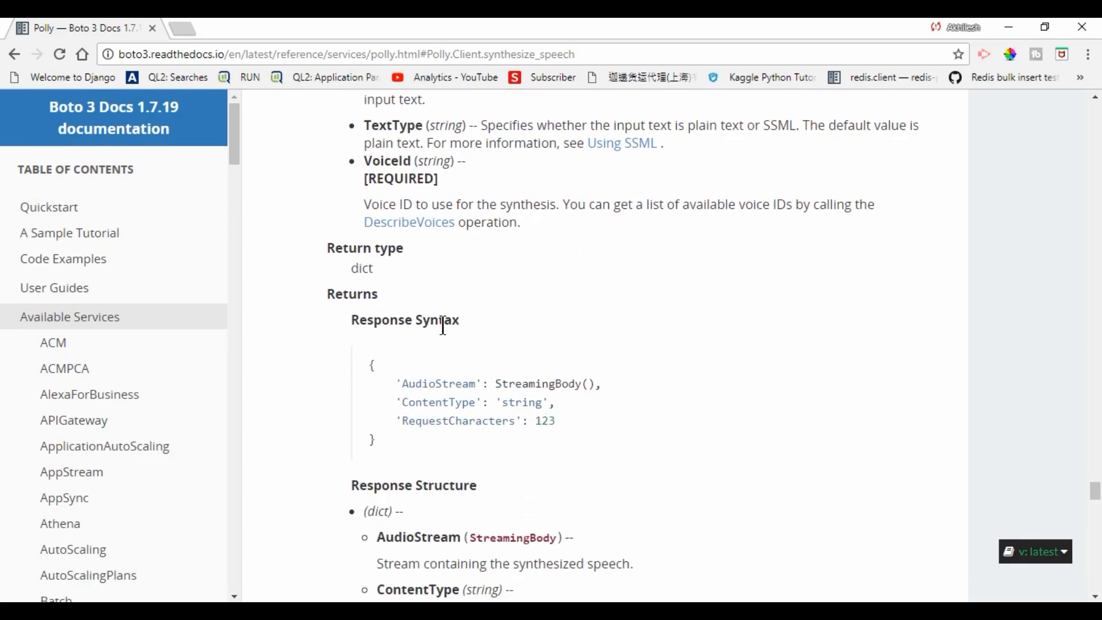
{"action": "double_click", "coordinate": [437, 383]}
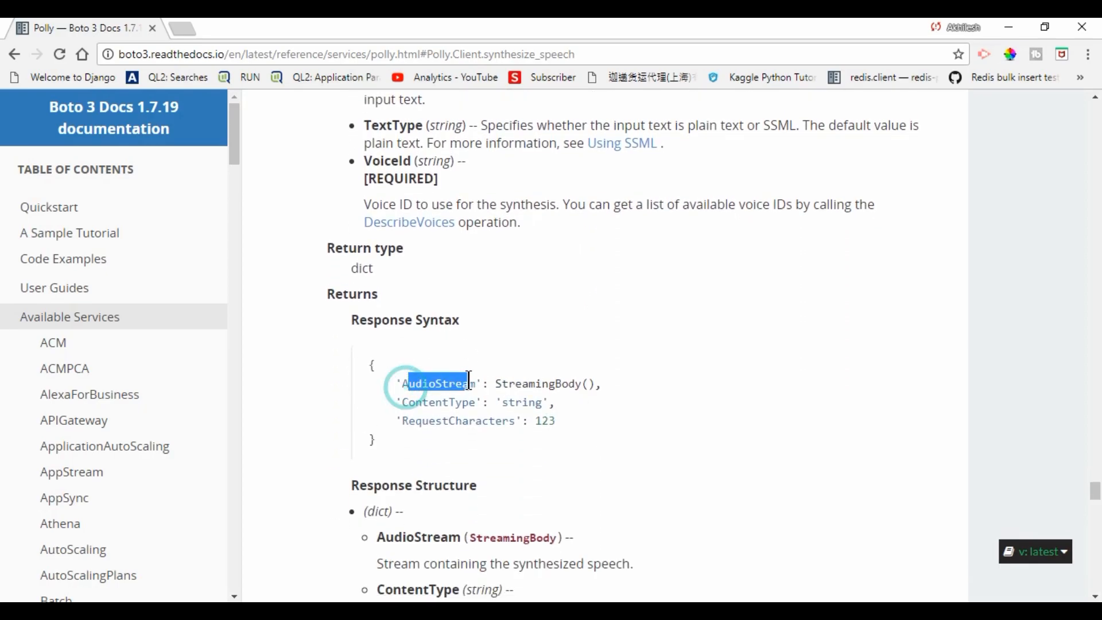
{"action": "double_click", "coordinate": [444, 420]}
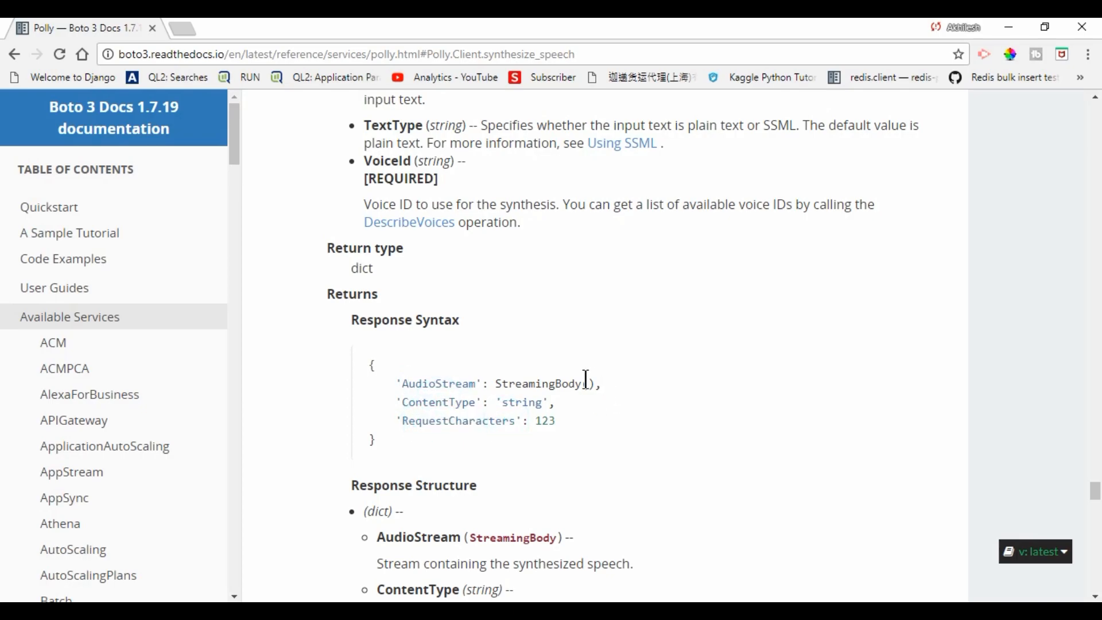
{"action": "double_click", "coordinate": [556, 383]}
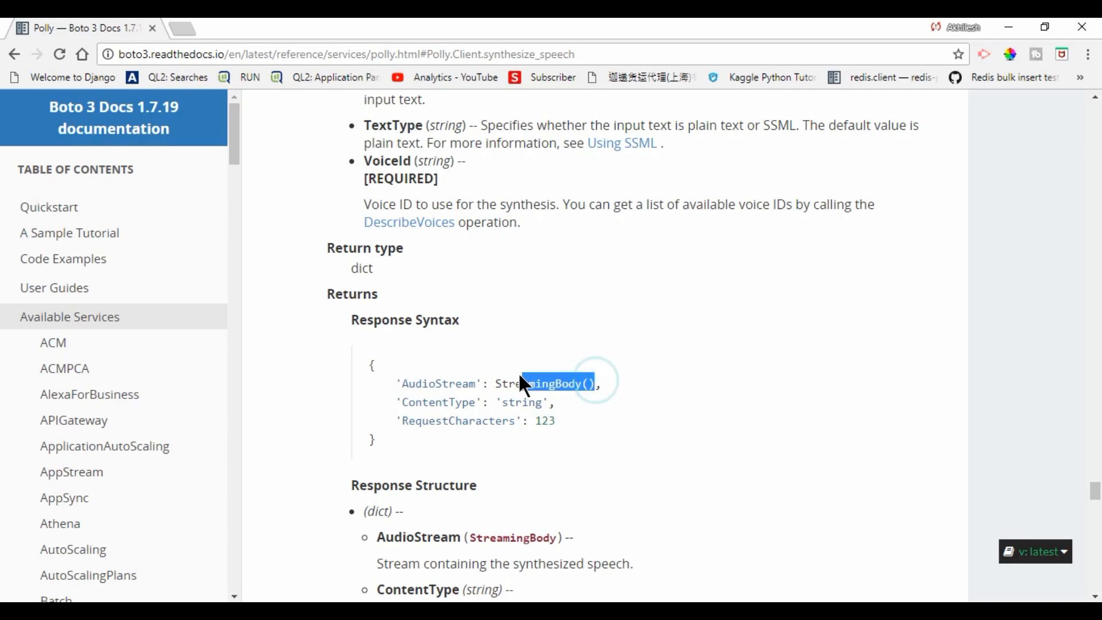
{"action": "left_click", "coordinate": [515, 383]}
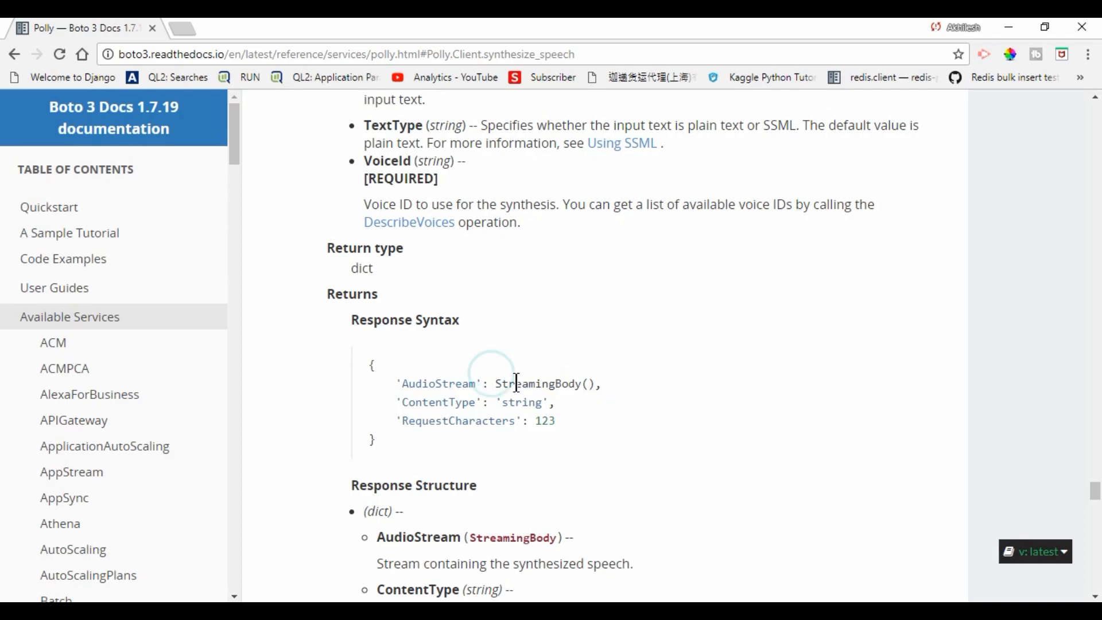
{"action": "double_click", "coordinate": [537, 384]}
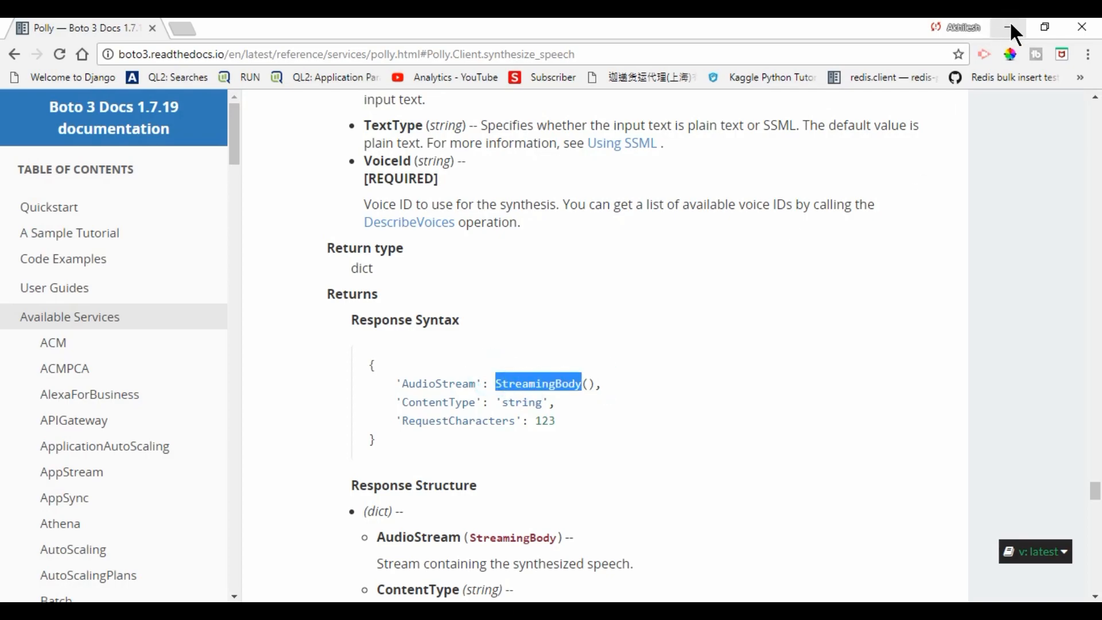
{"action": "left_click", "coordinate": [1008, 26]}
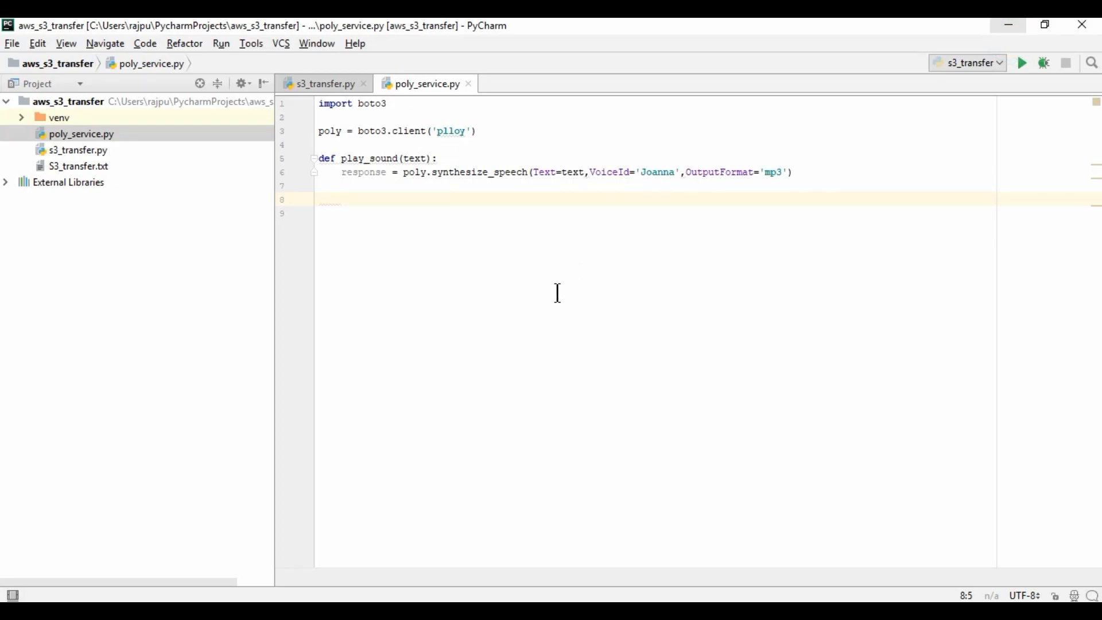
Assign body = response['AudioStream'].read() inside play_sound.
{"action": "type", "text": "r"}
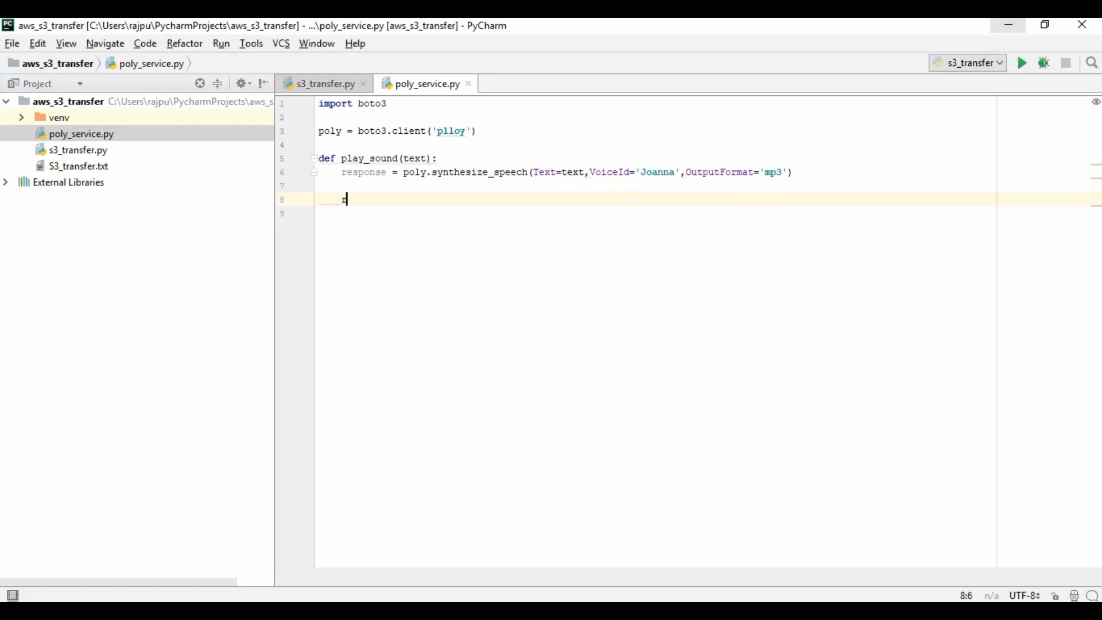
{"action": "type", "text": "response"}
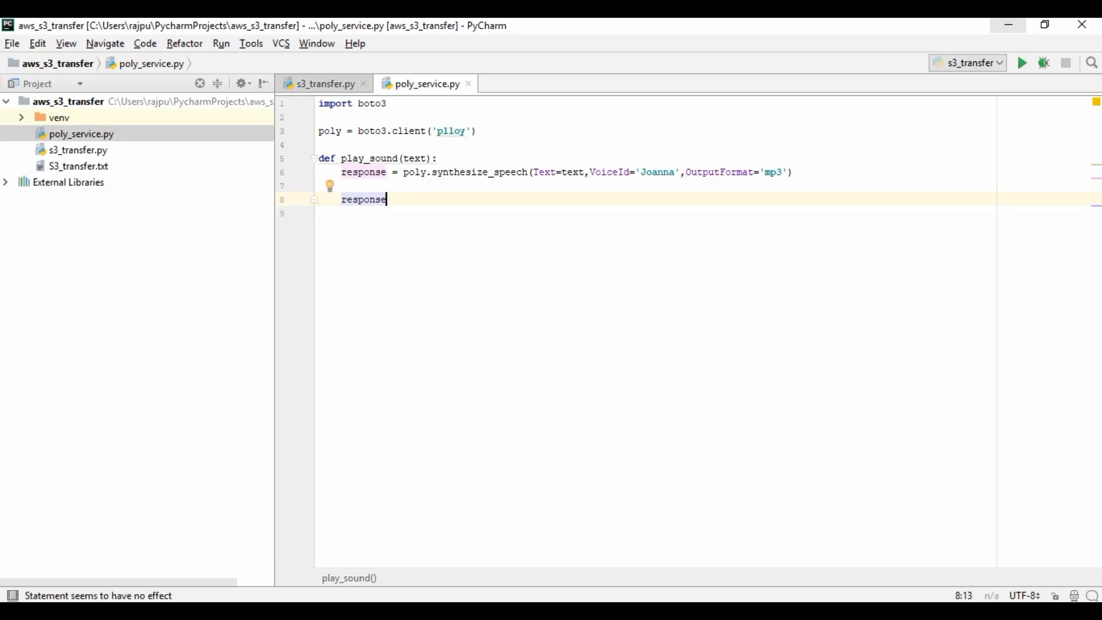
{"action": "type", "text": "['AudioStream"}
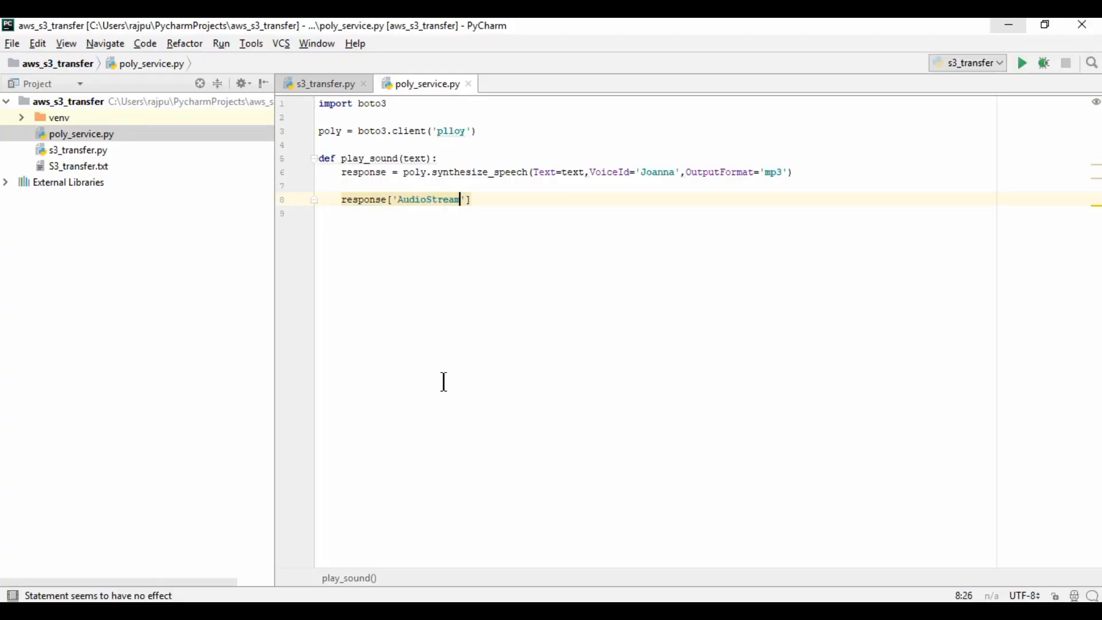
{"action": "left_click", "coordinate": [368, 199]}
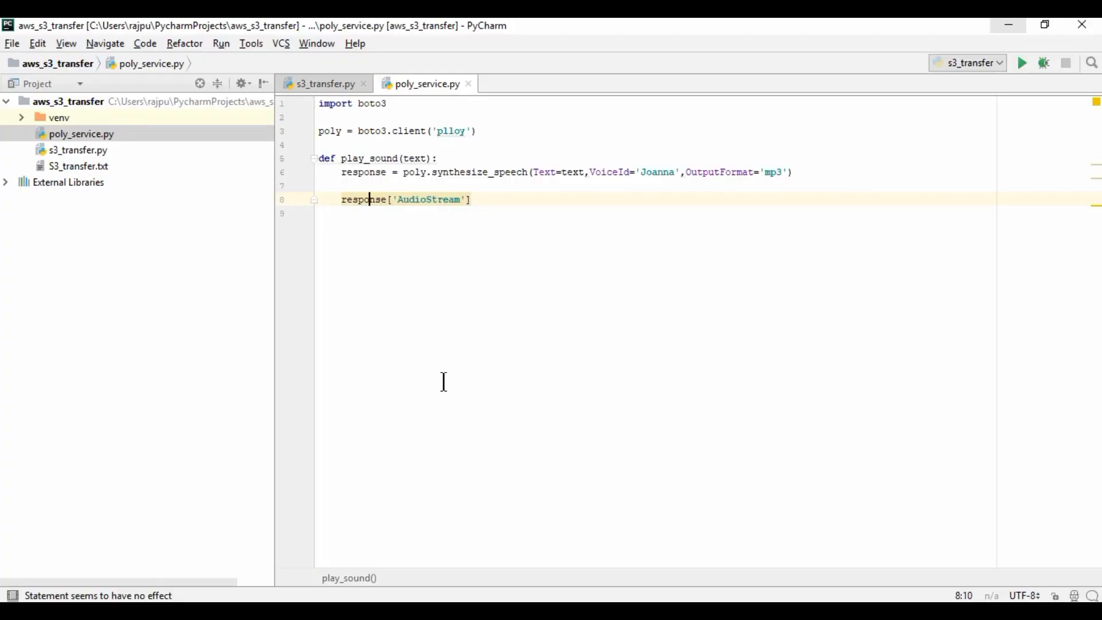
{"action": "type", "text": "body ="}
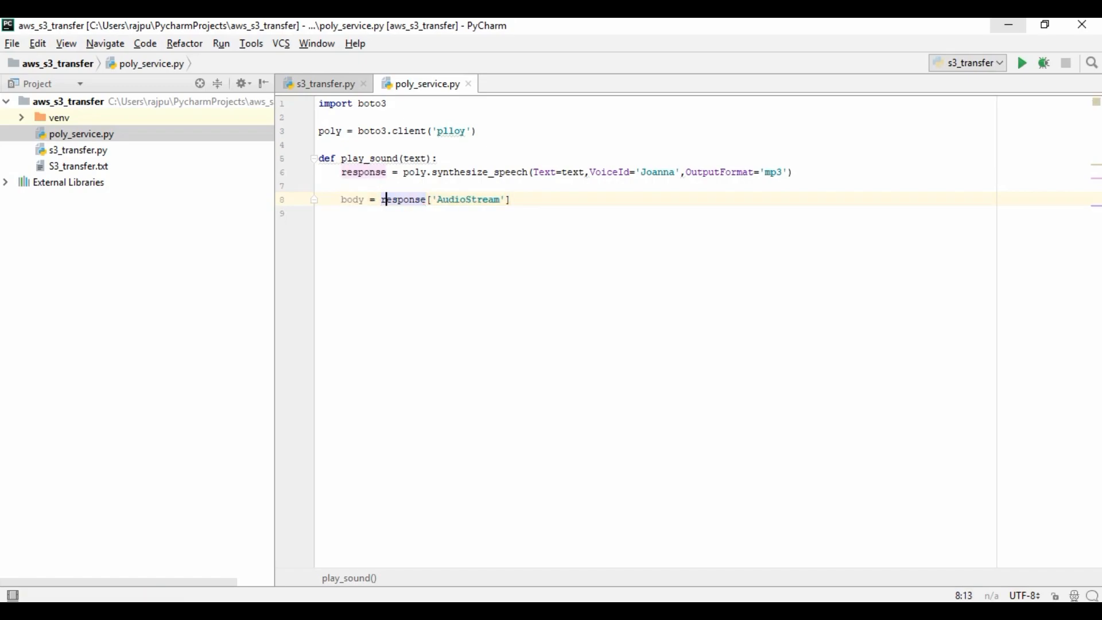
{"action": "type", "text": "."}
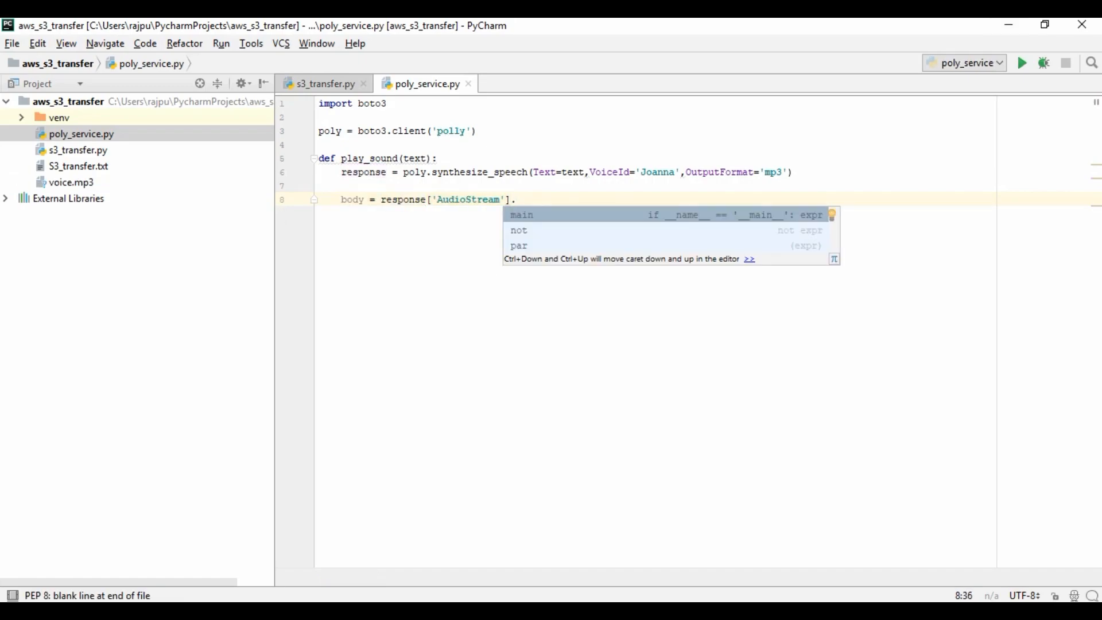
{"action": "type", "text": "read()"}
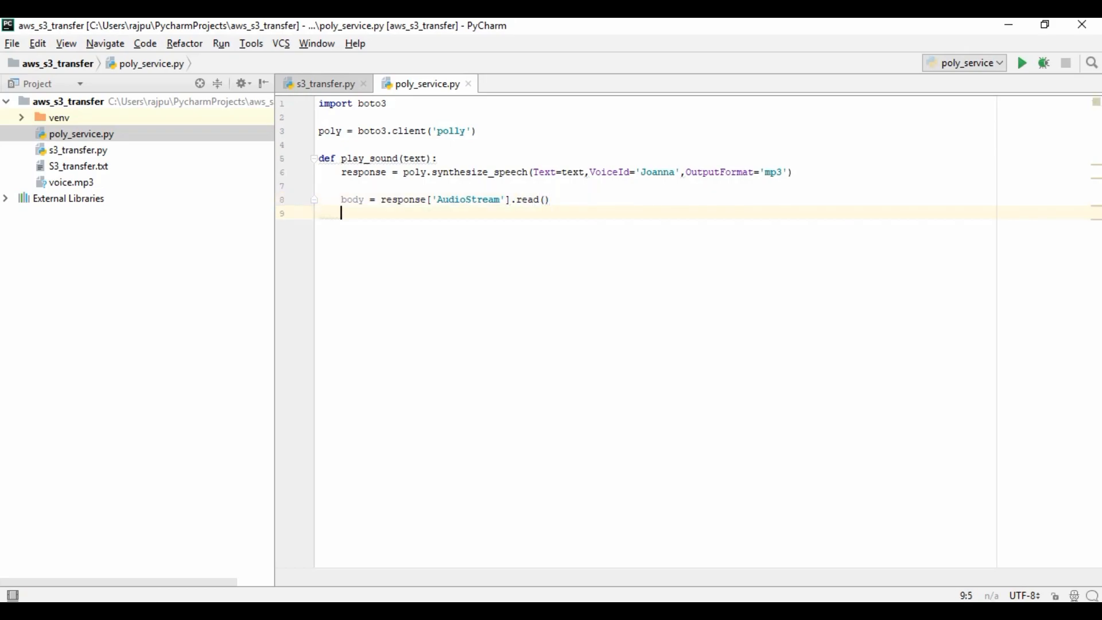
{"action": "left_click", "coordinate": [351, 199]}
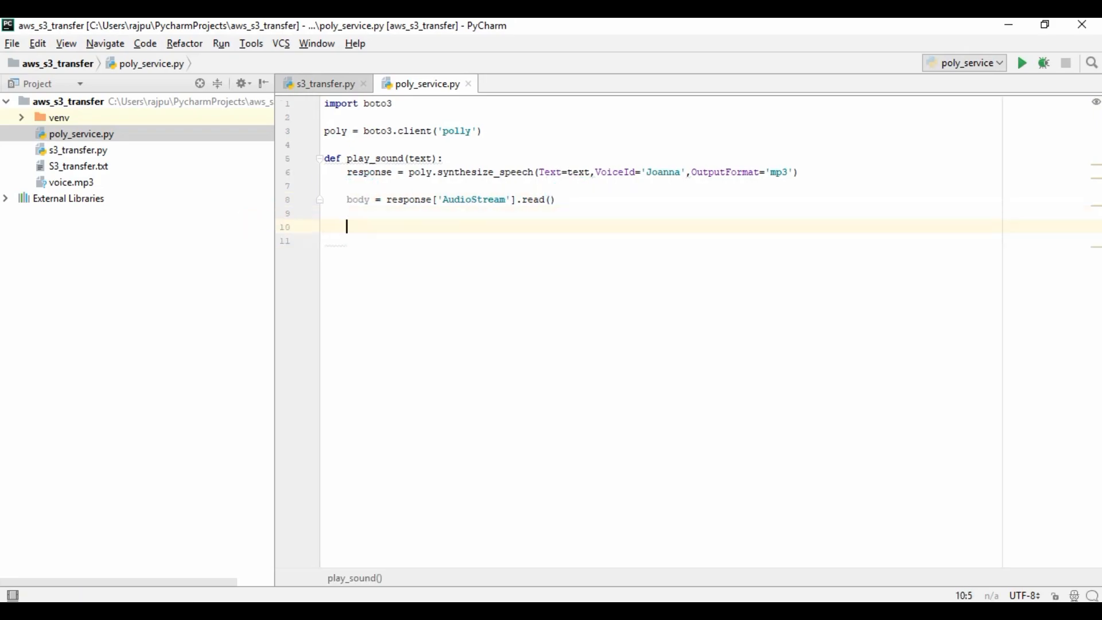
Set file_name to 'voice.mp3'.
{"action": "type", "text": "file"}
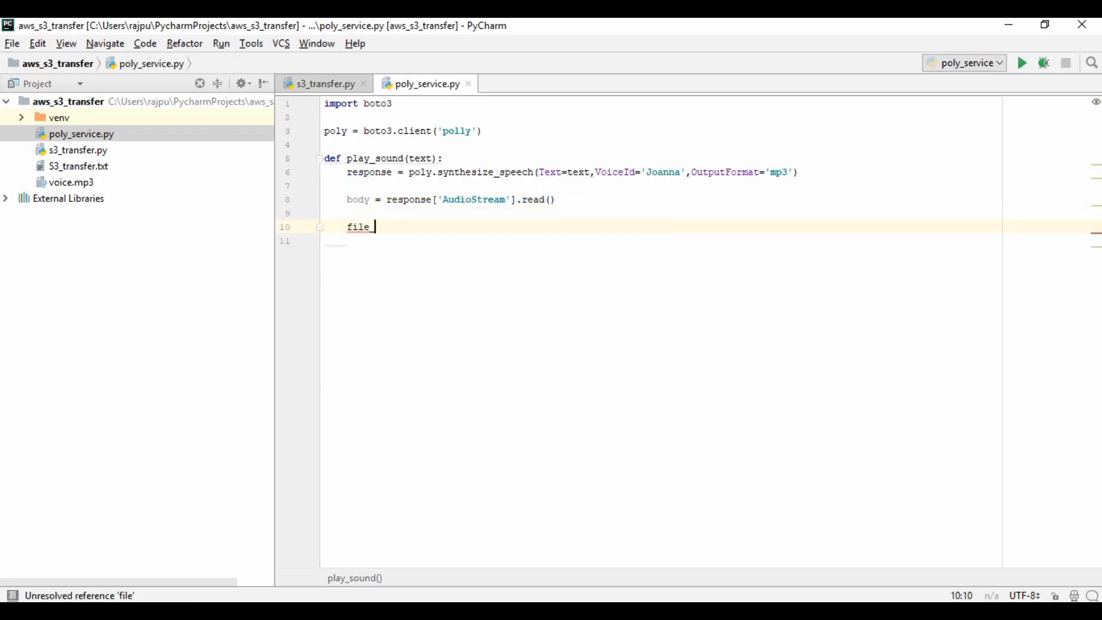
{"action": "type", "text": "_name ="}
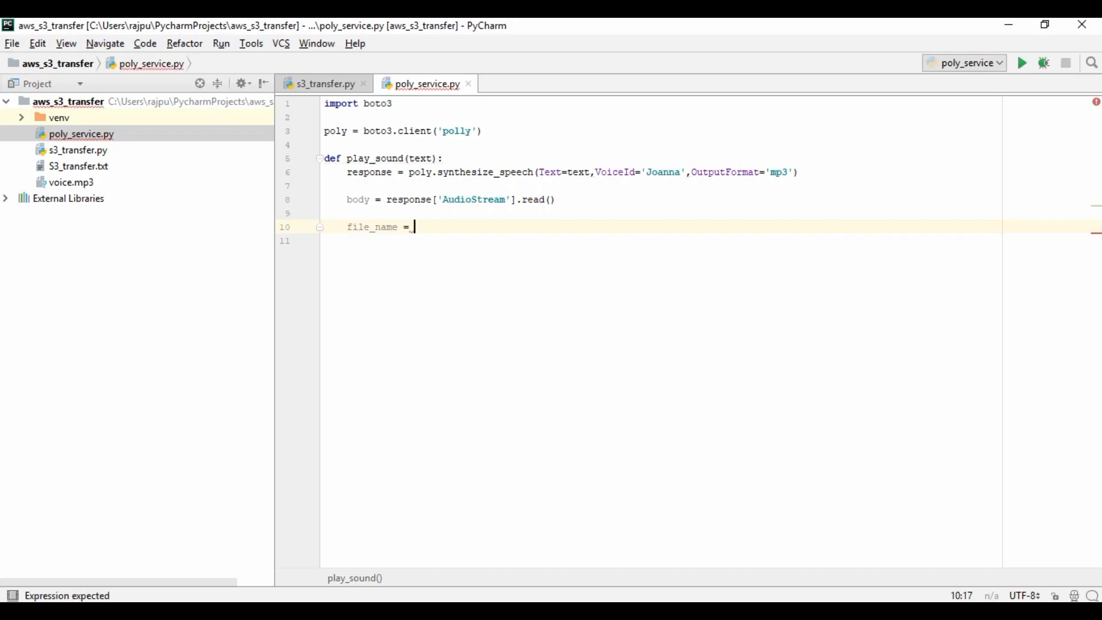
{"action": "type", "text": "'voi"}
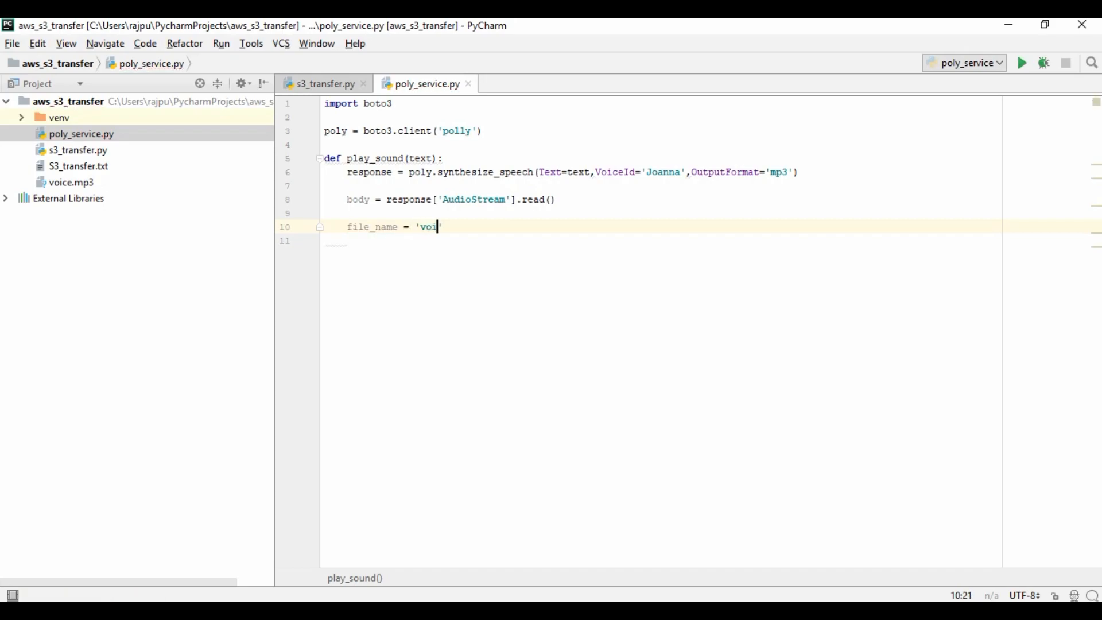
{"action": "type", "text": "ce.mp3"}
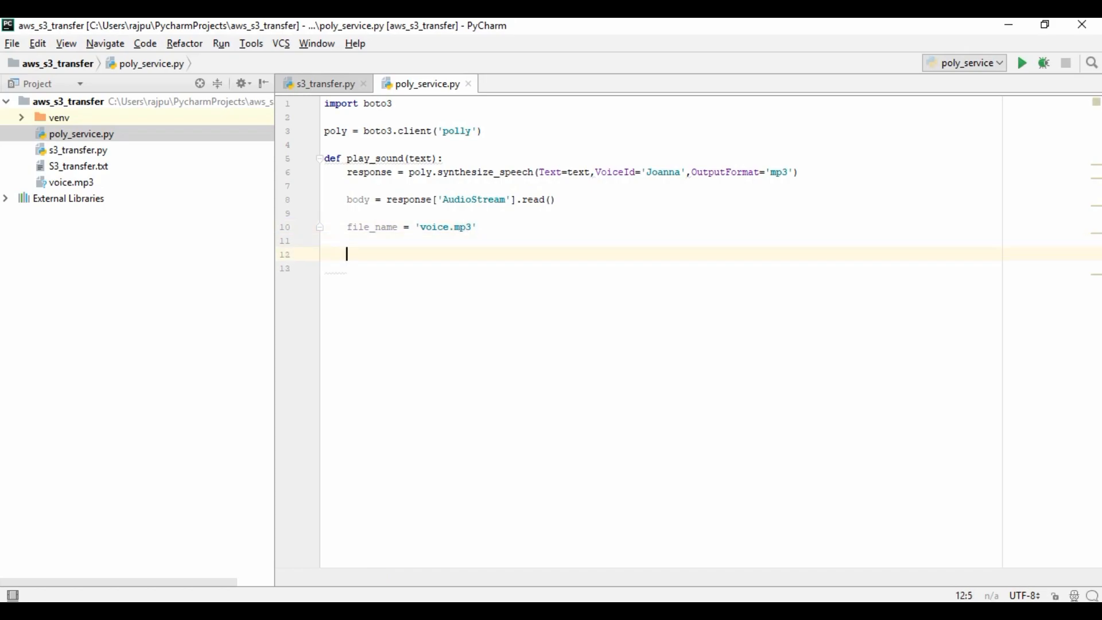
Open file_name in 'wb' mode, write body to it and close the file.
{"action": "type", "text": "with"}
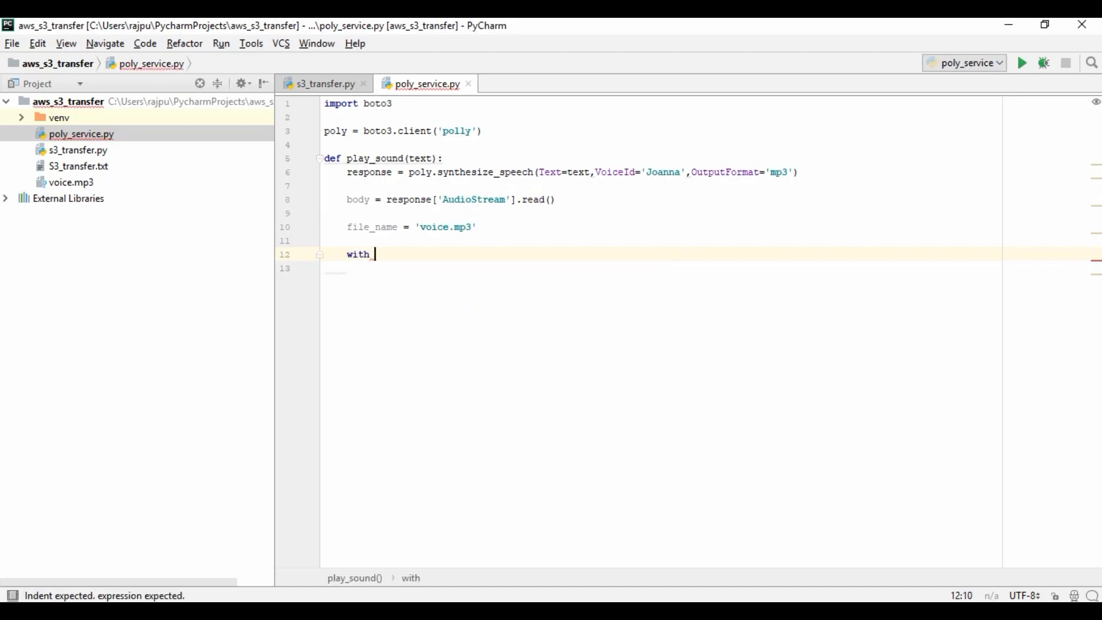
{"action": "type", "text": "open(file_name,''"}
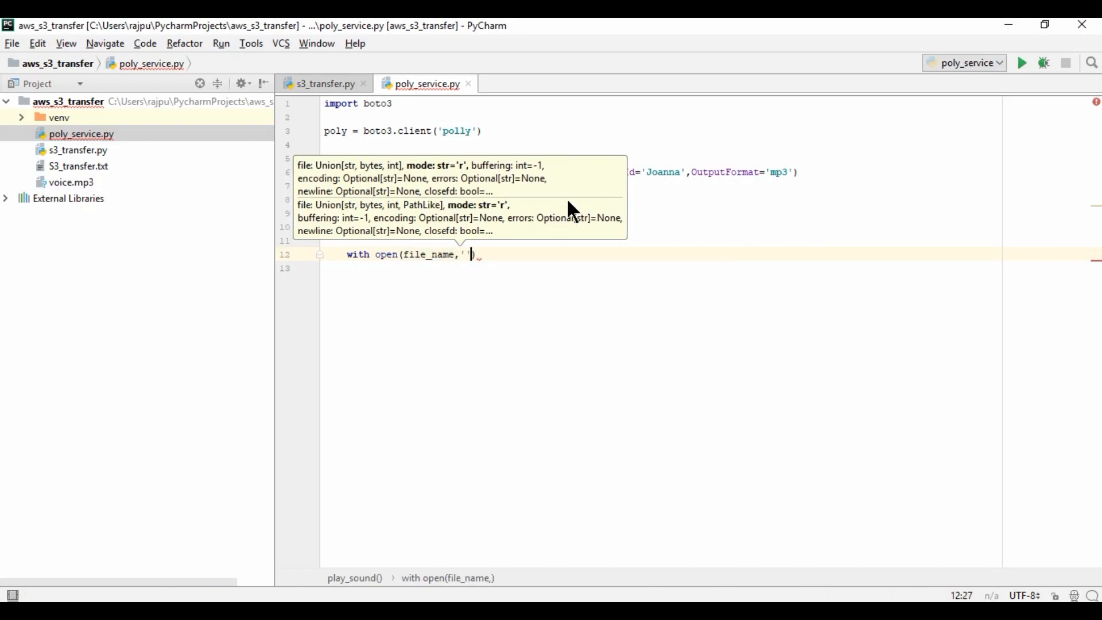
{"action": "type", "text": "wb"}
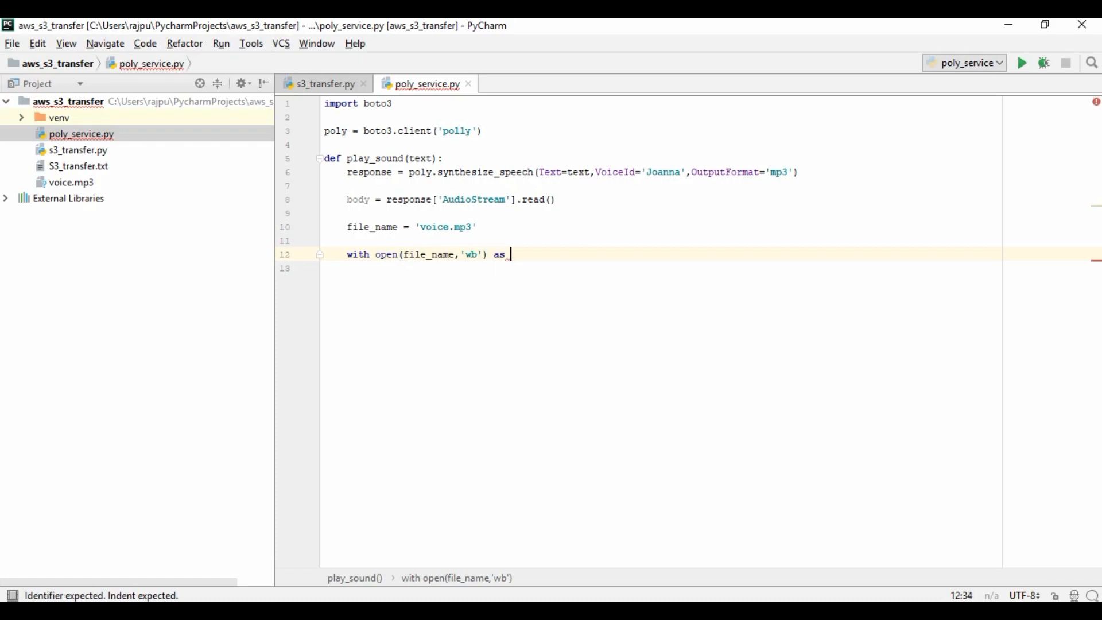
{"action": "type", "text": "file"}
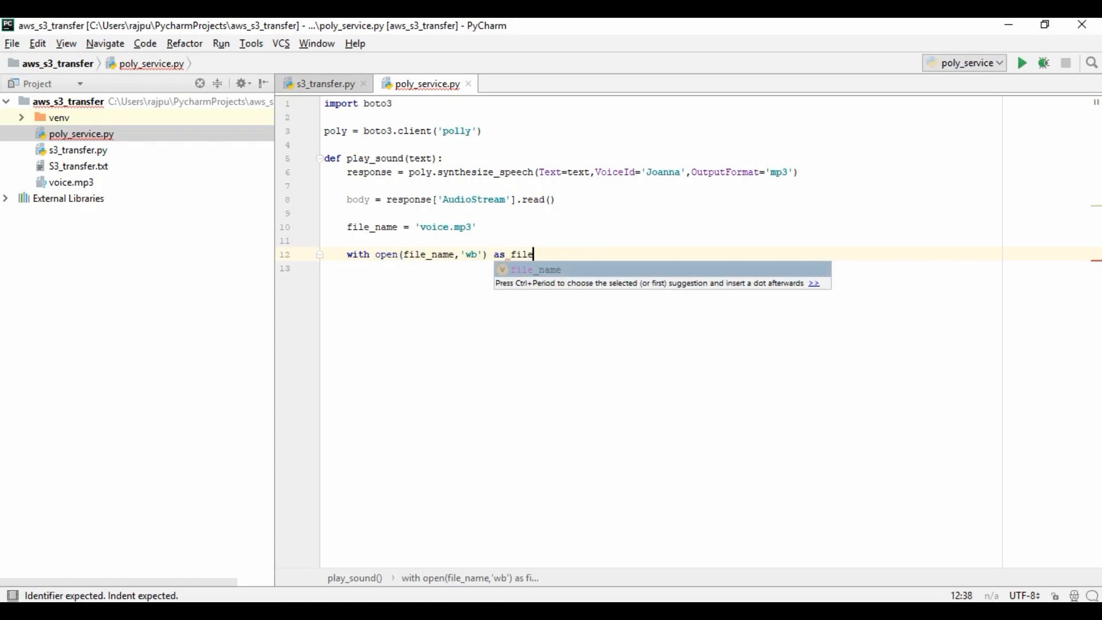
{"action": "type", "text": ":"}
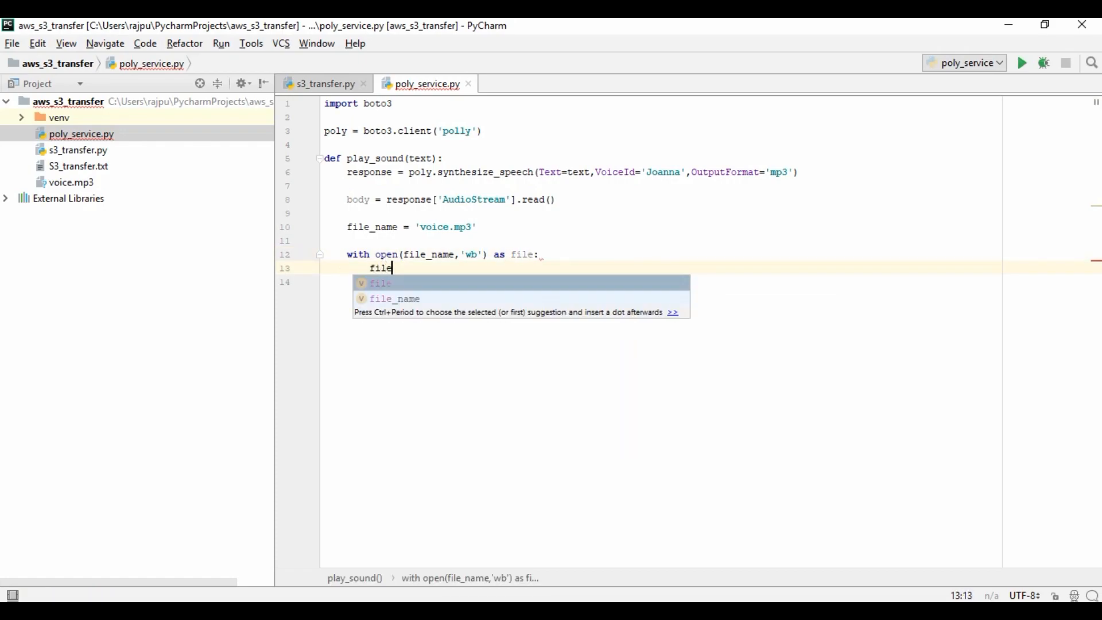
{"action": "type", "text": ".write("}
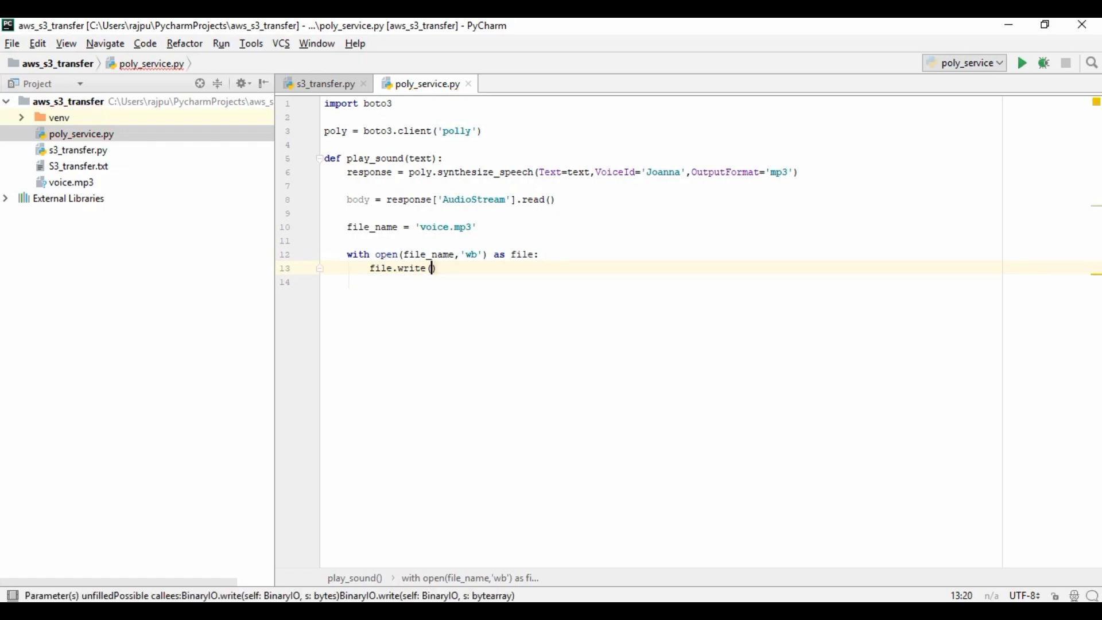
{"action": "type", "text": "body"}
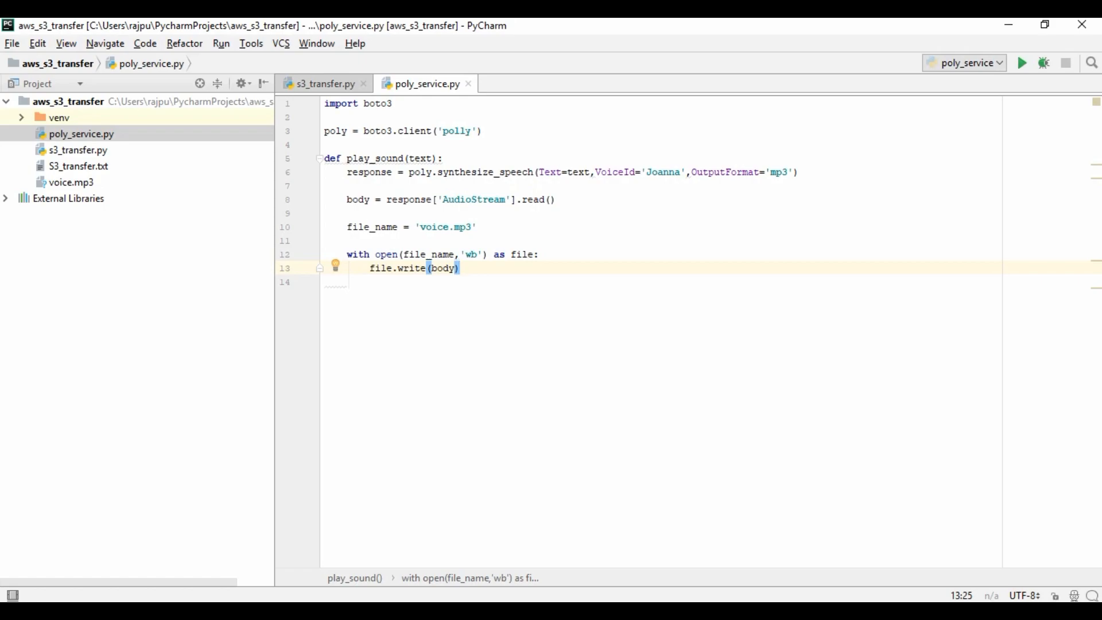
{"action": "type", "text": "file"}
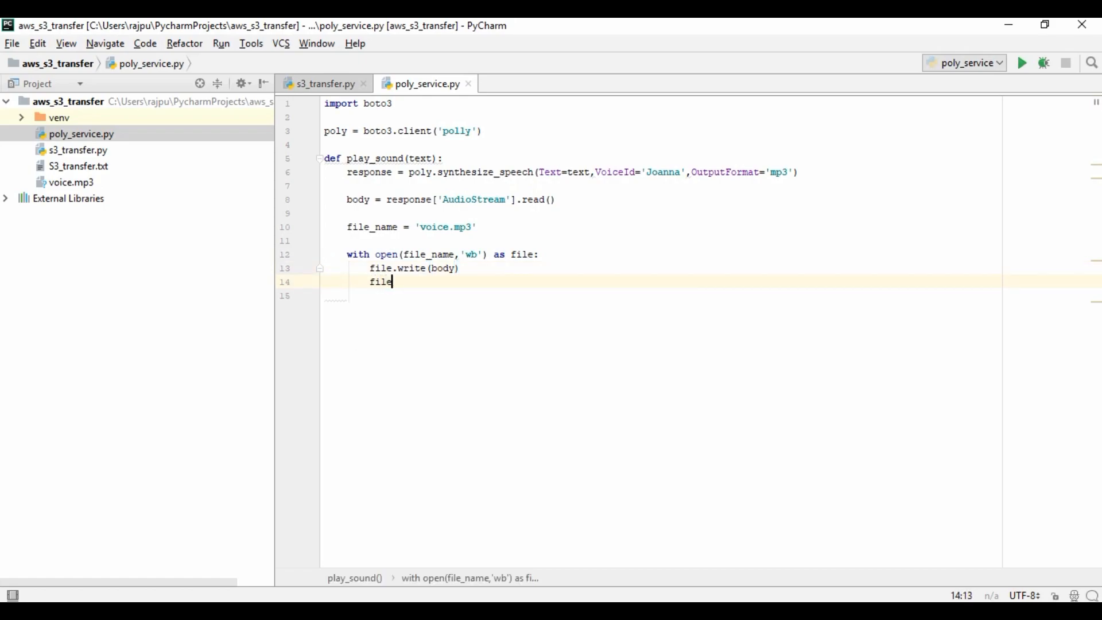
{"action": "type", "text": ".close("}
{"action": "type", "text": "if __name__ == '__main__':"}
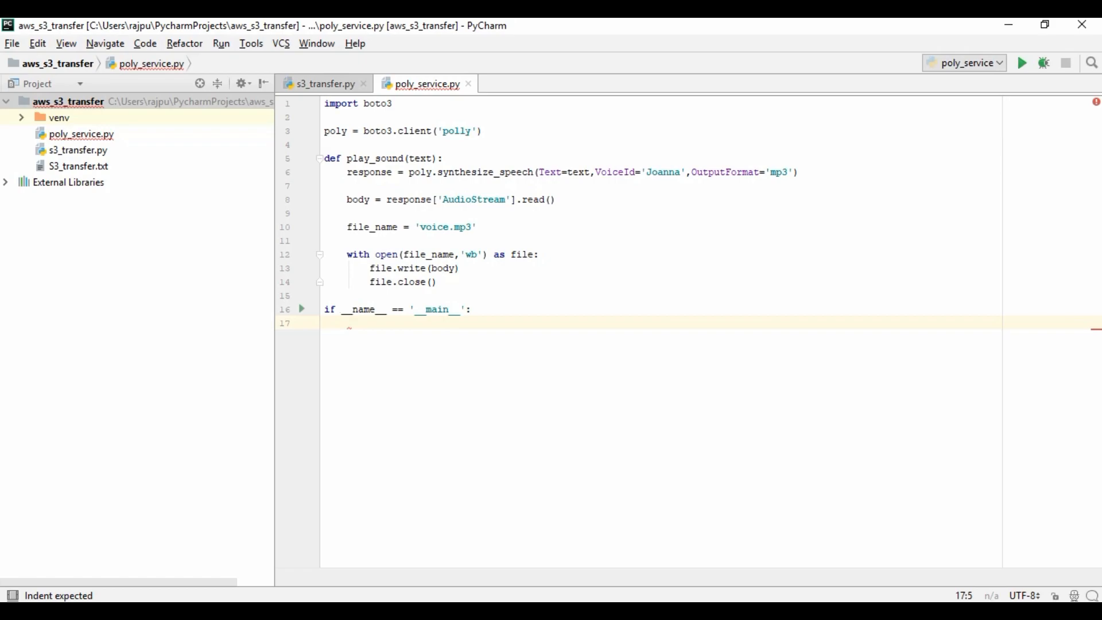
Call play_sound('Hi, this is polly service from aws.') under the main guard.
{"action": "type", "text": "play_sound()"}
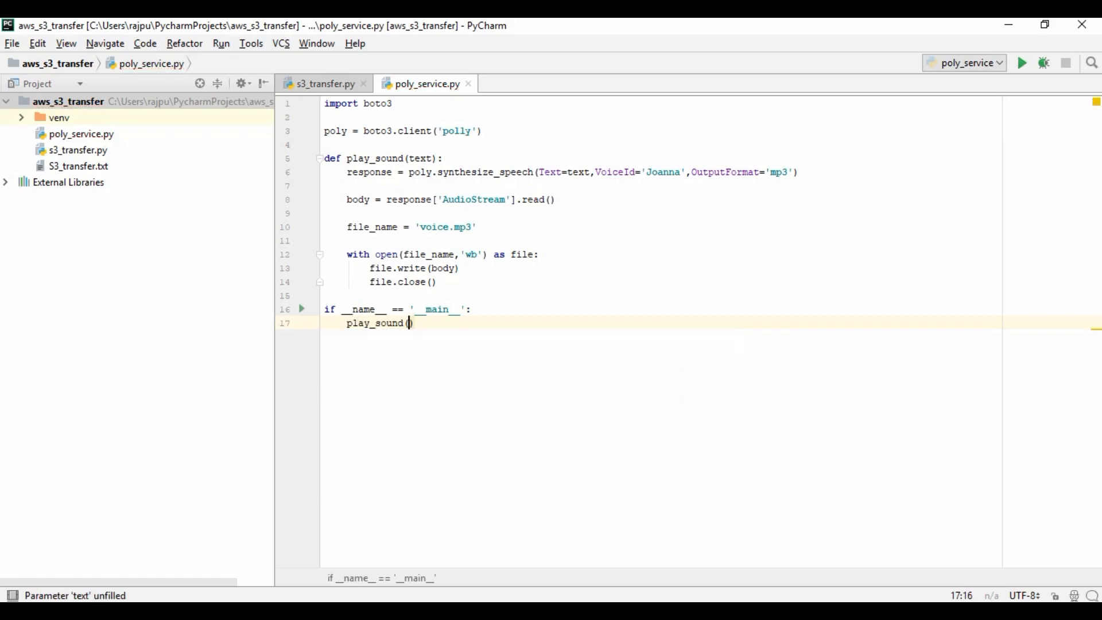
{"action": "type", "text": "'H'"}
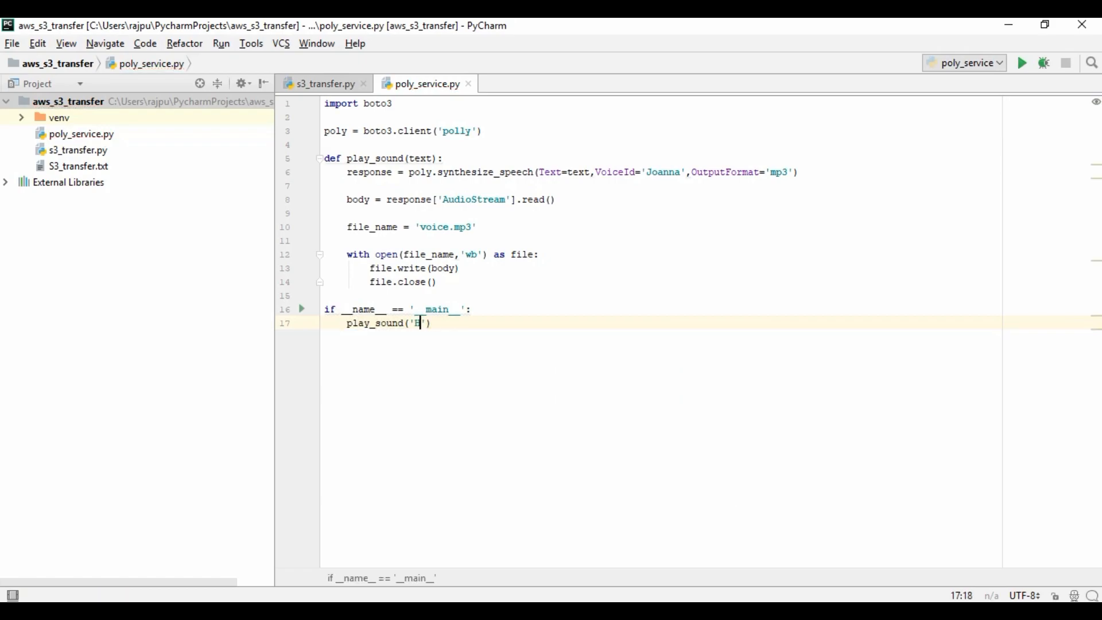
{"action": "type", "text": "i, this i"}
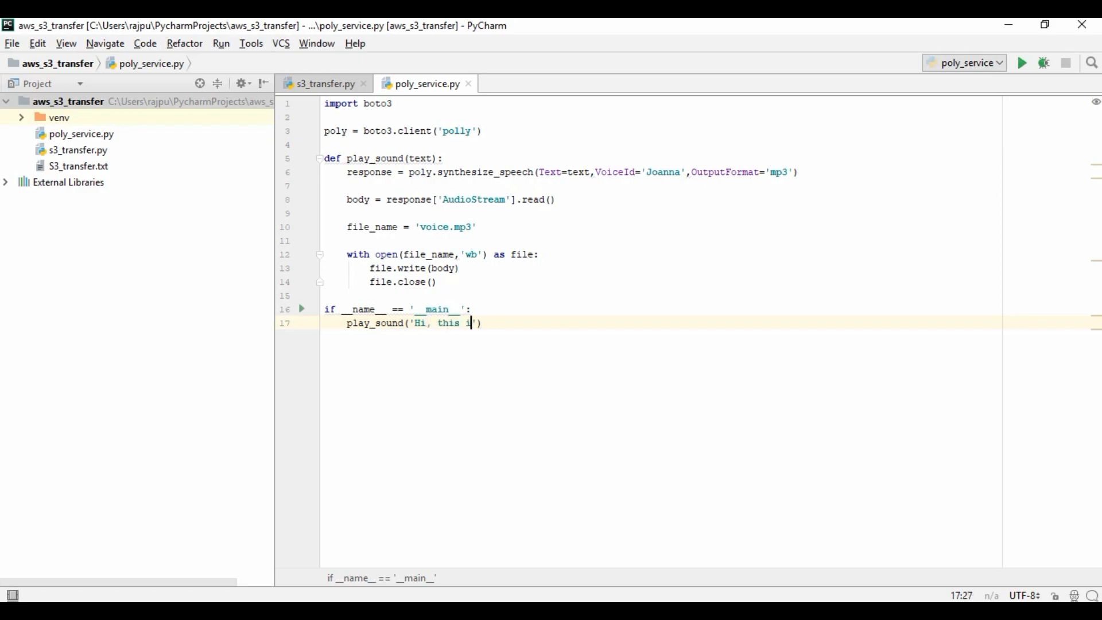
{"action": "type", "text": "s p"}
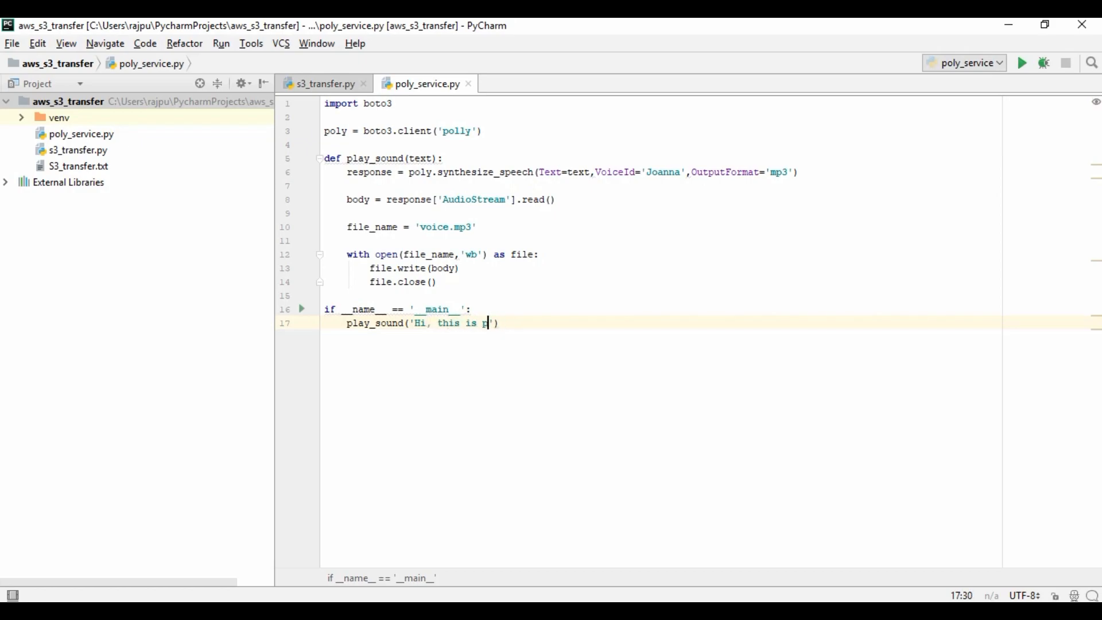
{"action": "type", "text": "olly s"}
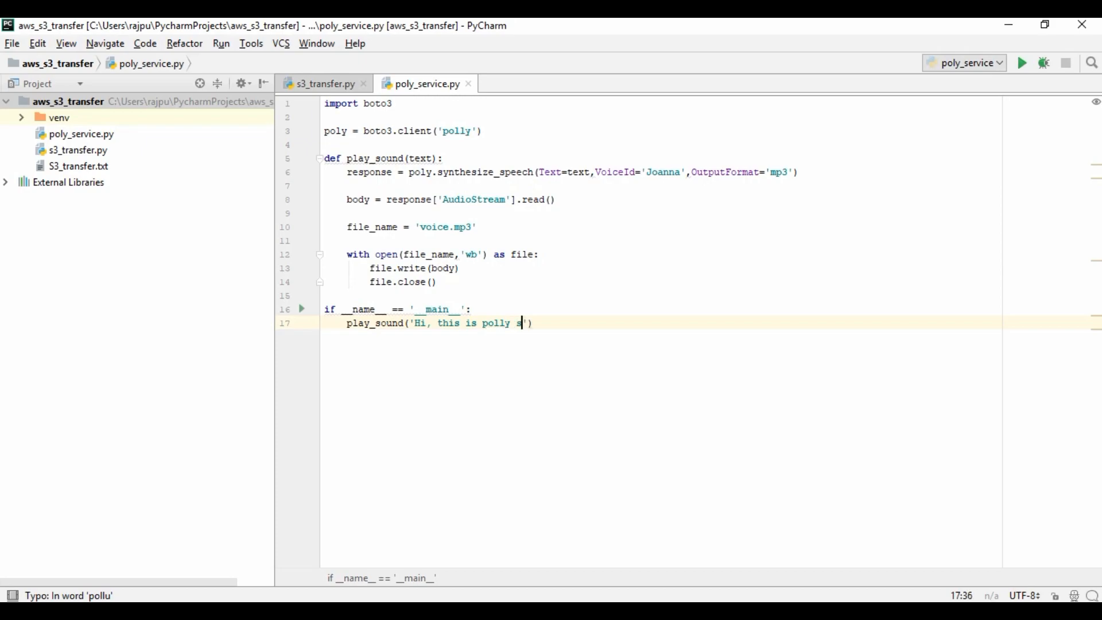
{"action": "type", "text": "ervice from b"}
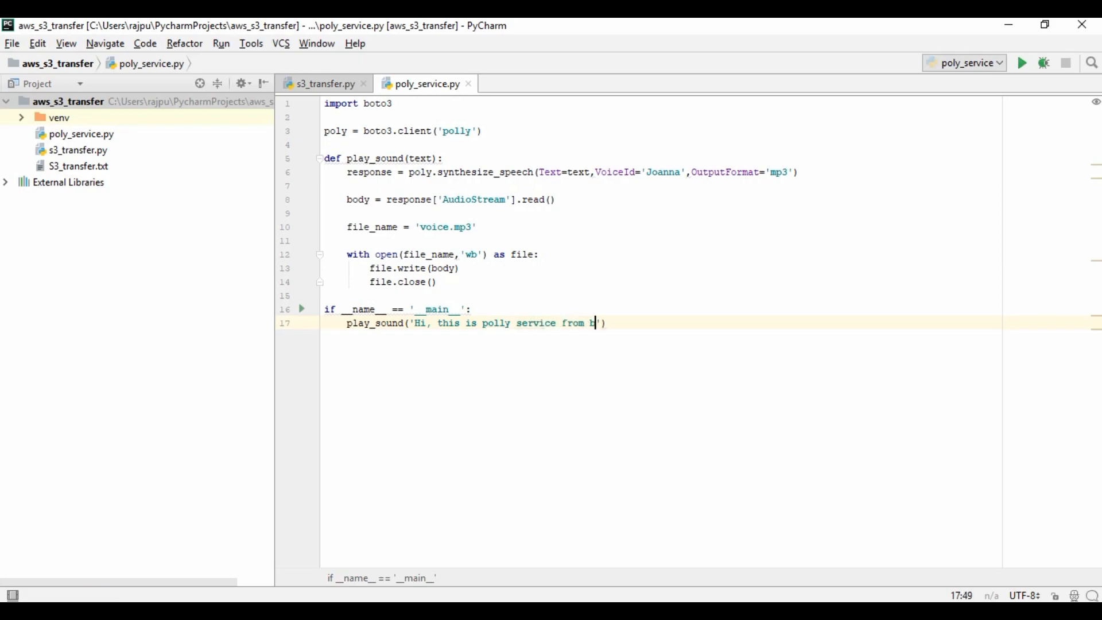
{"action": "type", "text": "aws"}
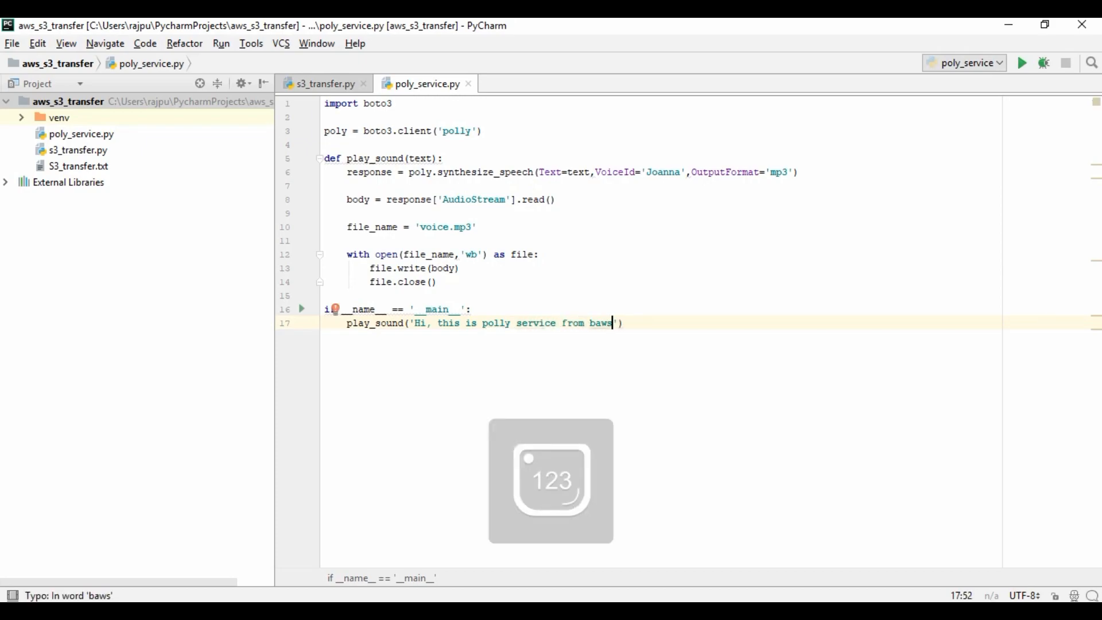
{"action": "key", "text": "Backspace"}
{"action": "type", "text": "."}
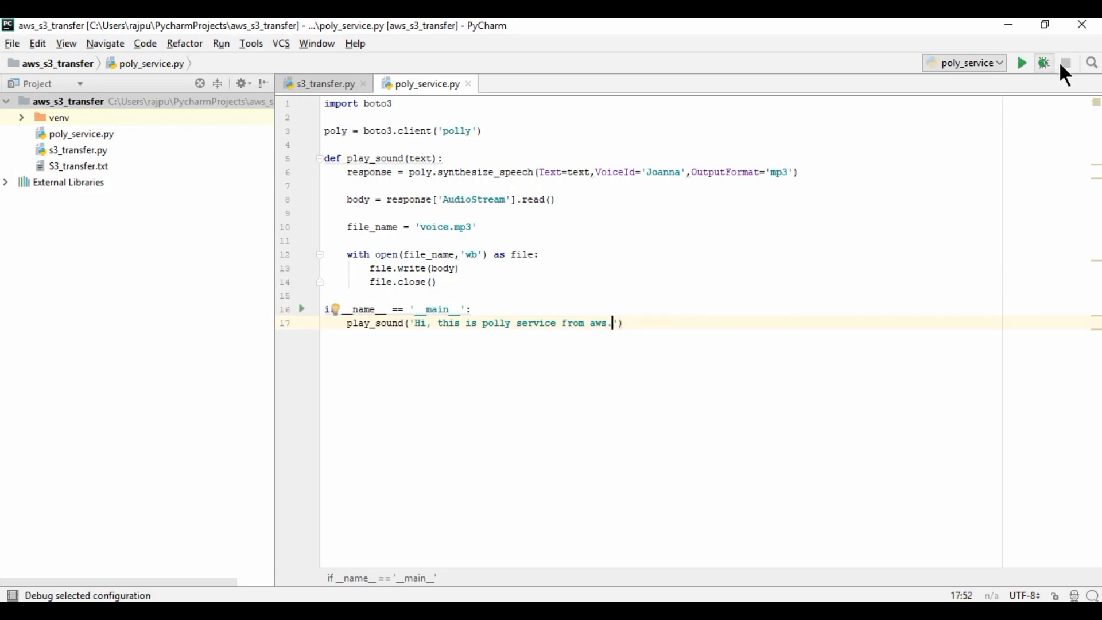
Run poly_service.py to exit code 0 and play the generated voice.mp3 from the project.
{"action": "left_click", "coordinate": [1022, 62]}
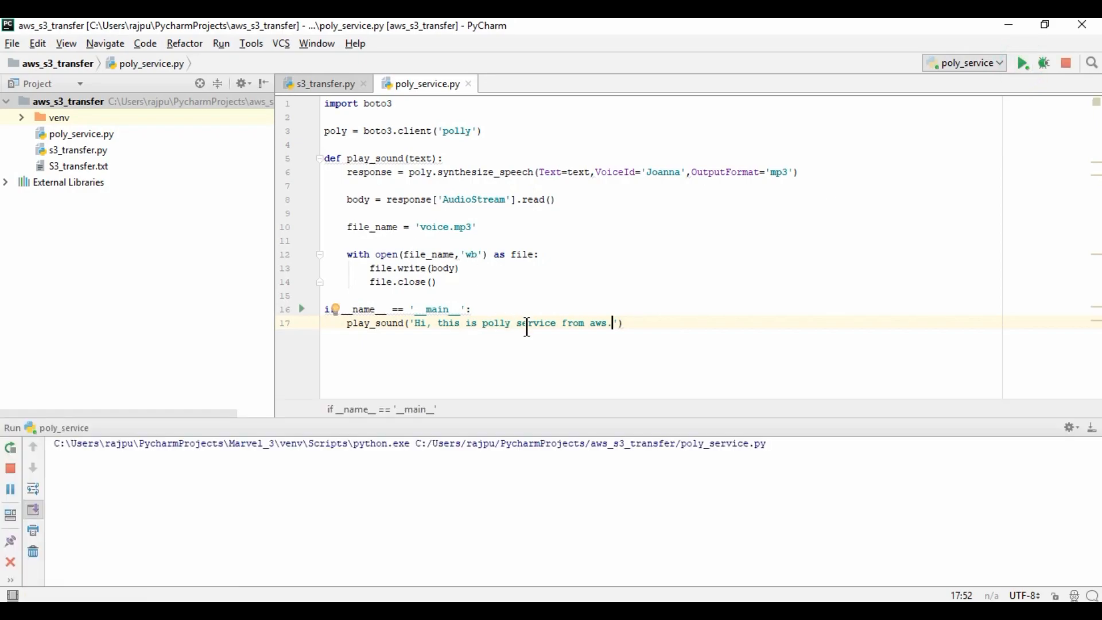
{"action": "left_click", "coordinate": [1023, 62]}
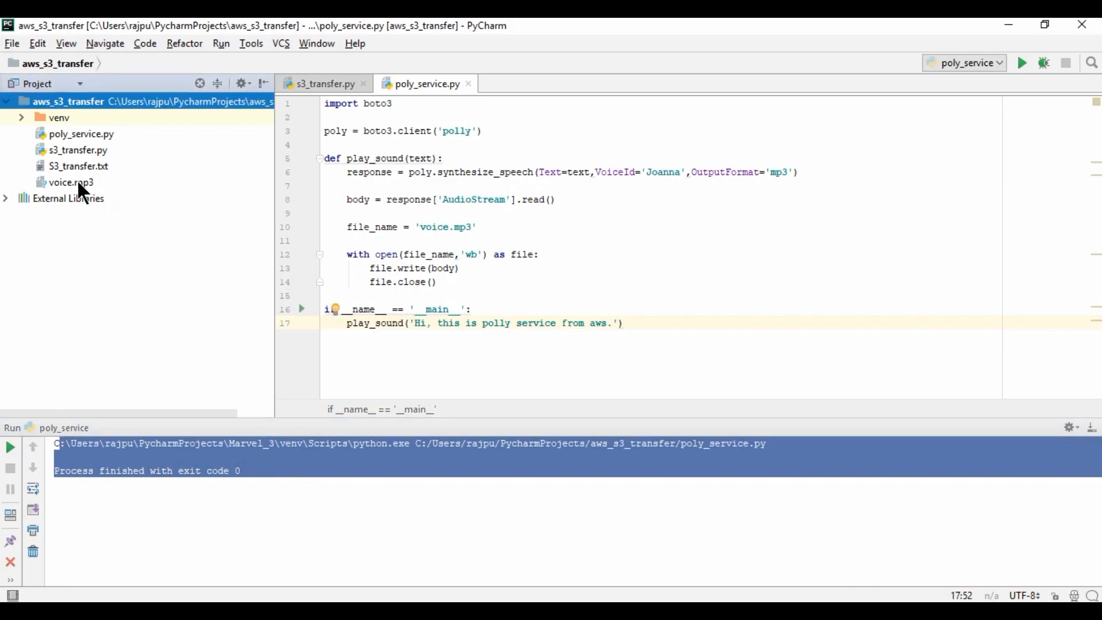
{"action": "double_click", "coordinate": [72, 183]}
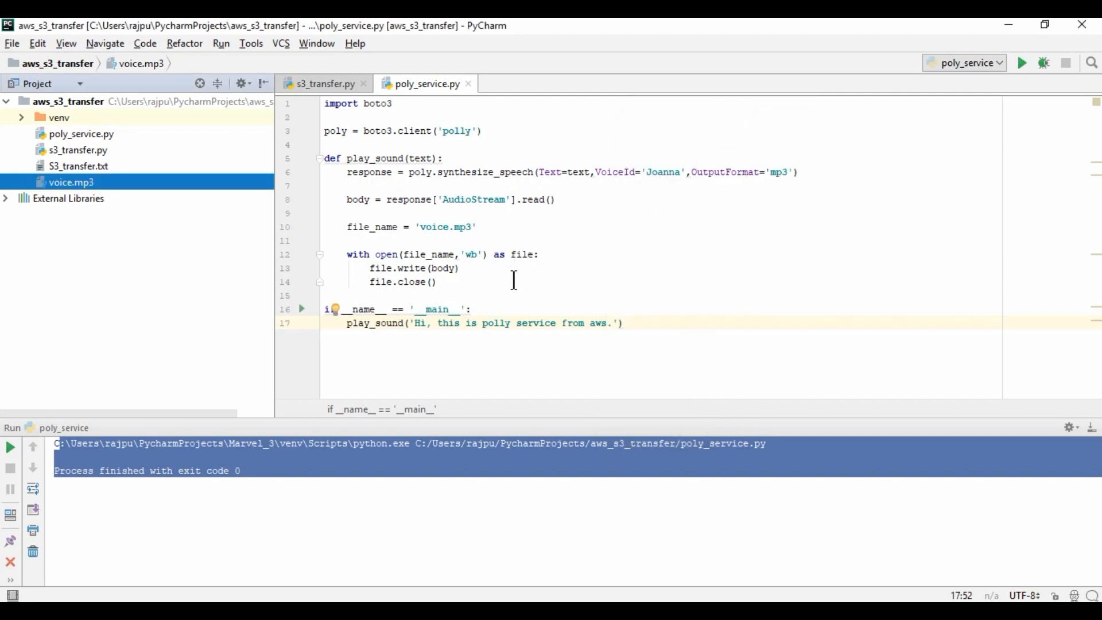
{"action": "mouse_move", "coordinate": [487, 285]}
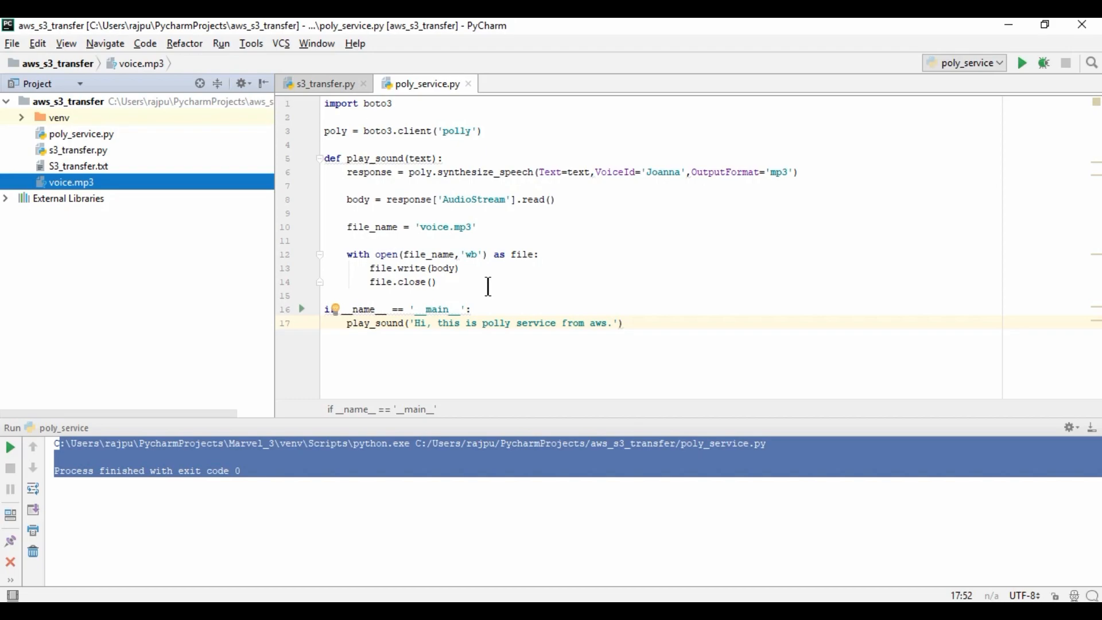
Return to the editor with the caret at the end of the main guard line.
{"action": "left_click", "coordinate": [434, 282]}
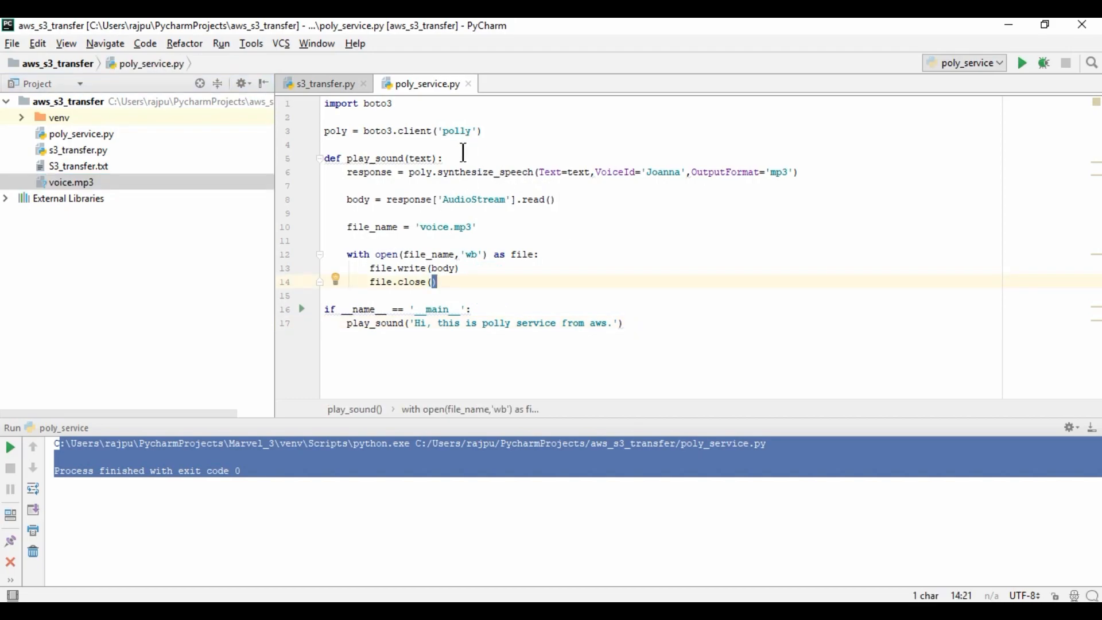
{"action": "left_click", "coordinate": [444, 157]}
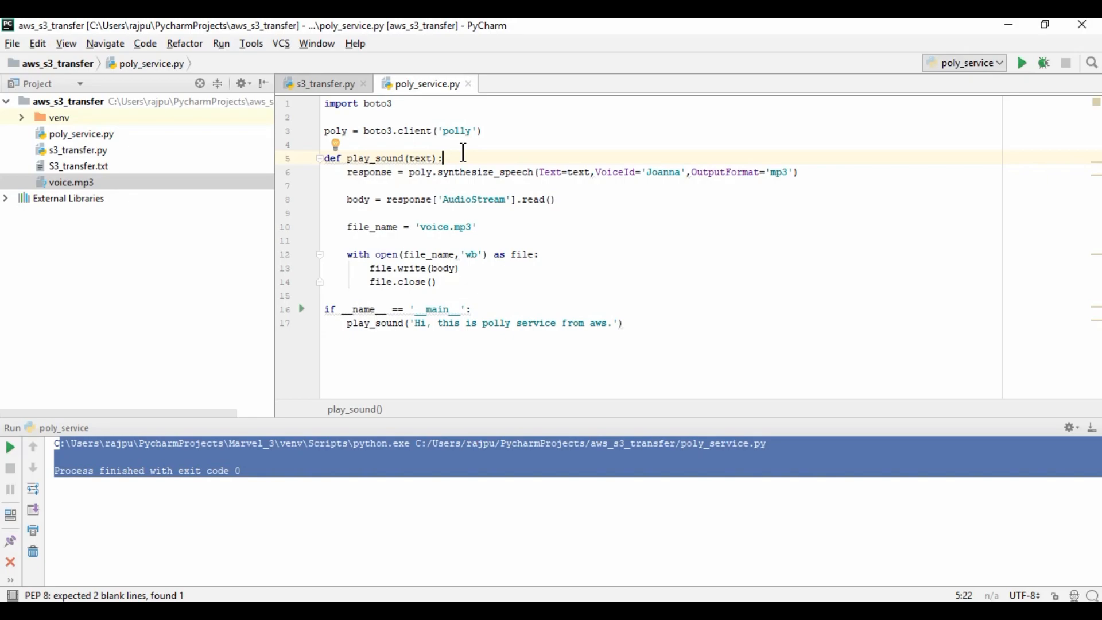
{"action": "left_click", "coordinate": [477, 309]}
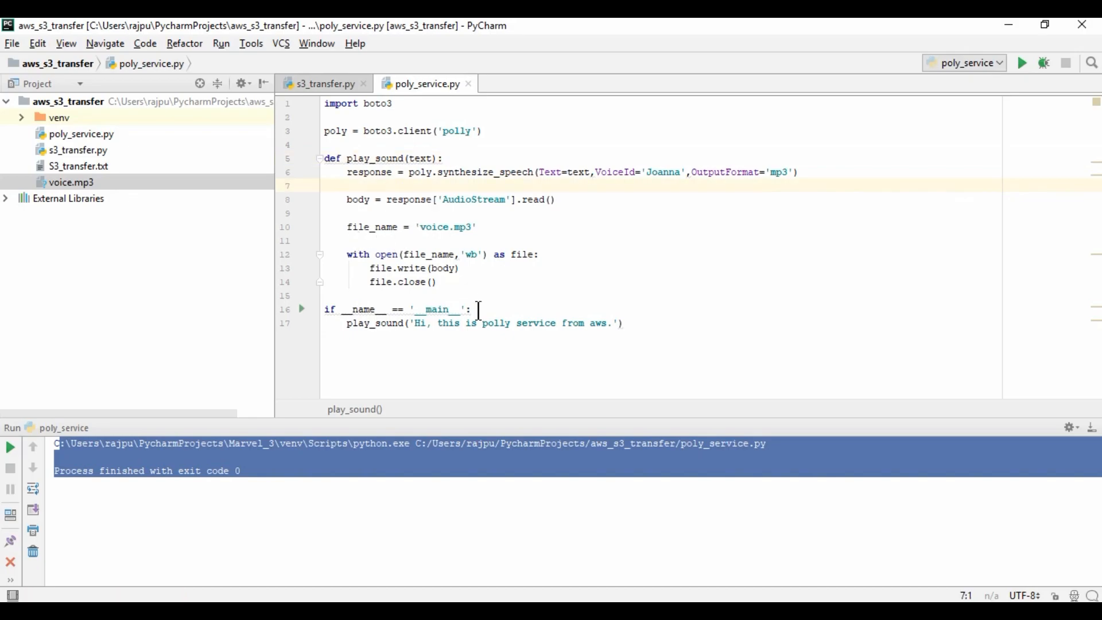
Under the main guard, define list = ['',''] and start a for text in list: loop.
{"action": "key", "text": "enter"}
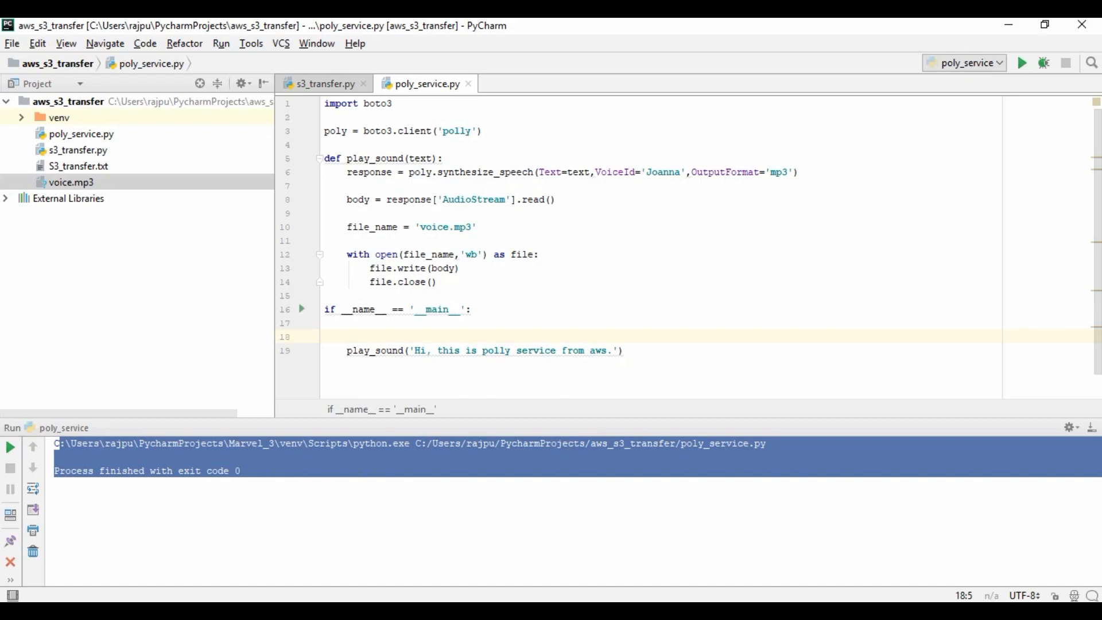
{"action": "type", "text": "list"}
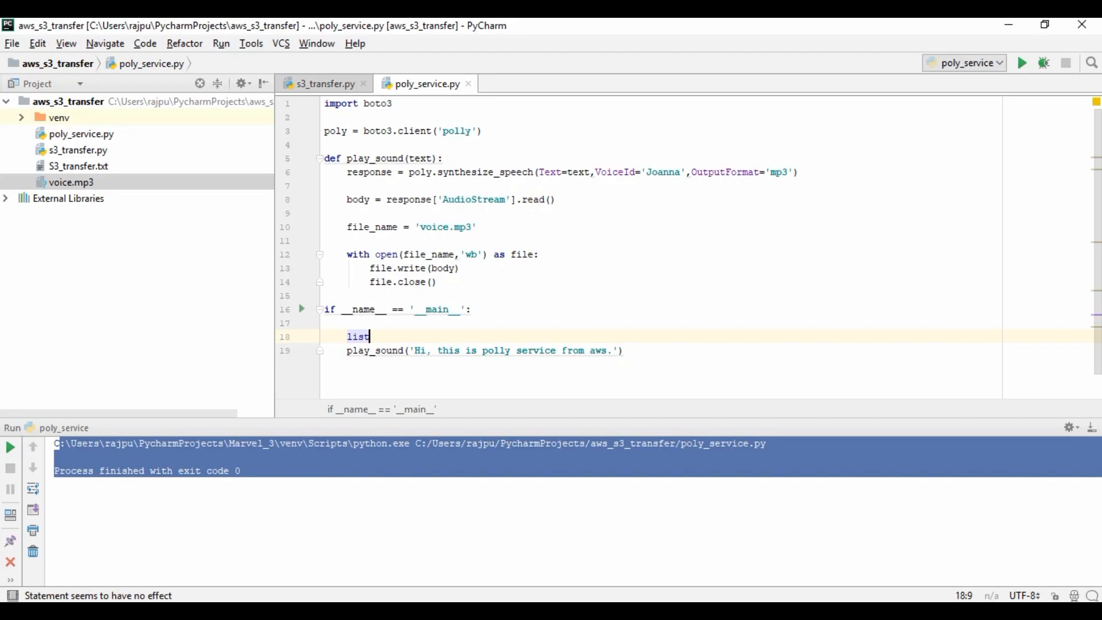
{"action": "type", "text": "= ['']"}
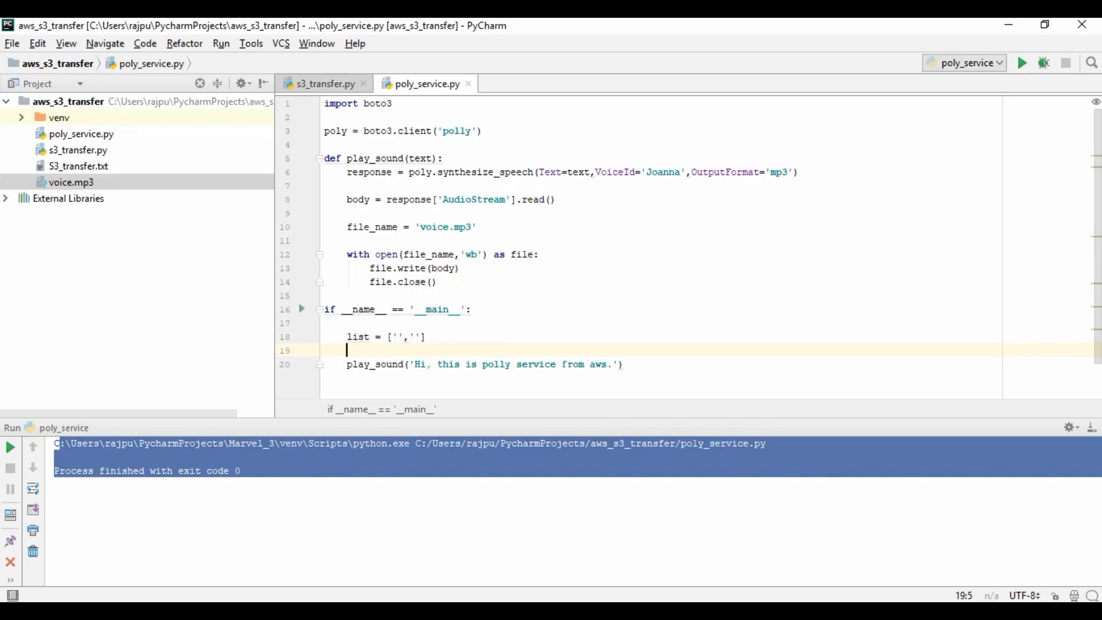
{"action": "type", "text": "for"}
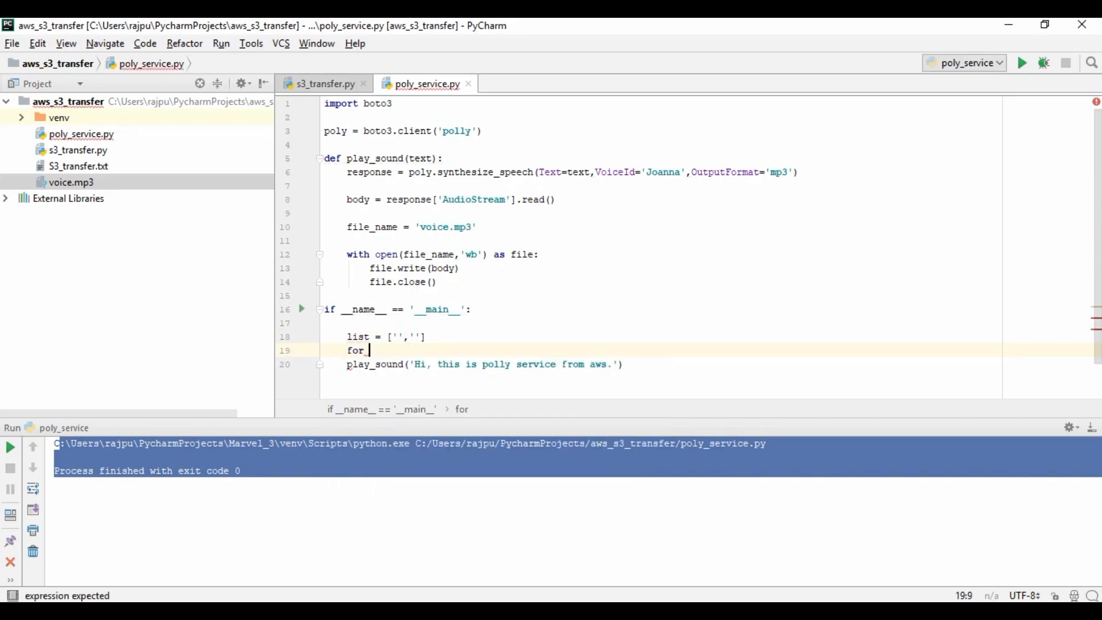
{"action": "type", "text": "text in list:"}
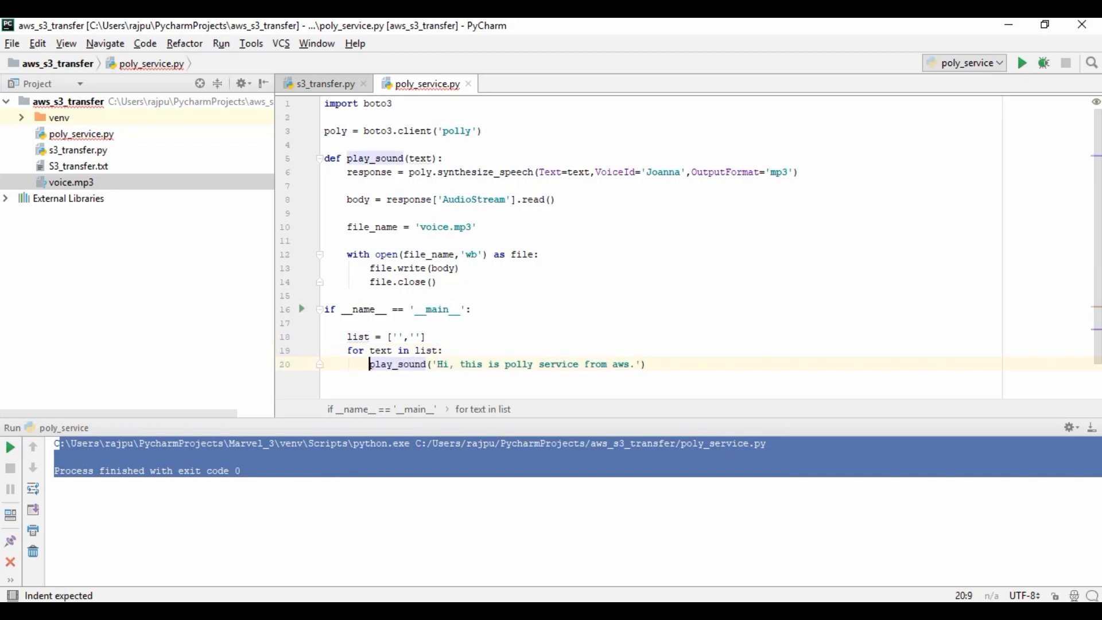
Replace the hard-coded greeting so the loop calls play_sound(text) for each entry.
{"action": "left_click", "coordinate": [429, 364]}
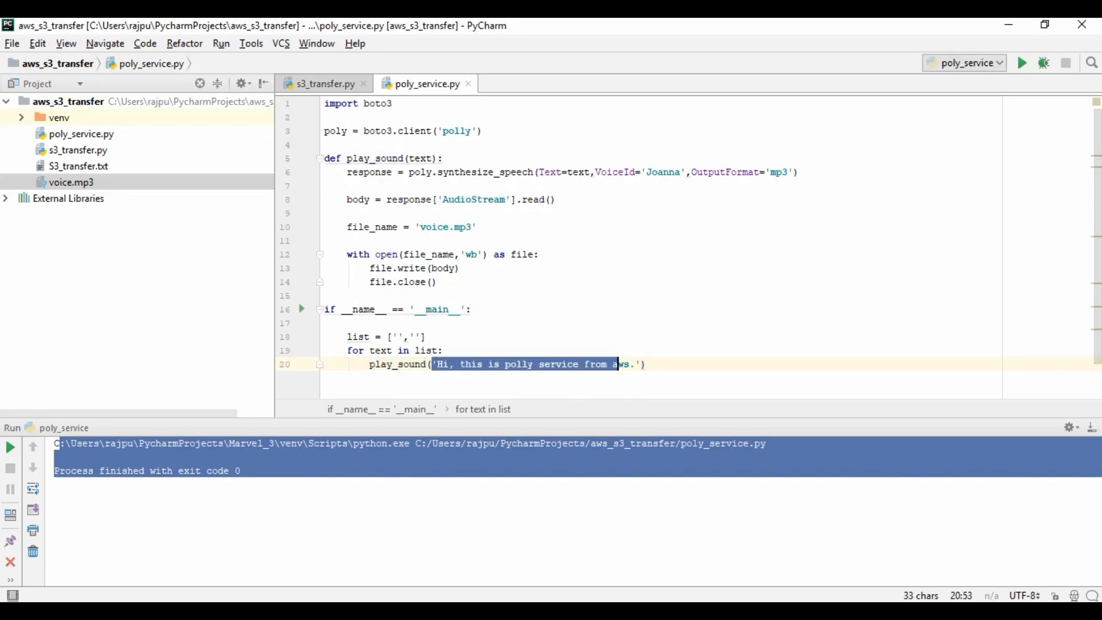
{"action": "type", "text": "text)"}
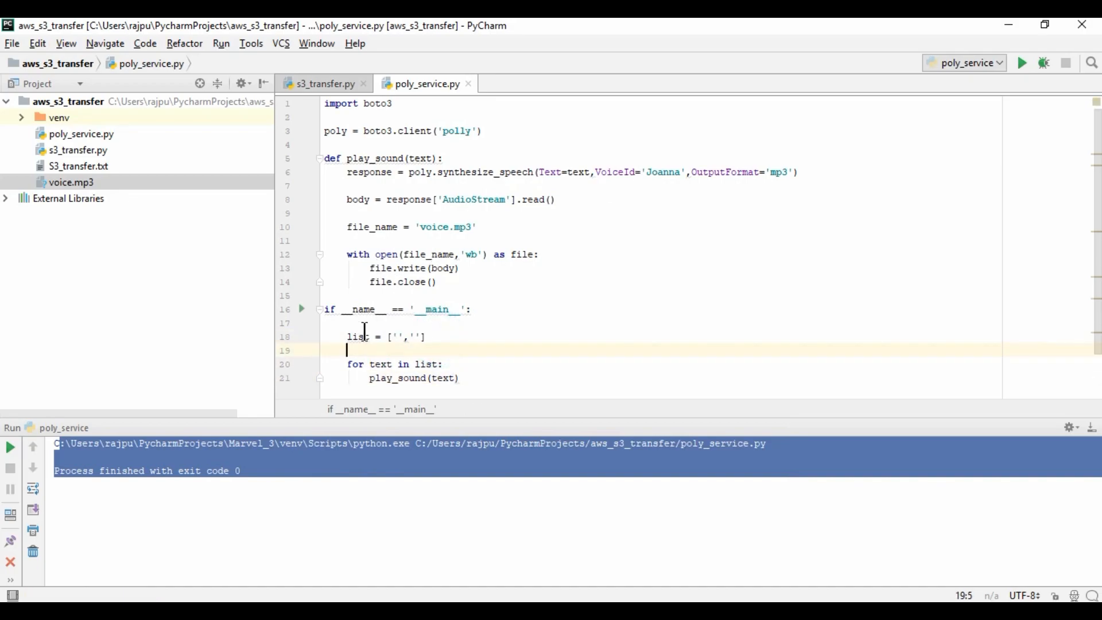
{"action": "left_click", "coordinate": [436, 336]}
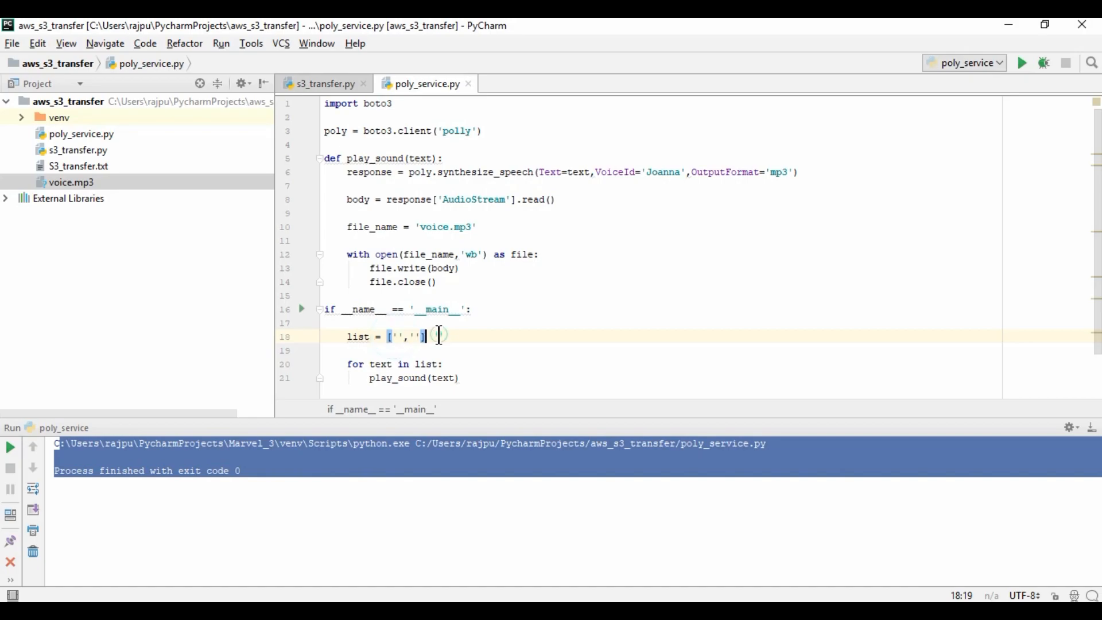
{"action": "mouse_move", "coordinate": [603, 342]}
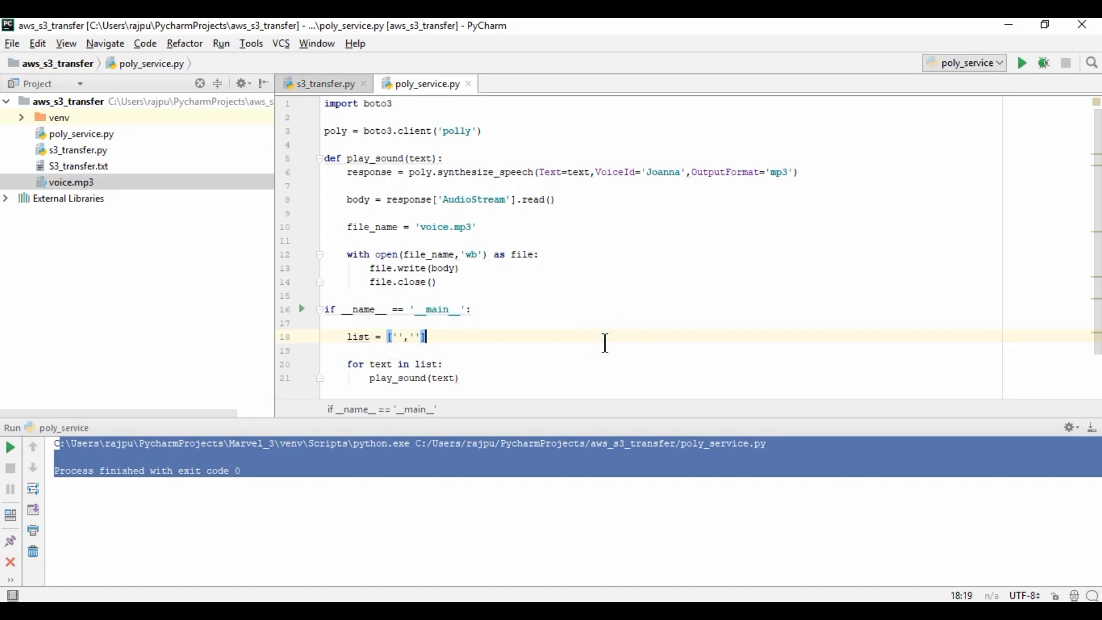